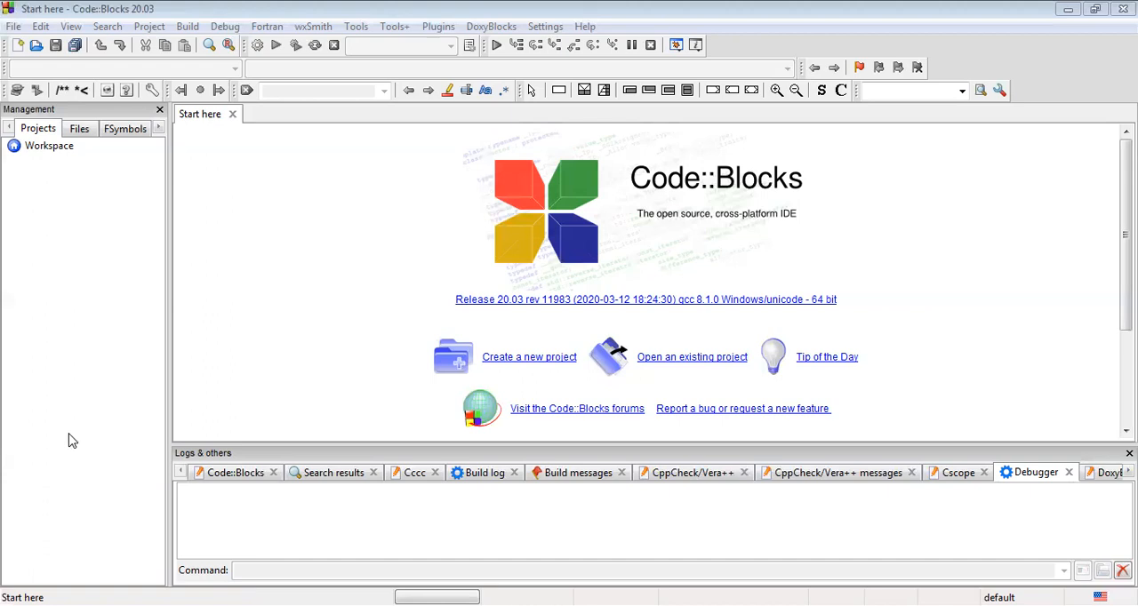
{"action": "mouse_move", "coordinate": [484, 412]}
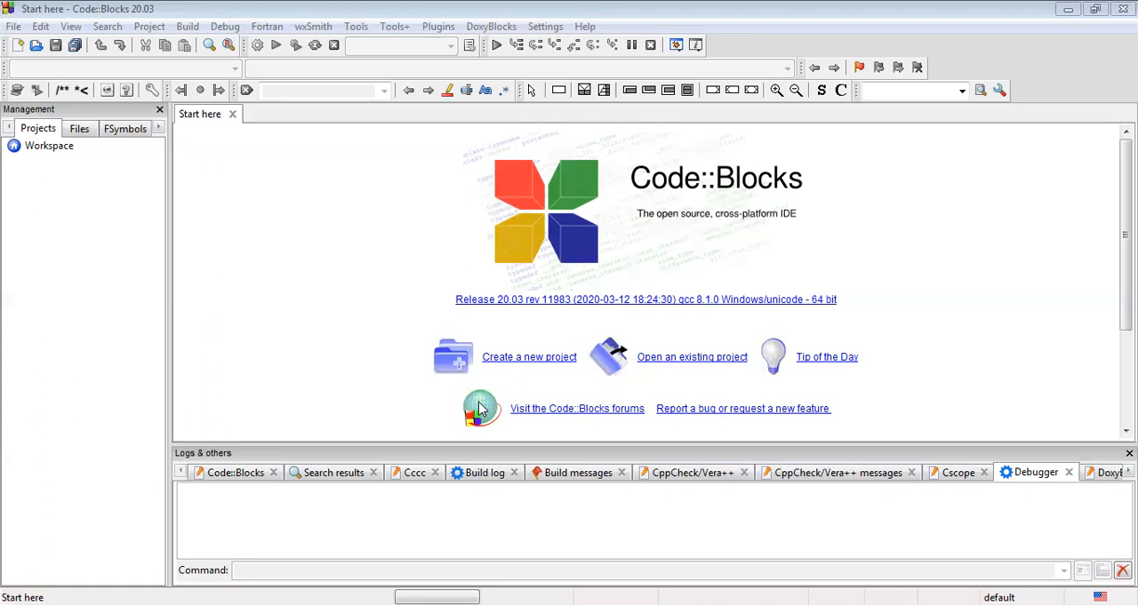
{"action": "mouse_move", "coordinate": [448, 222]}
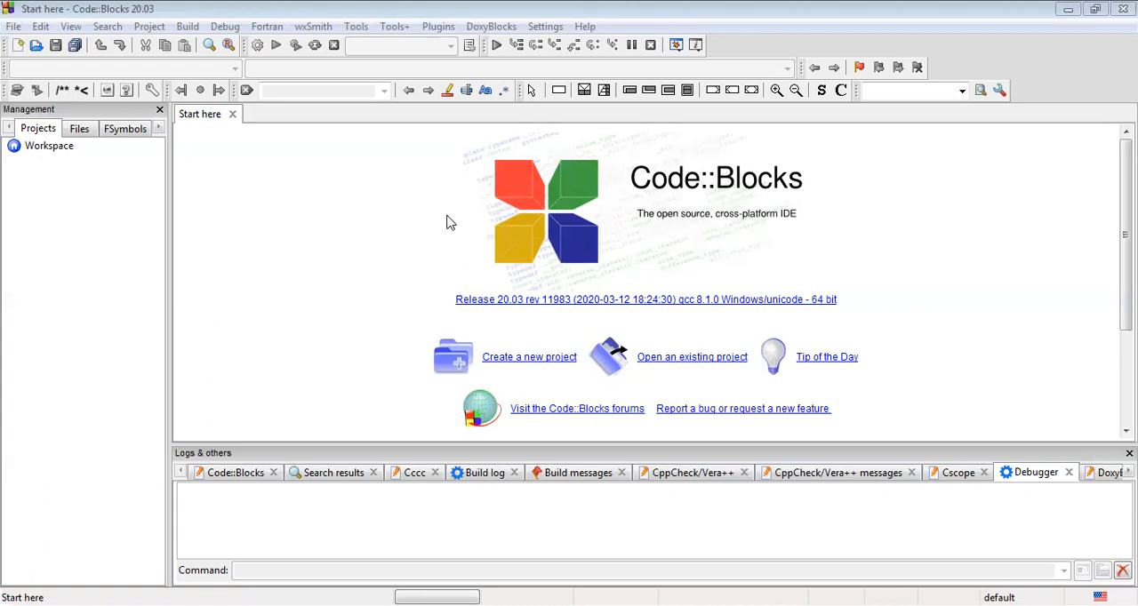
{"action": "mouse_move", "coordinate": [551, 34]}
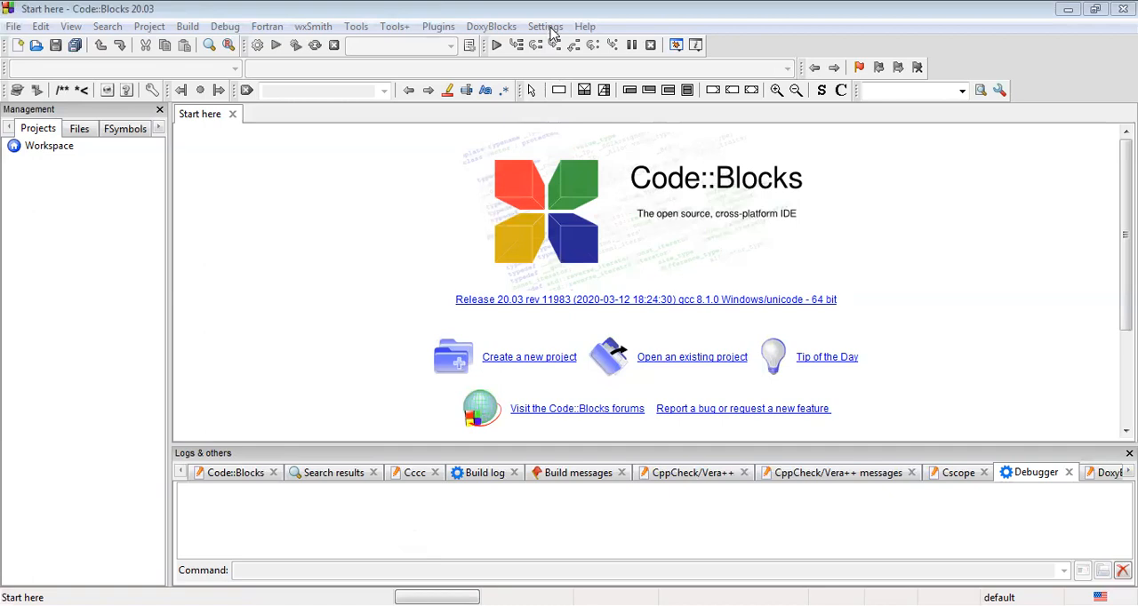
Step: Bring up the global compiler settings and expand the Selected compiler list
{"action": "left_click", "coordinate": [544, 25]}
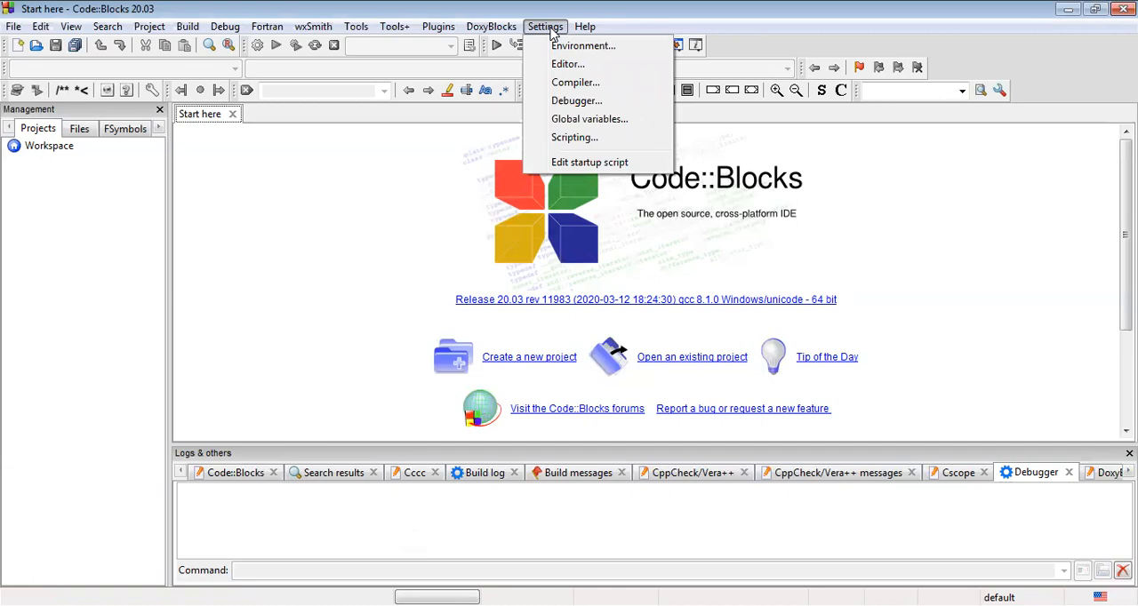
{"action": "mouse_move", "coordinate": [576, 82]}
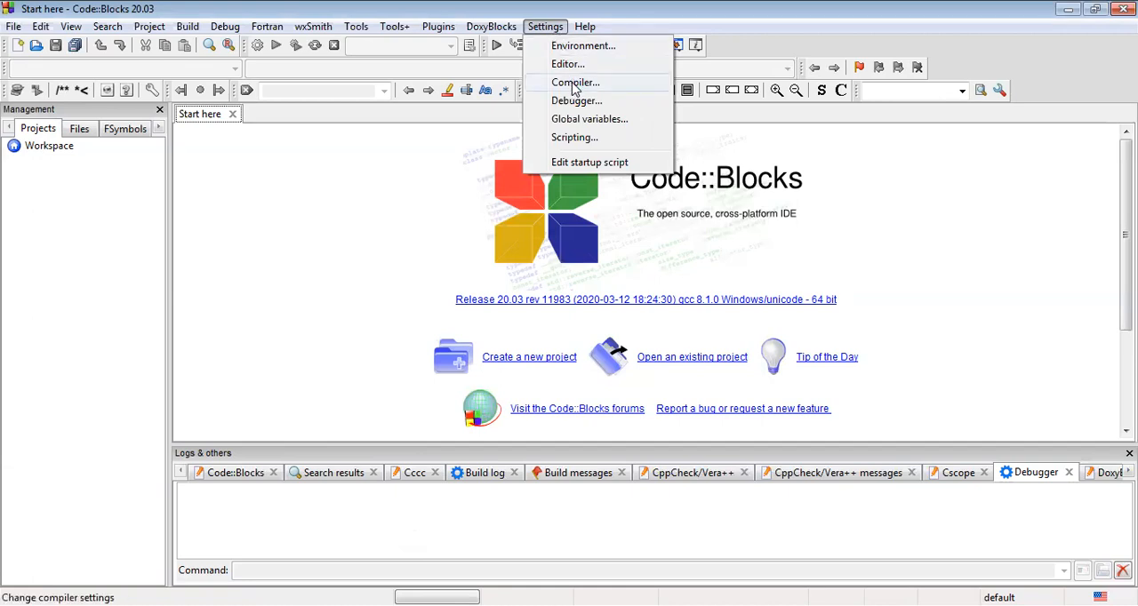
{"action": "mouse_move", "coordinate": [580, 100]}
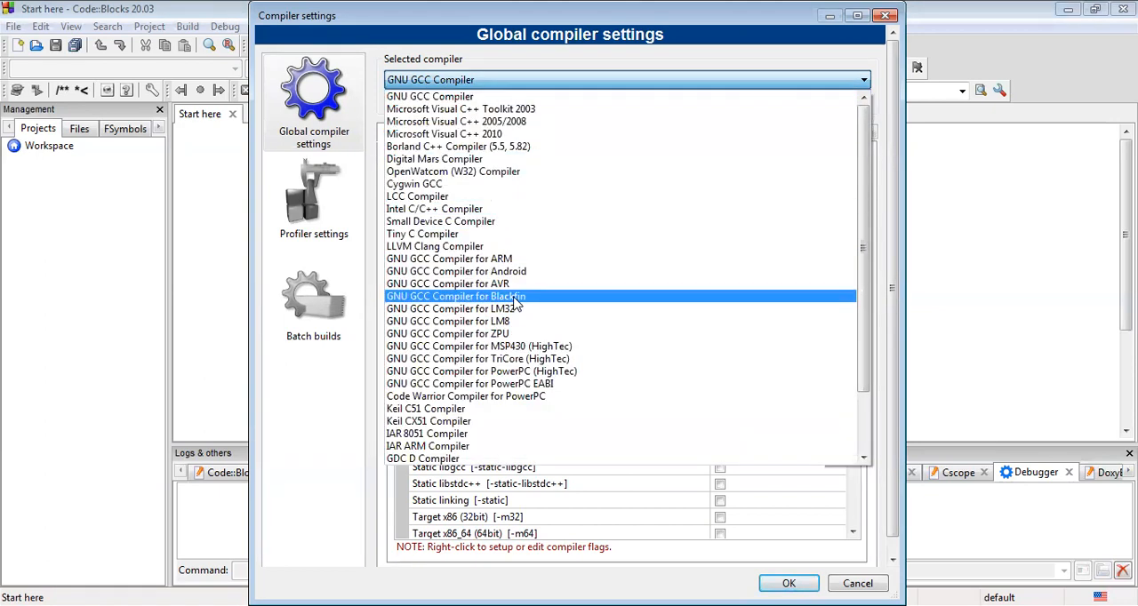
{"action": "scroll", "scroll_direction": "down", "scroll_amount": 3}
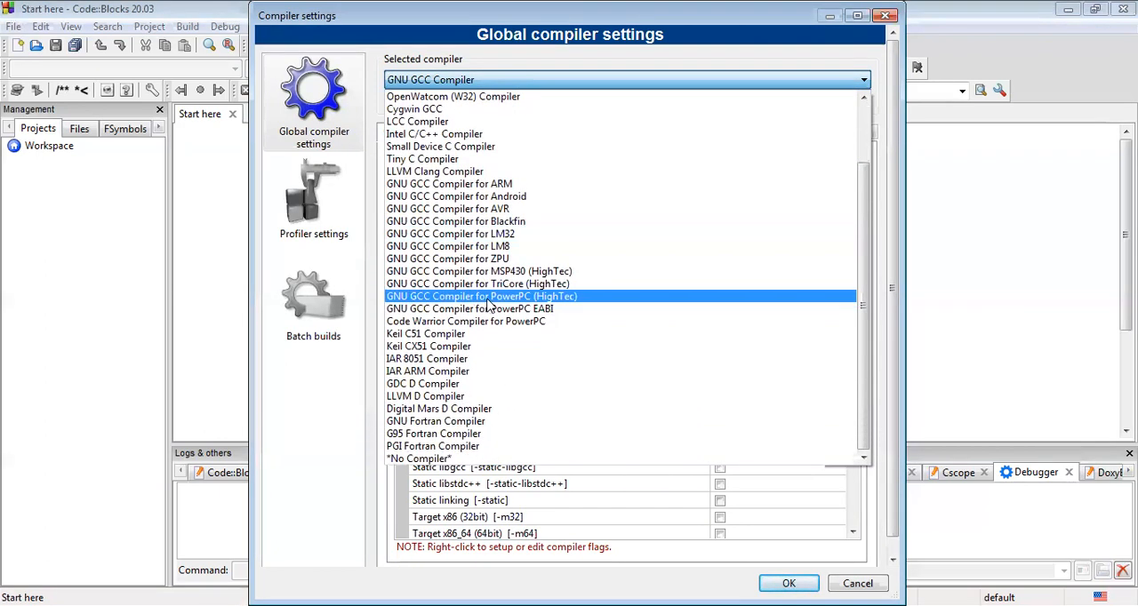
{"action": "mouse_move", "coordinate": [488, 309]}
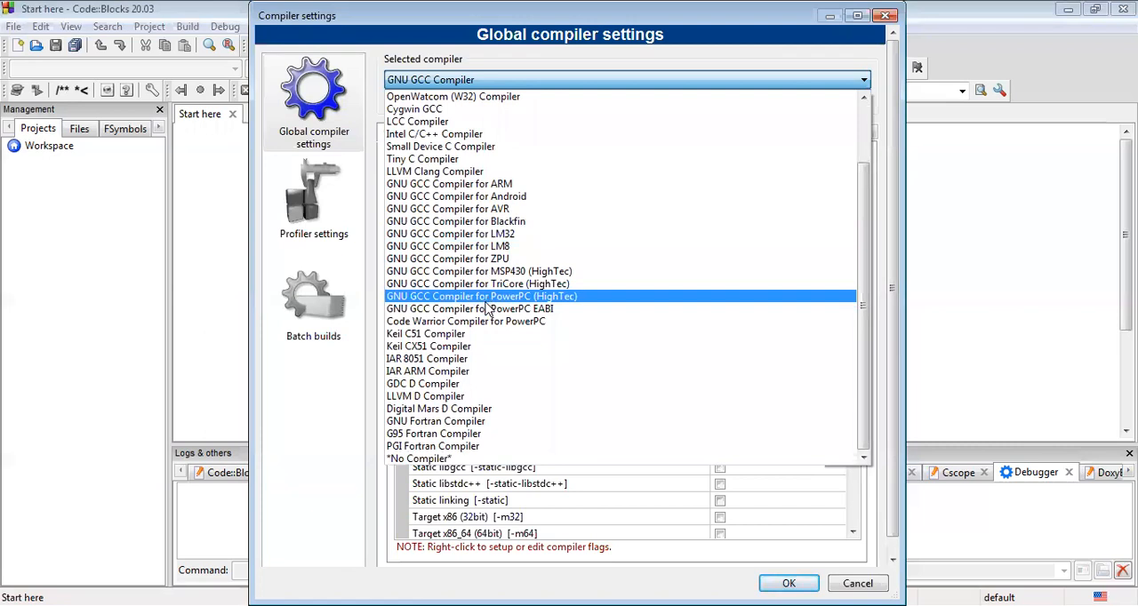
{"action": "left_click", "coordinate": [436, 422]}
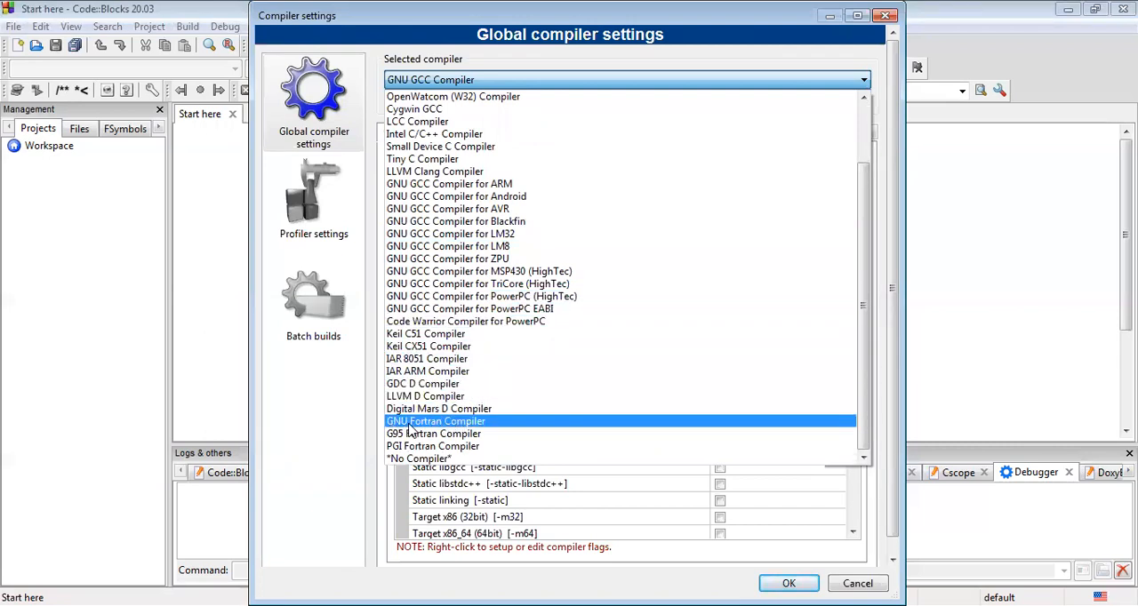
Step: Select GNU Fortran Compiler as the compiler being configured
{"action": "left_click", "coordinate": [435, 421]}
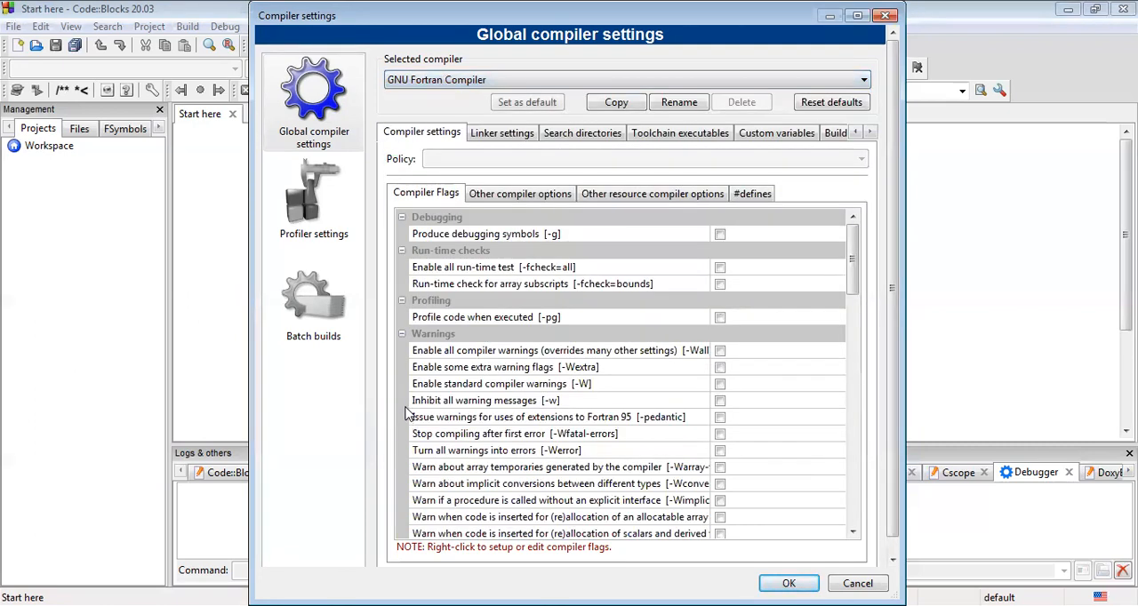
{"action": "mouse_move", "coordinate": [405, 409]}
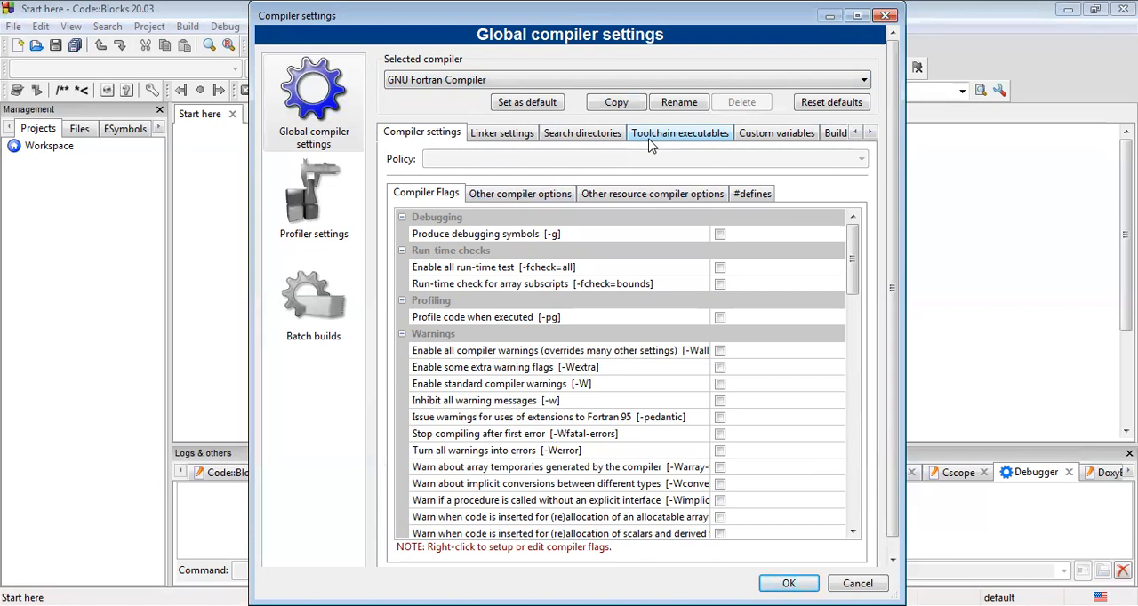
Step: Set the Fortran compiler's installation directory to C:\Program Files\CodeBlocks\MinGW\bin via Toolchain executables
{"action": "left_click", "coordinate": [679, 131]}
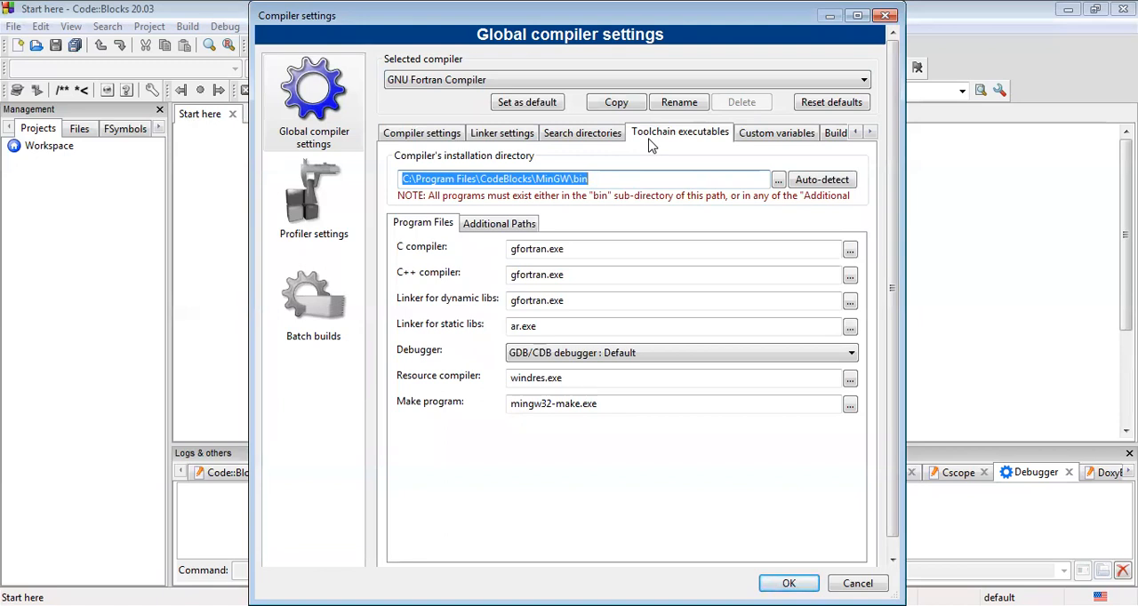
{"action": "mouse_move", "coordinate": [660, 235]}
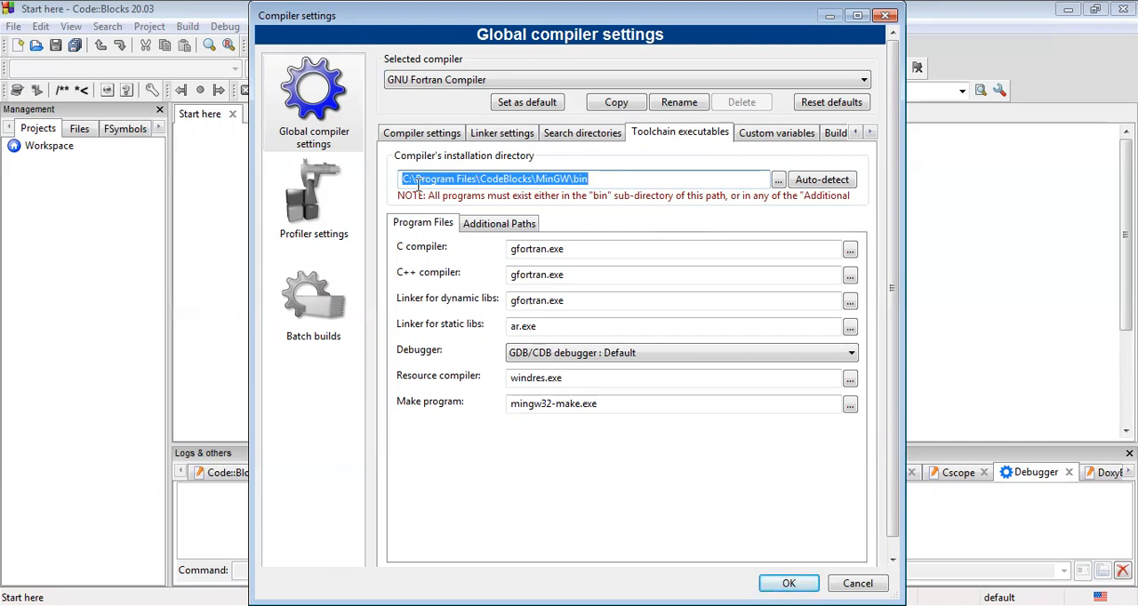
{"action": "mouse_move", "coordinate": [488, 178]}
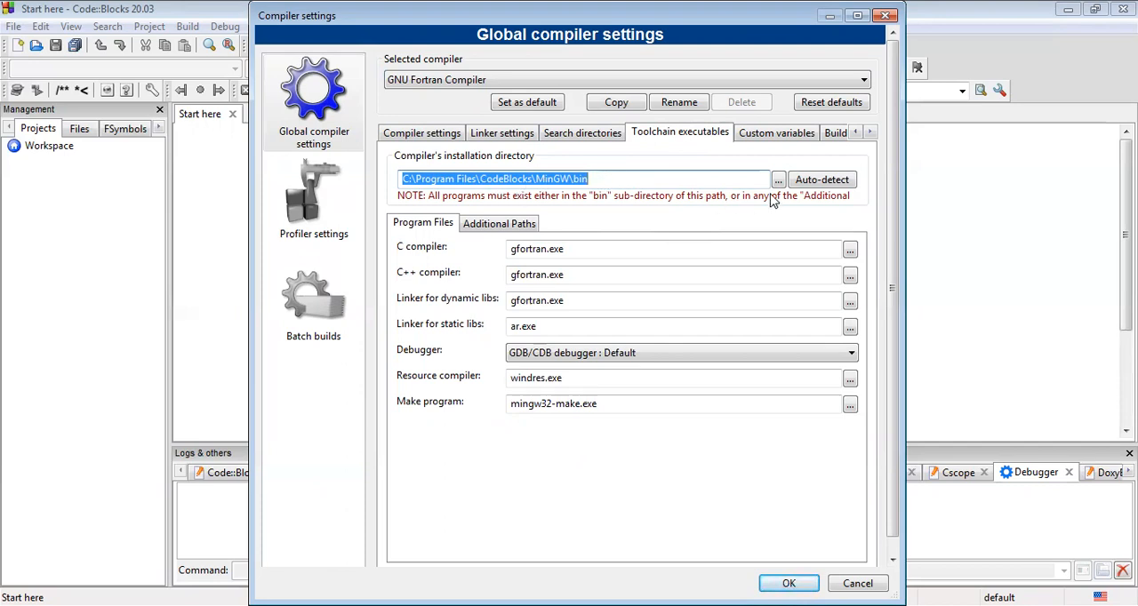
{"action": "left_click", "coordinate": [779, 178]}
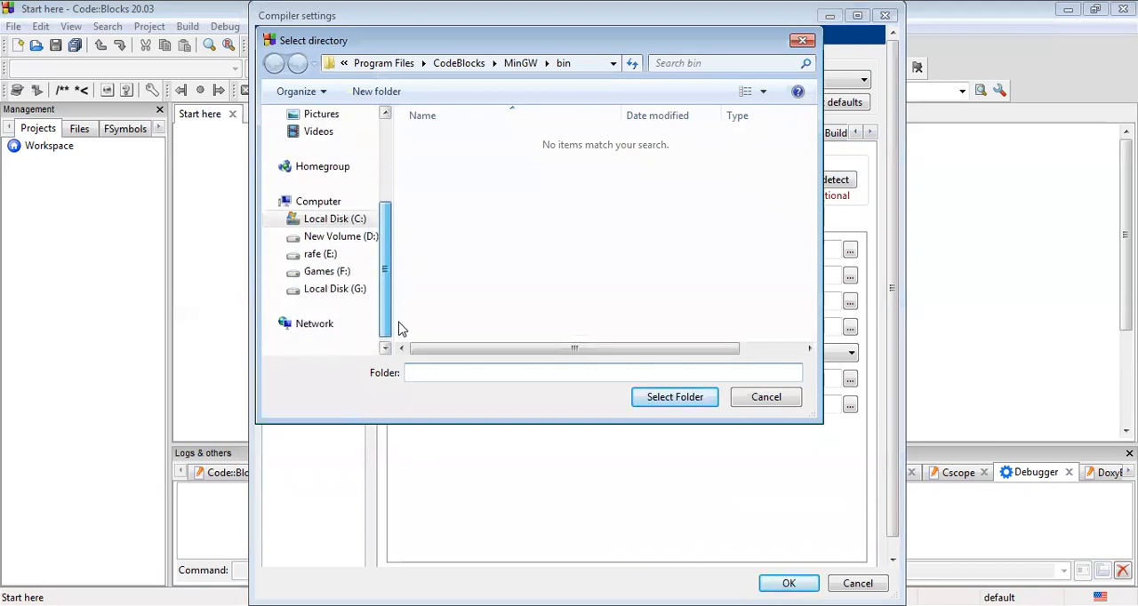
{"action": "left_click", "coordinate": [335, 219]}
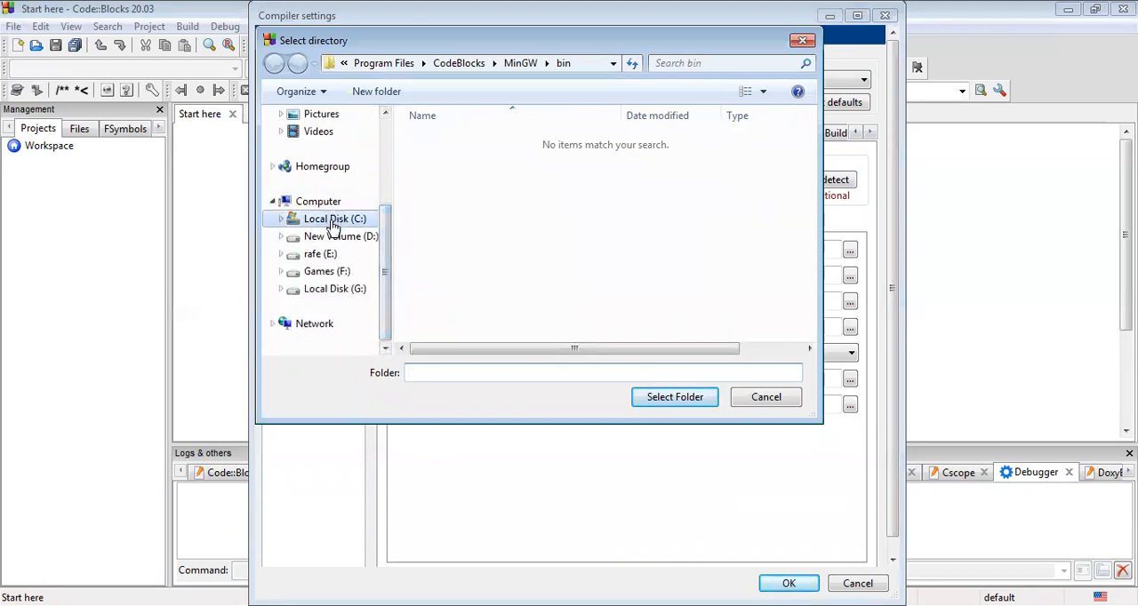
{"action": "left_click", "coordinate": [334, 219]}
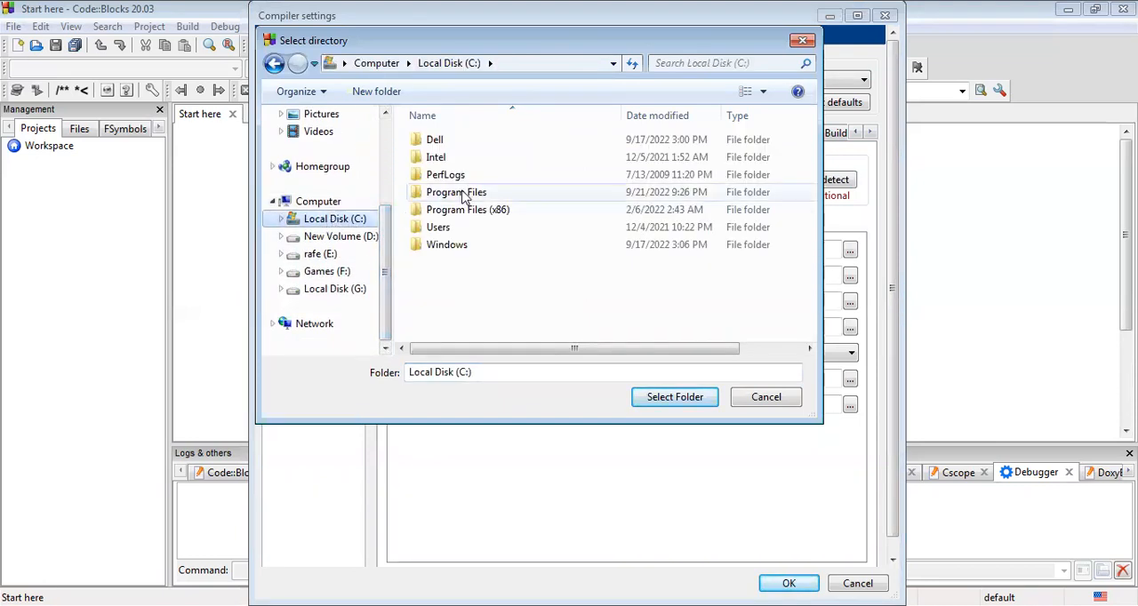
{"action": "double_click", "coordinate": [456, 192]}
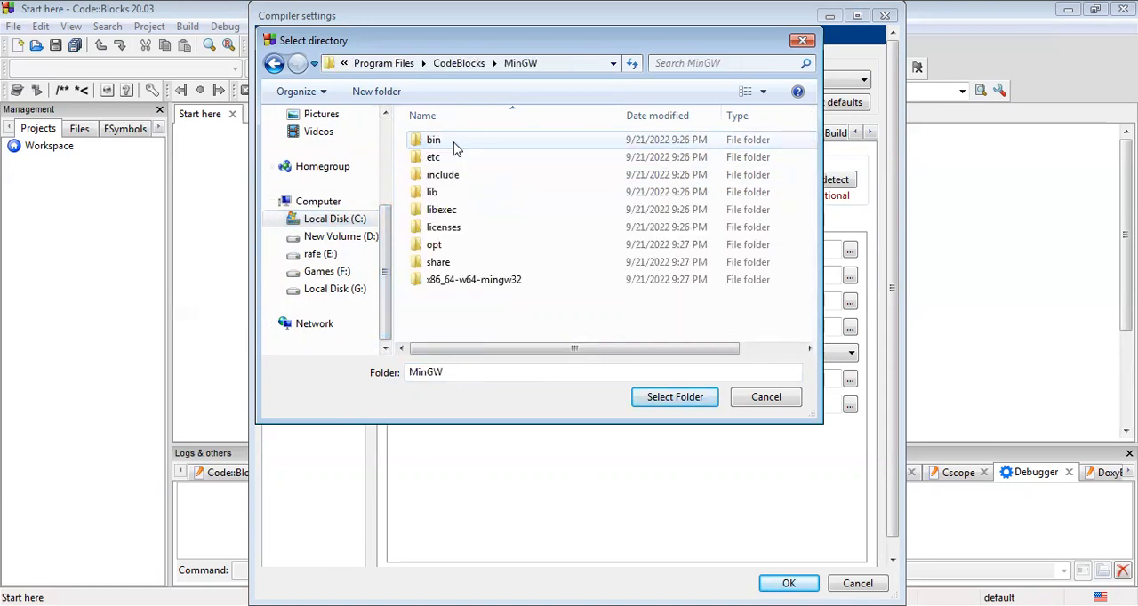
{"action": "double_click", "coordinate": [434, 139]}
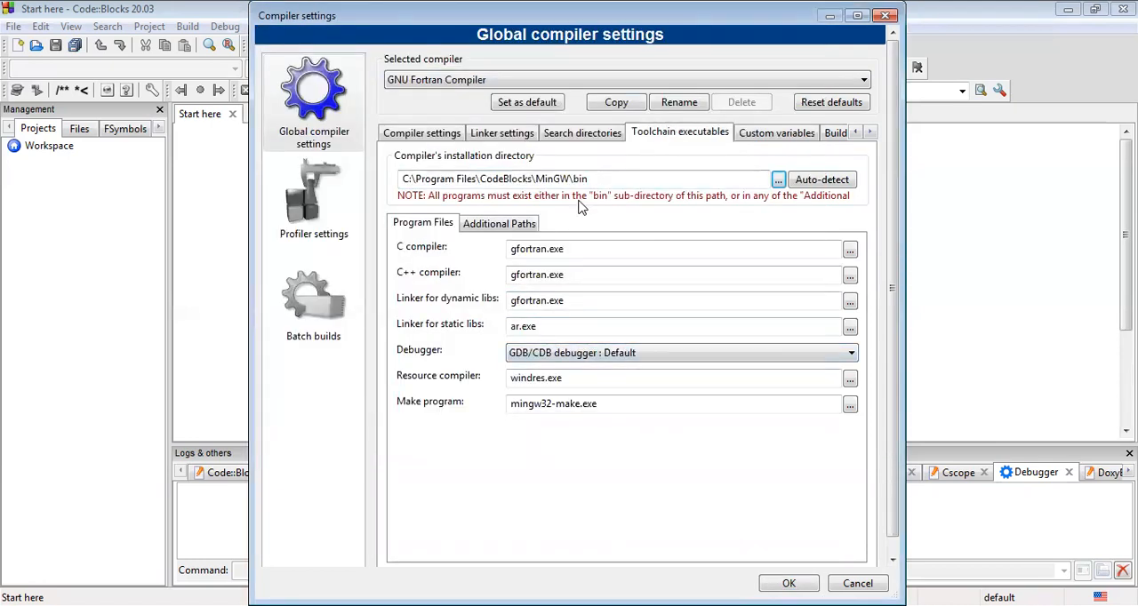
{"action": "mouse_move", "coordinate": [430, 271]}
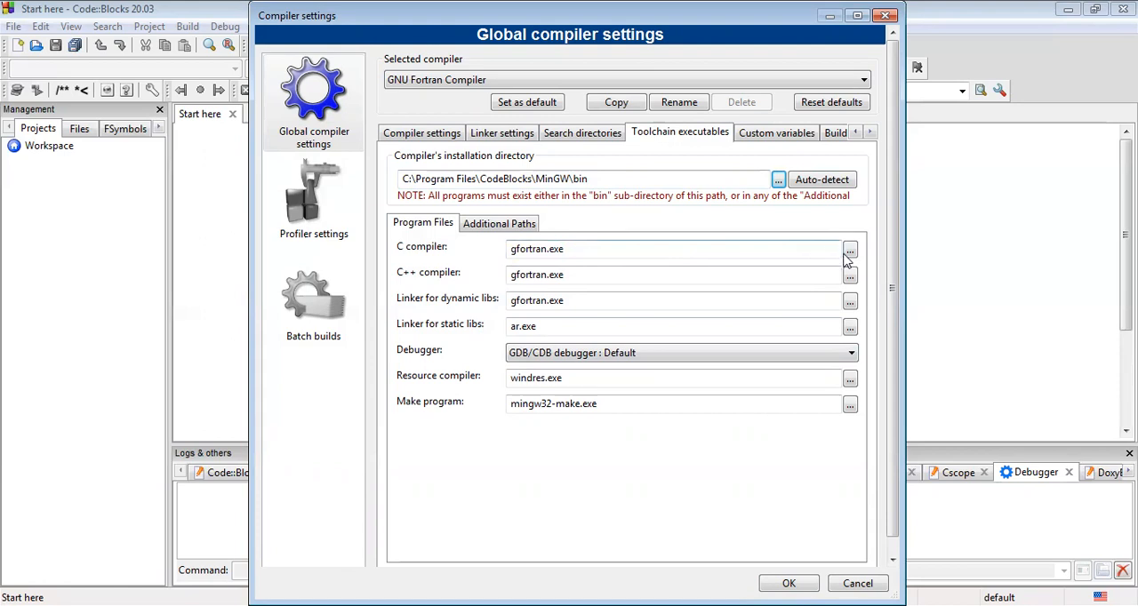
Step: Choose gfortran.exe from the MinGW bin folder as the C compiler executable
{"action": "left_click", "coordinate": [850, 249]}
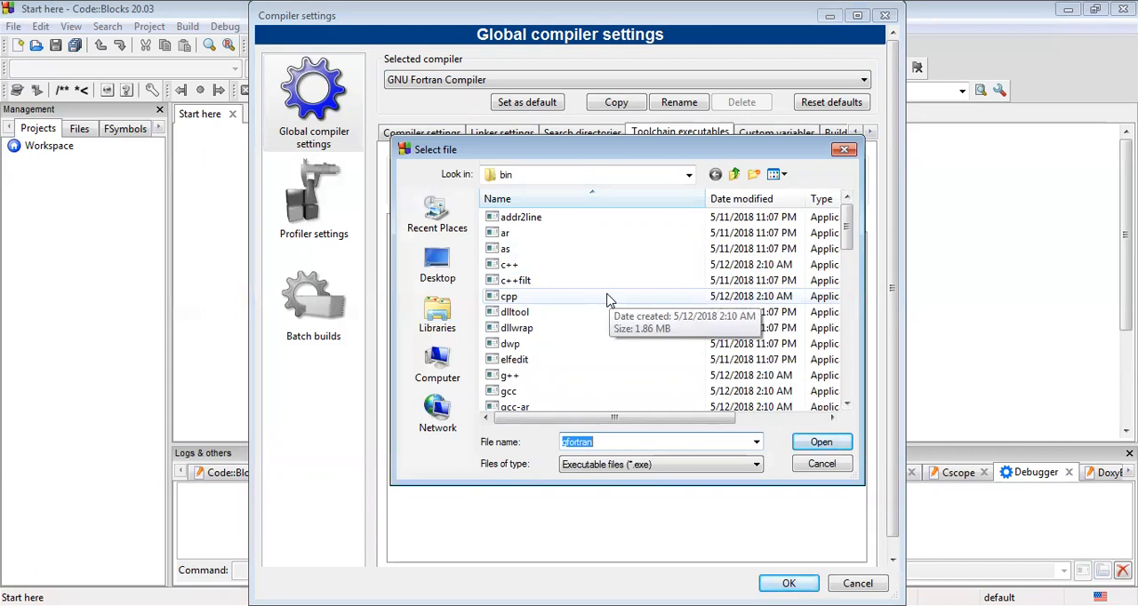
{"action": "mouse_move", "coordinate": [477, 347]}
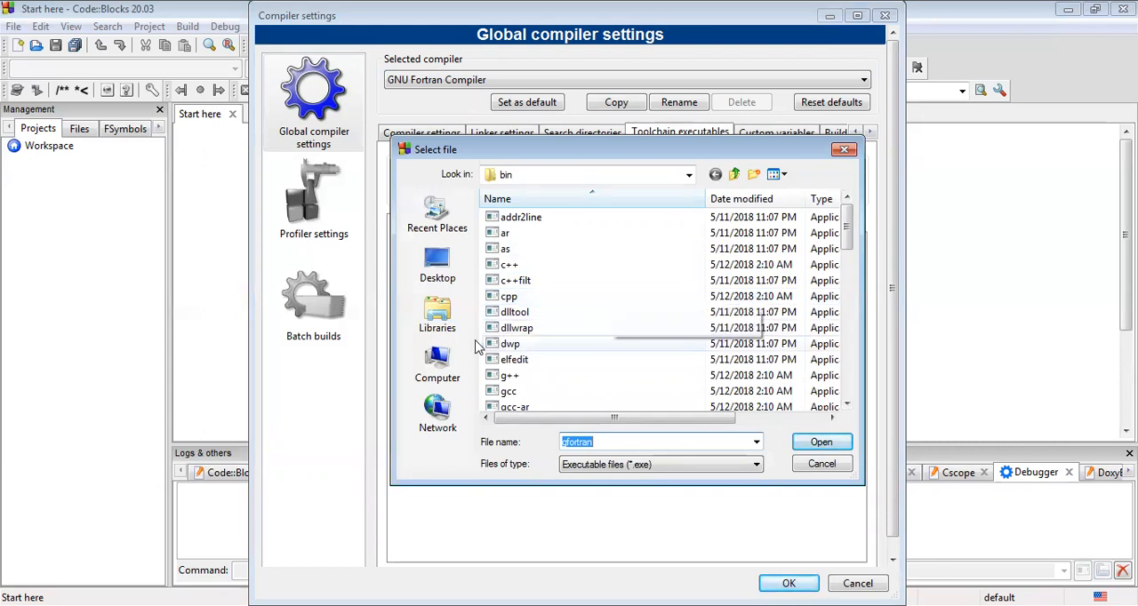
{"action": "left_click", "coordinate": [437, 364]}
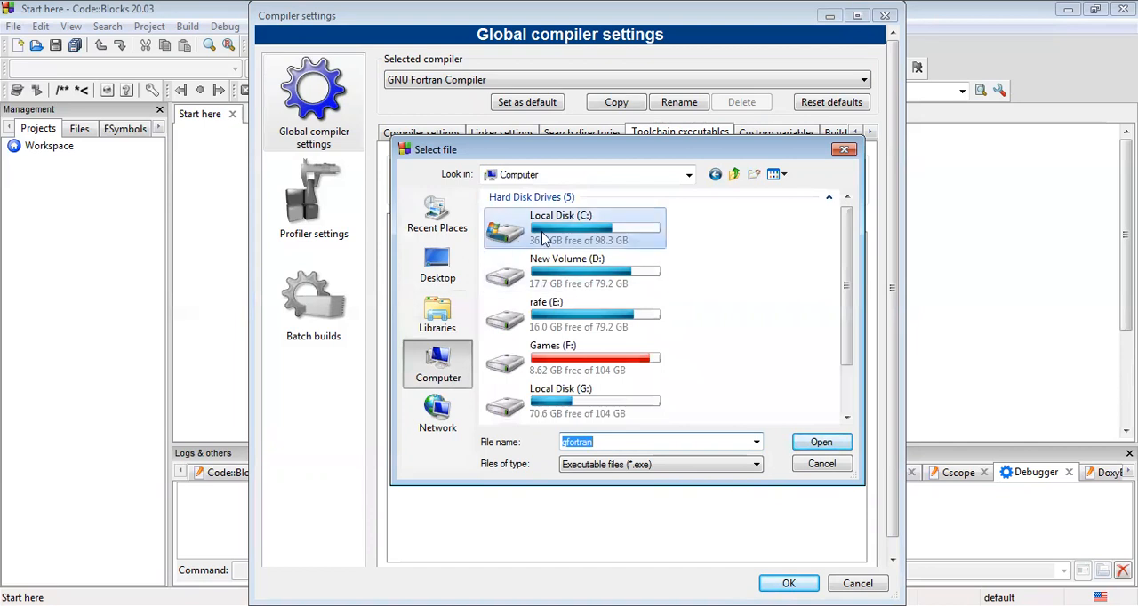
{"action": "double_click", "coordinate": [560, 228]}
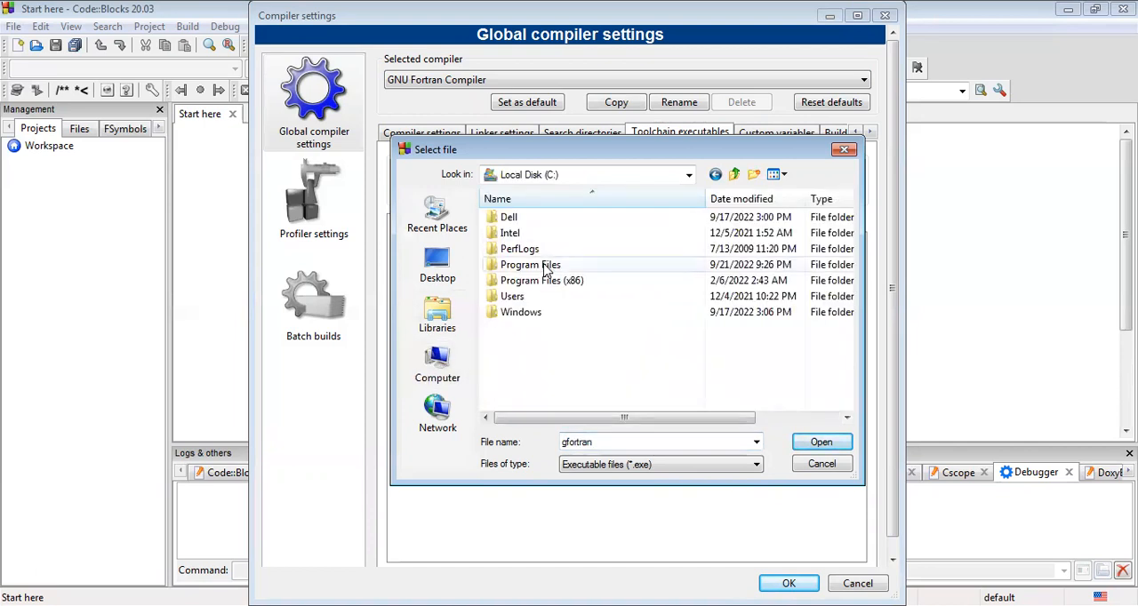
{"action": "double_click", "coordinate": [530, 263]}
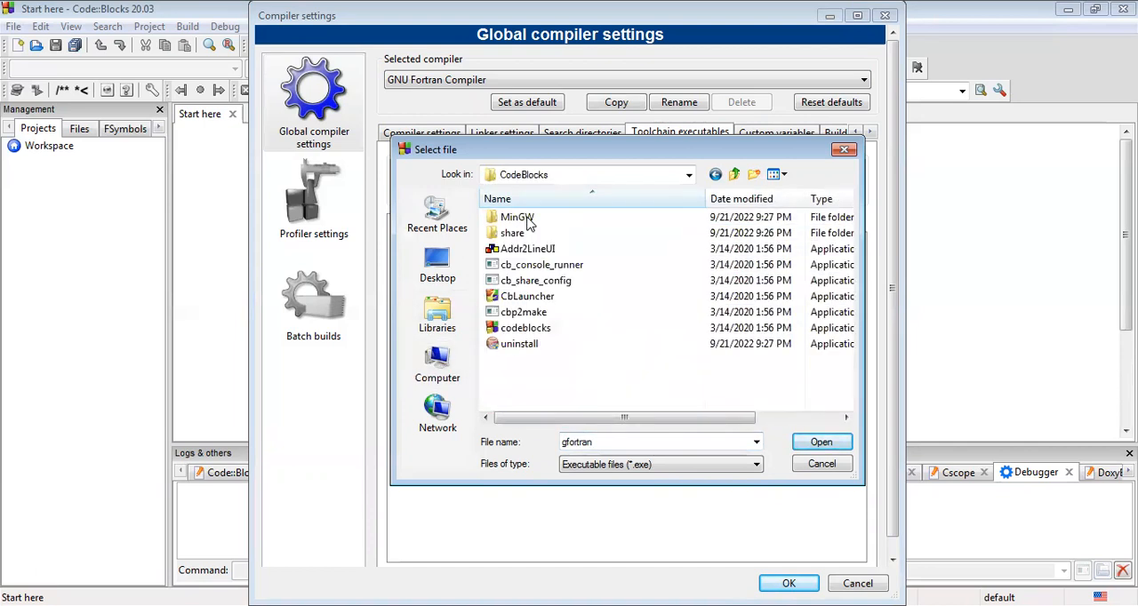
{"action": "mouse_move", "coordinate": [516, 217]}
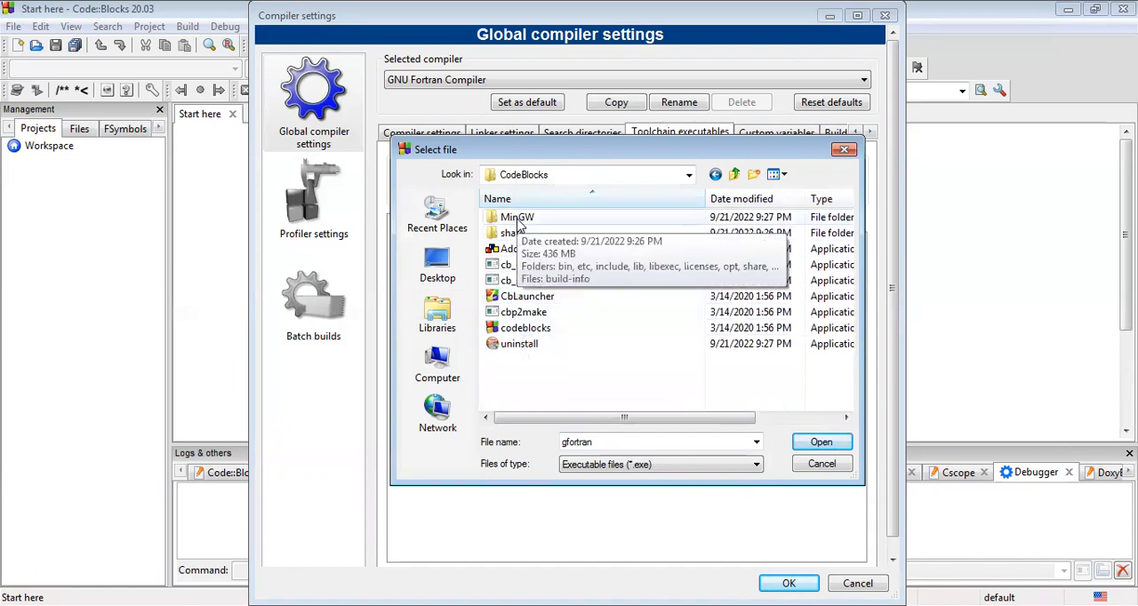
{"action": "double_click", "coordinate": [517, 217]}
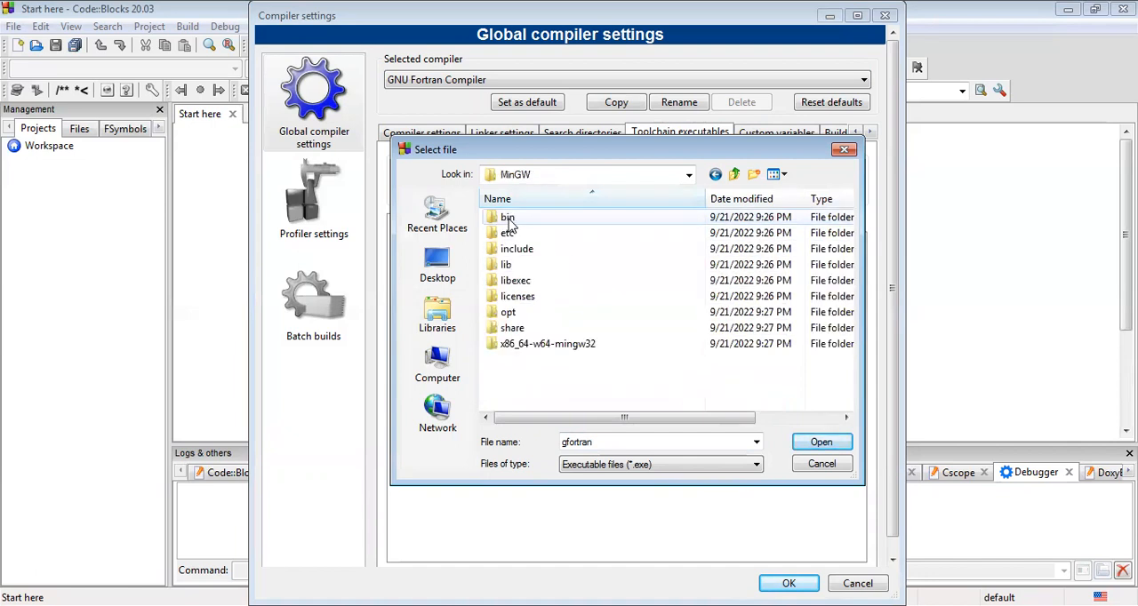
{"action": "double_click", "coordinate": [507, 217]}
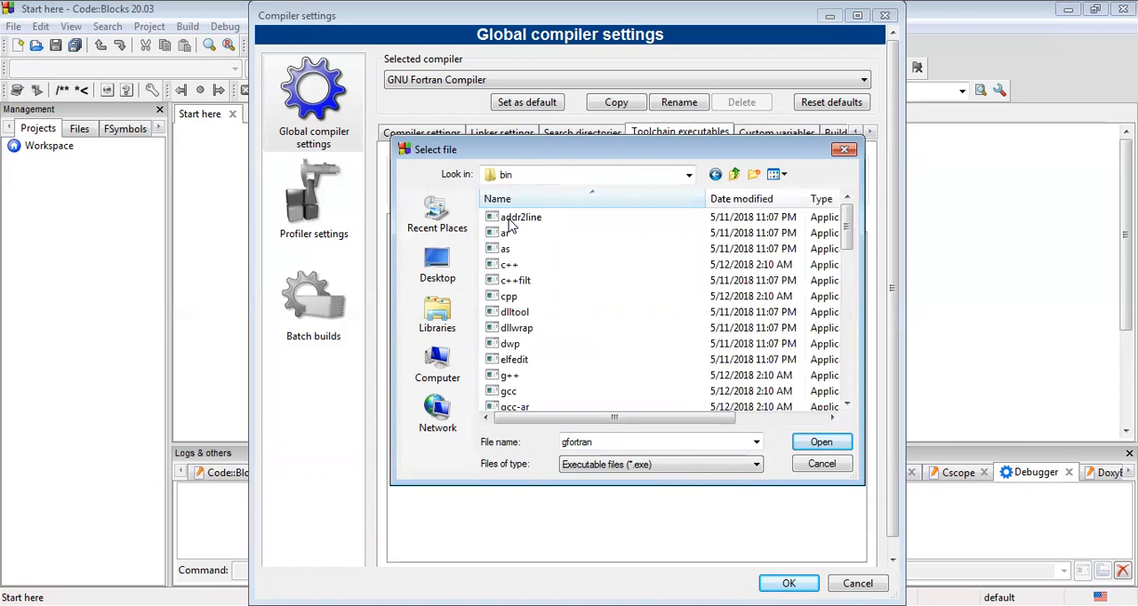
{"action": "scroll", "scroll_direction": "down", "scroll_amount": 3}
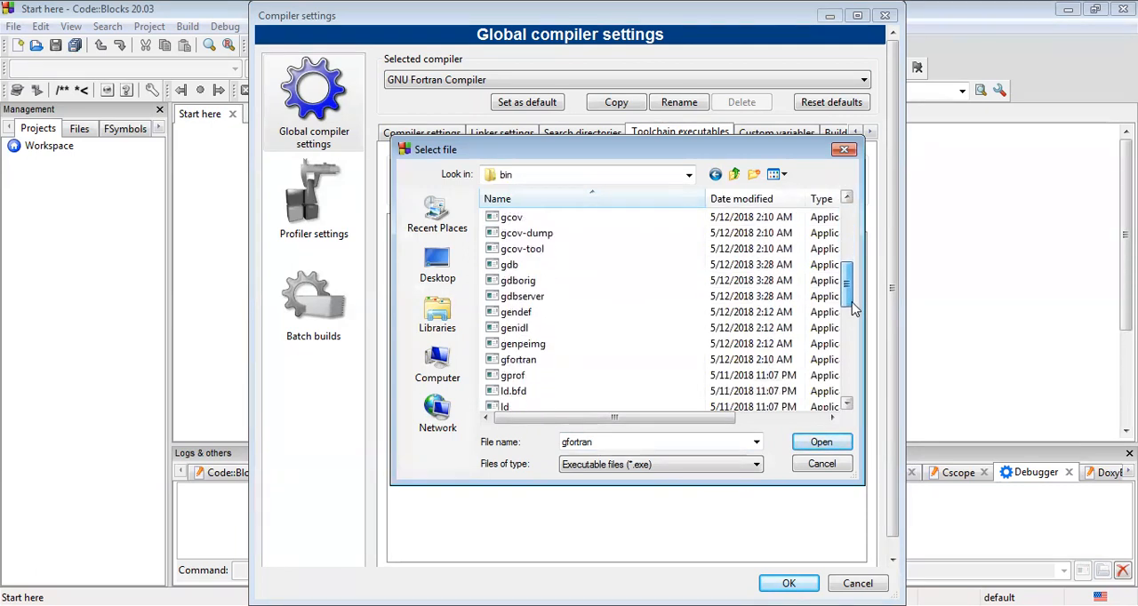
{"action": "left_click", "coordinate": [519, 359]}
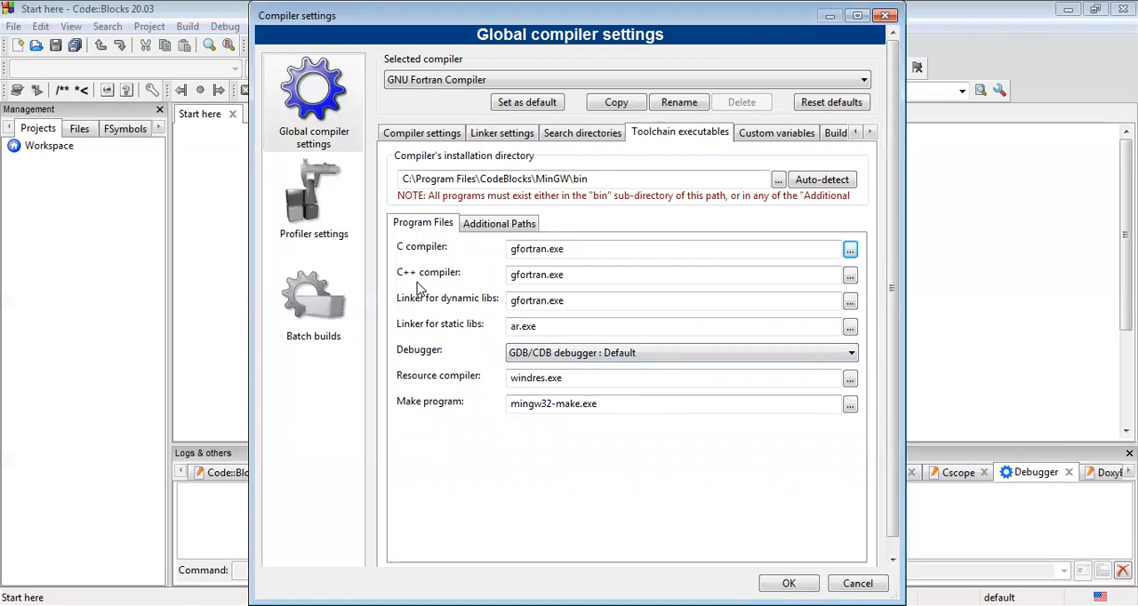
{"action": "mouse_move", "coordinate": [431, 338]}
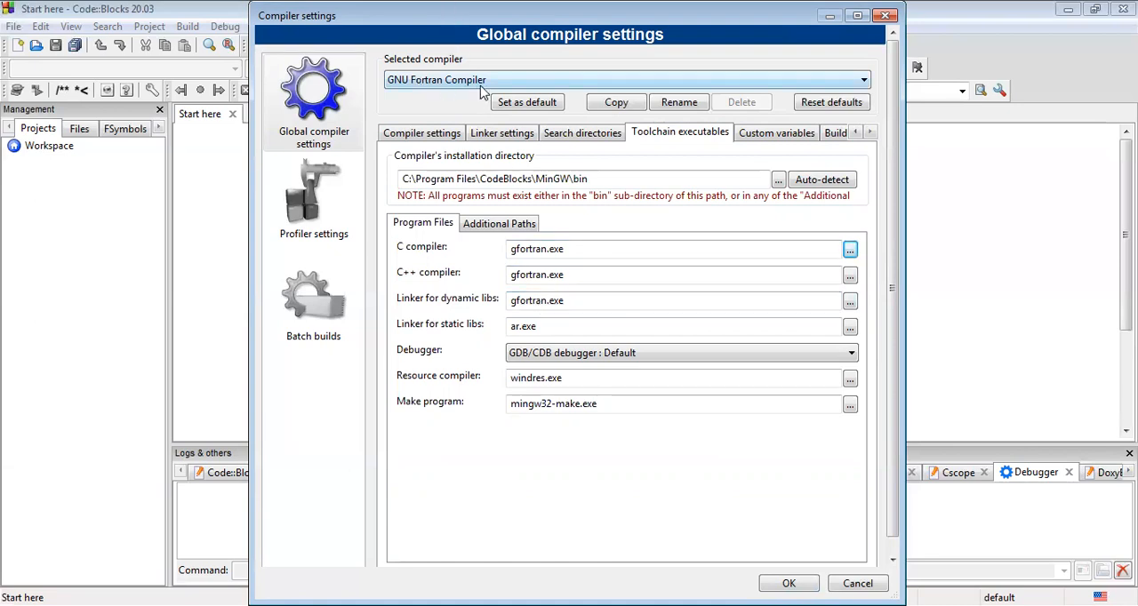
Step: Make GNU Fortran Compiler the default compiler and acknowledge the confirmation
{"action": "left_click", "coordinate": [526, 101]}
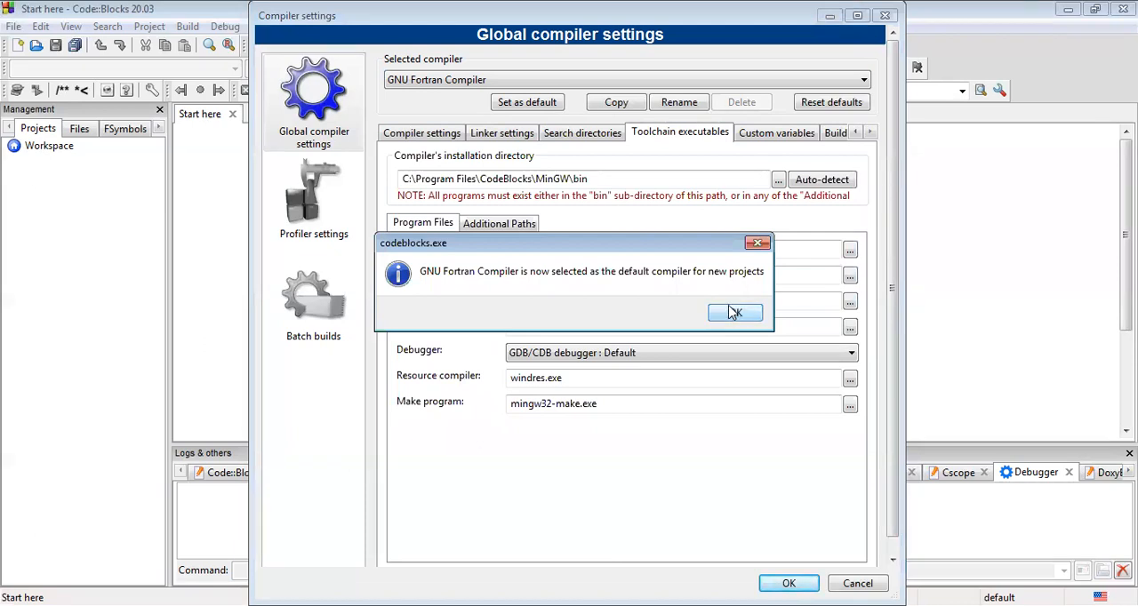
{"action": "left_click", "coordinate": [736, 313]}
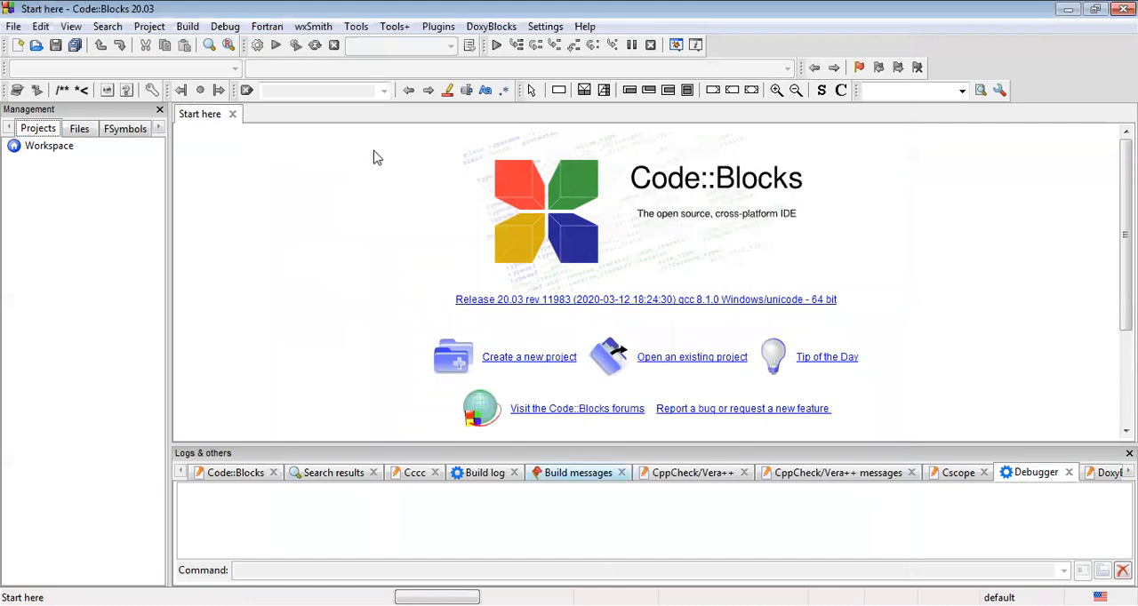
Step: Show the Default GDB/CDB debugger configuration in the debugger settings
{"action": "left_click", "coordinate": [544, 25]}
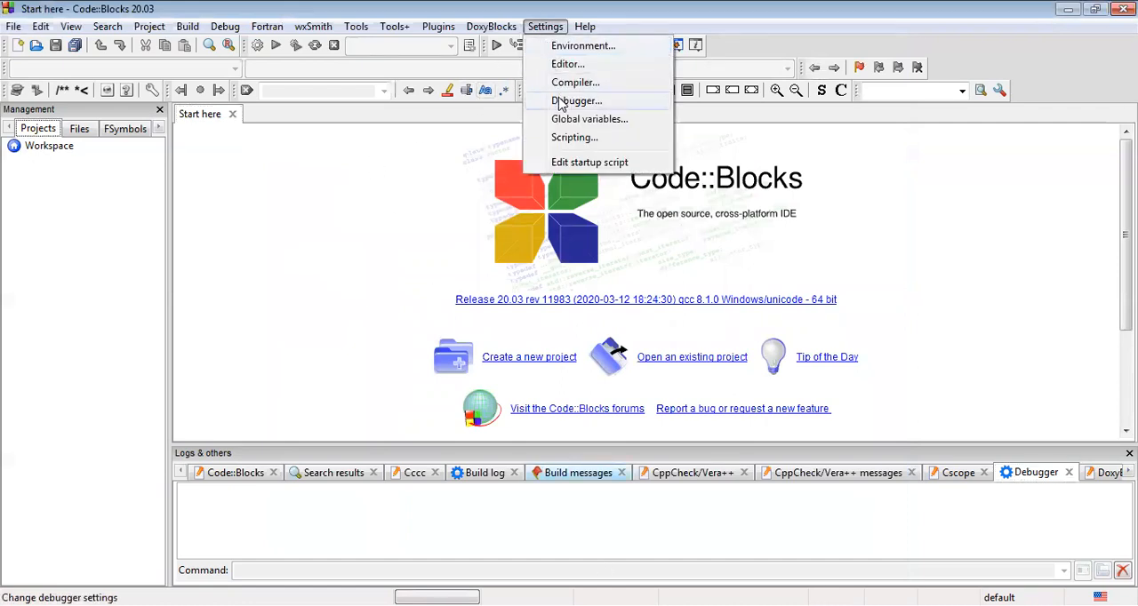
{"action": "left_click", "coordinate": [576, 100]}
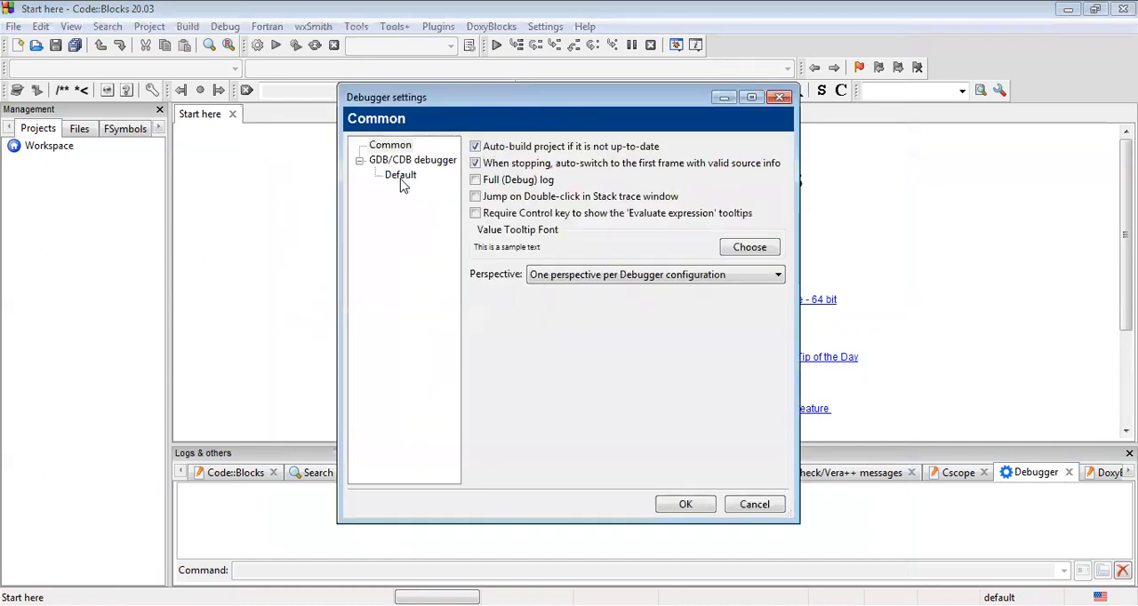
{"action": "left_click", "coordinate": [400, 174]}
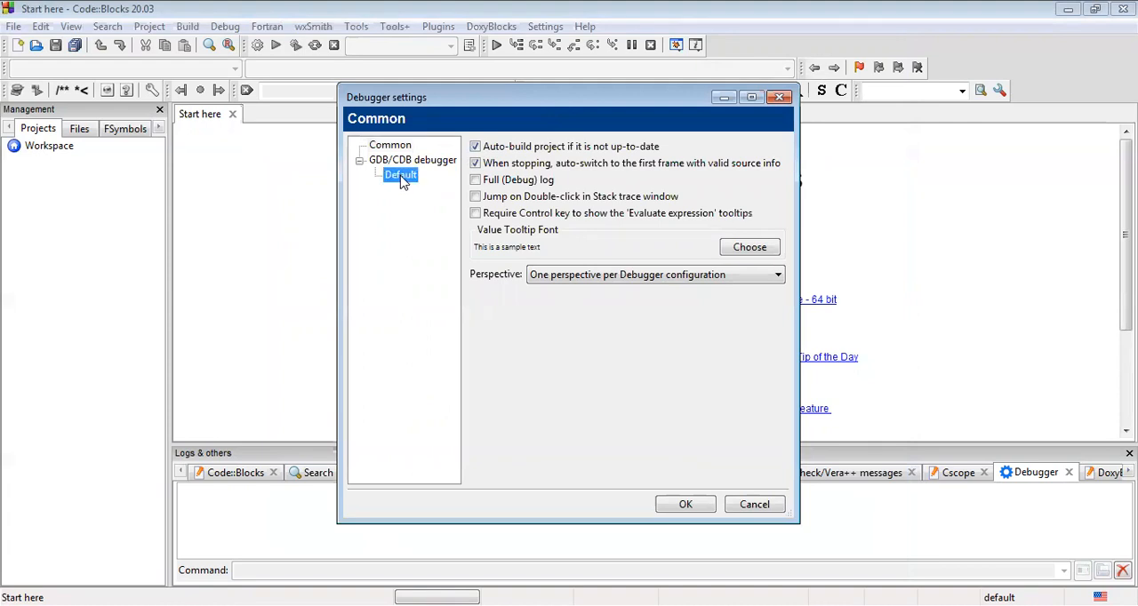
{"action": "left_click", "coordinate": [398, 174]}
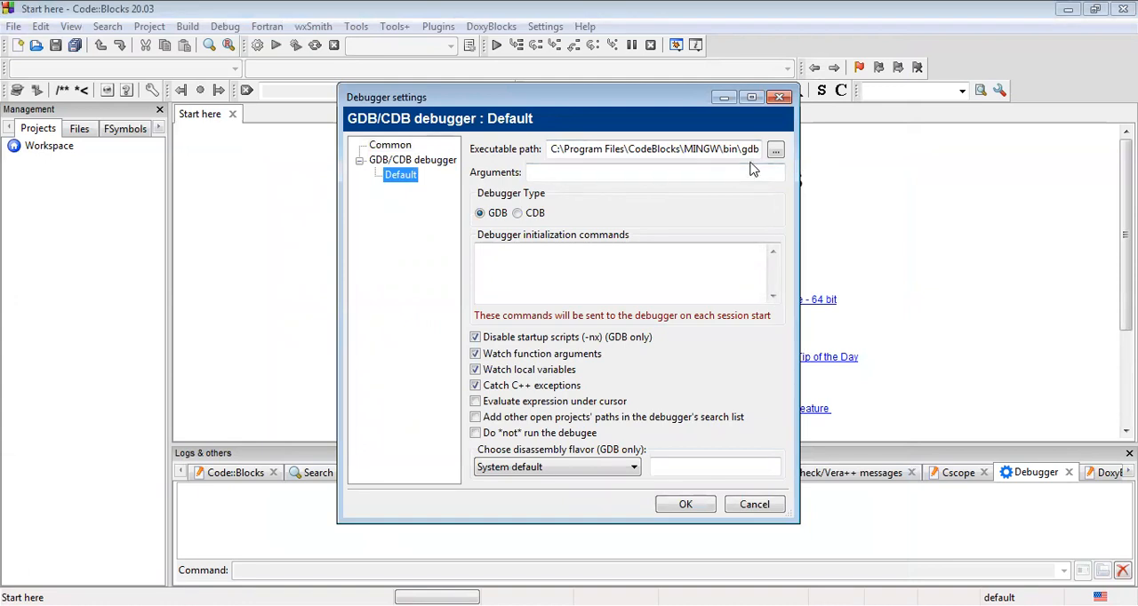
{"action": "mouse_move", "coordinate": [750, 167]}
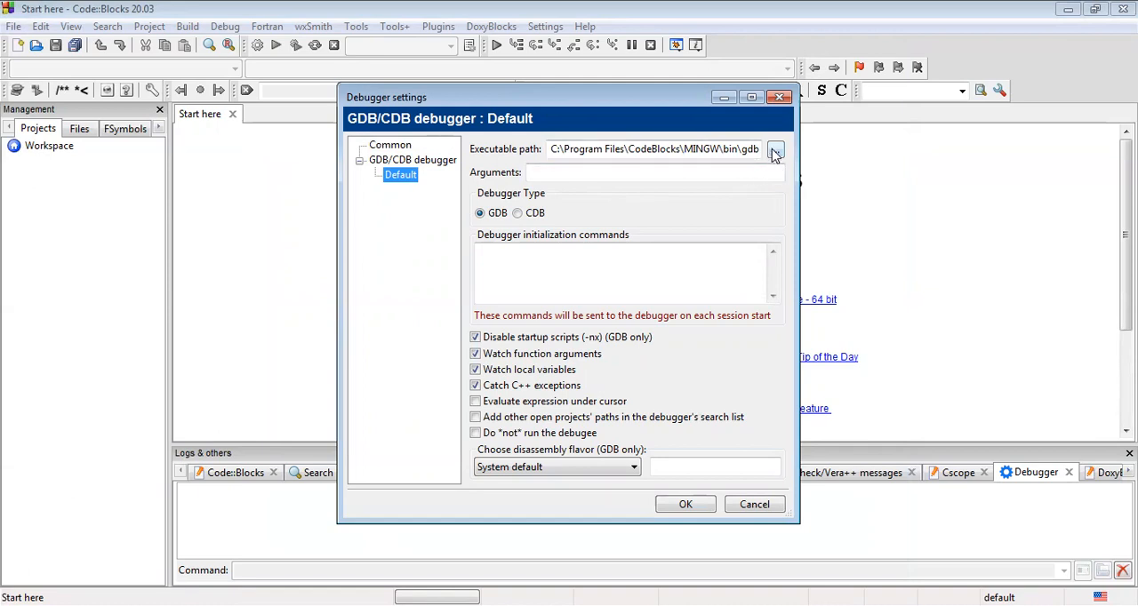
Step: Set the debugger executable to gdb from C:\Program Files\CodeBlocks\MinGW\bin
{"action": "left_click", "coordinate": [776, 149]}
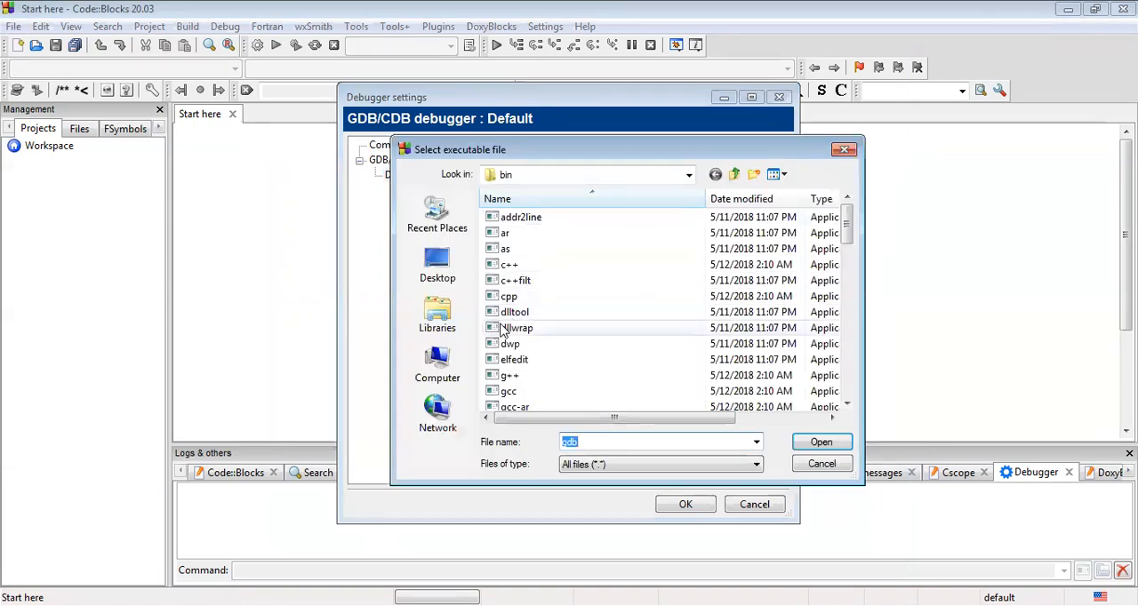
{"action": "left_click", "coordinate": [437, 362]}
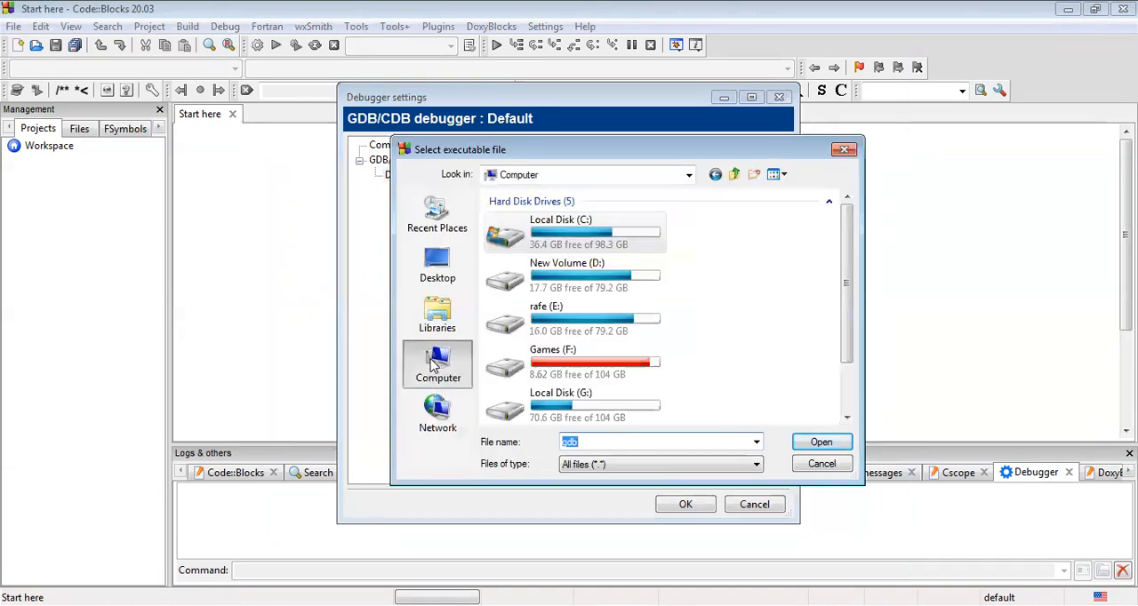
{"action": "double_click", "coordinate": [560, 233]}
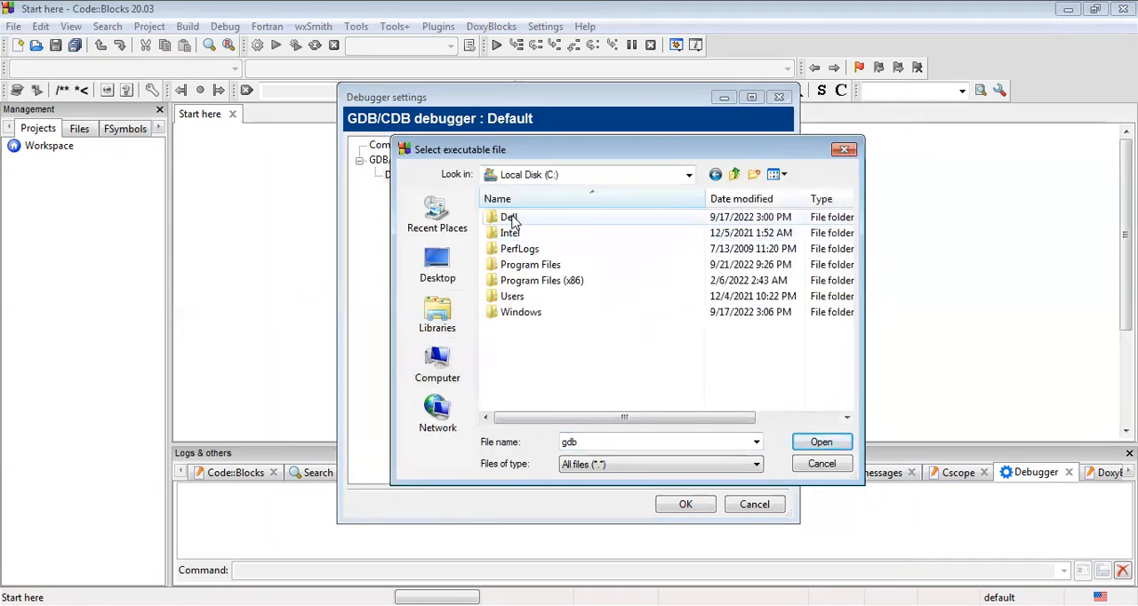
{"action": "double_click", "coordinate": [530, 263]}
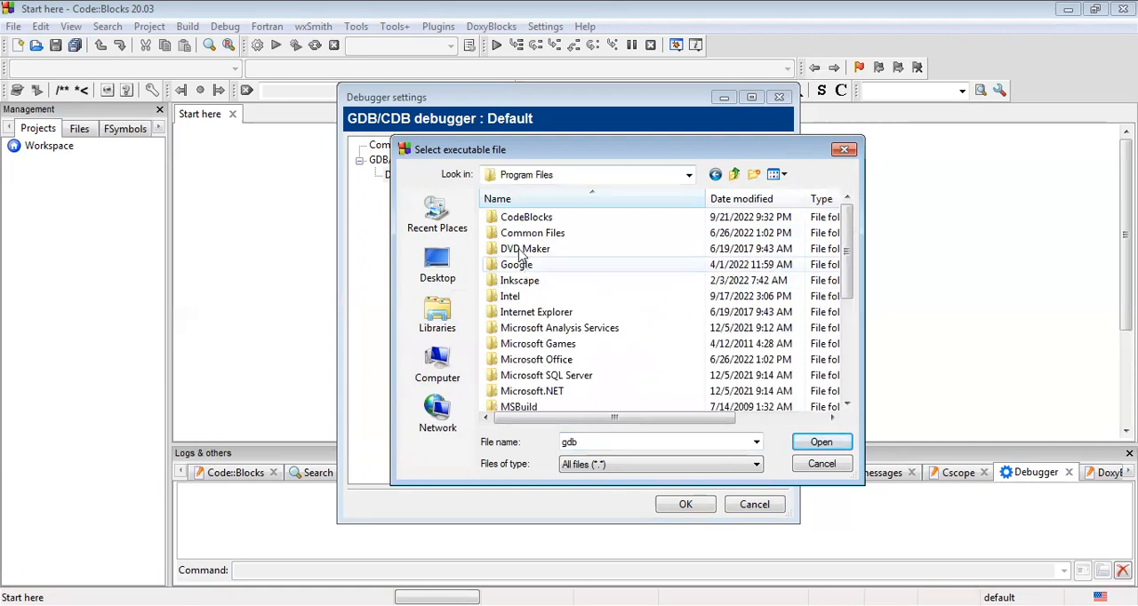
{"action": "double_click", "coordinate": [526, 217]}
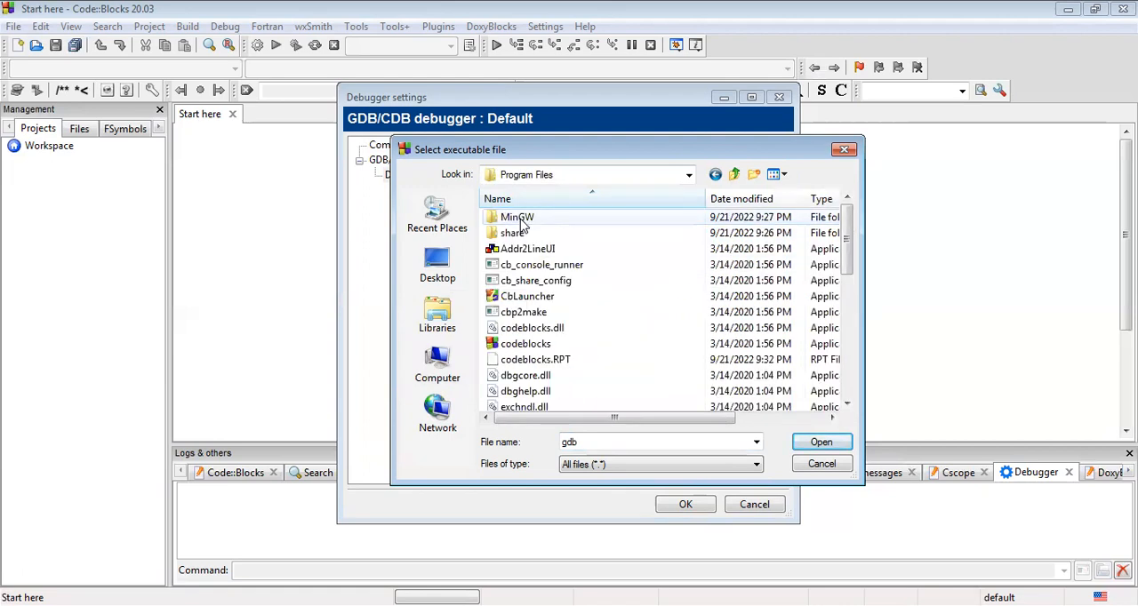
{"action": "double_click", "coordinate": [518, 217]}
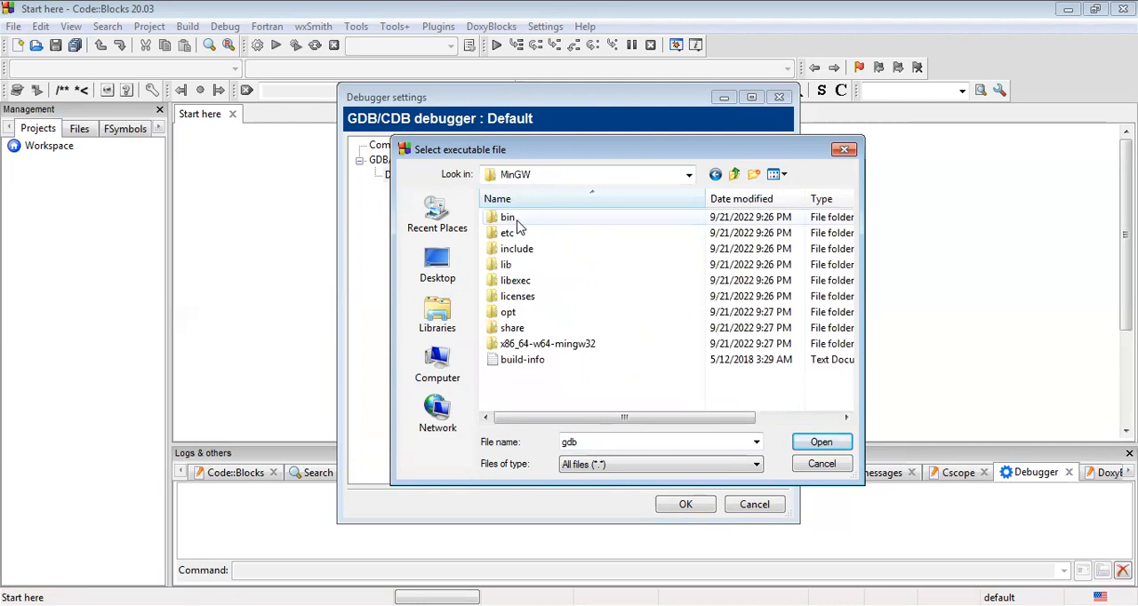
{"action": "double_click", "coordinate": [508, 216]}
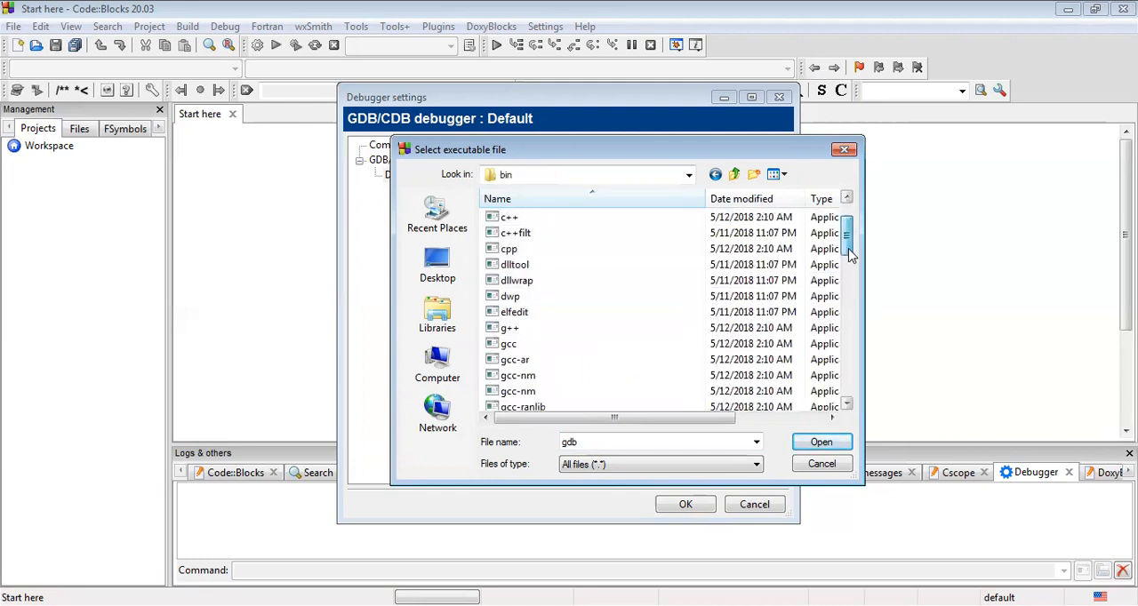
{"action": "scroll", "scroll_direction": "down", "scroll_amount": 3}
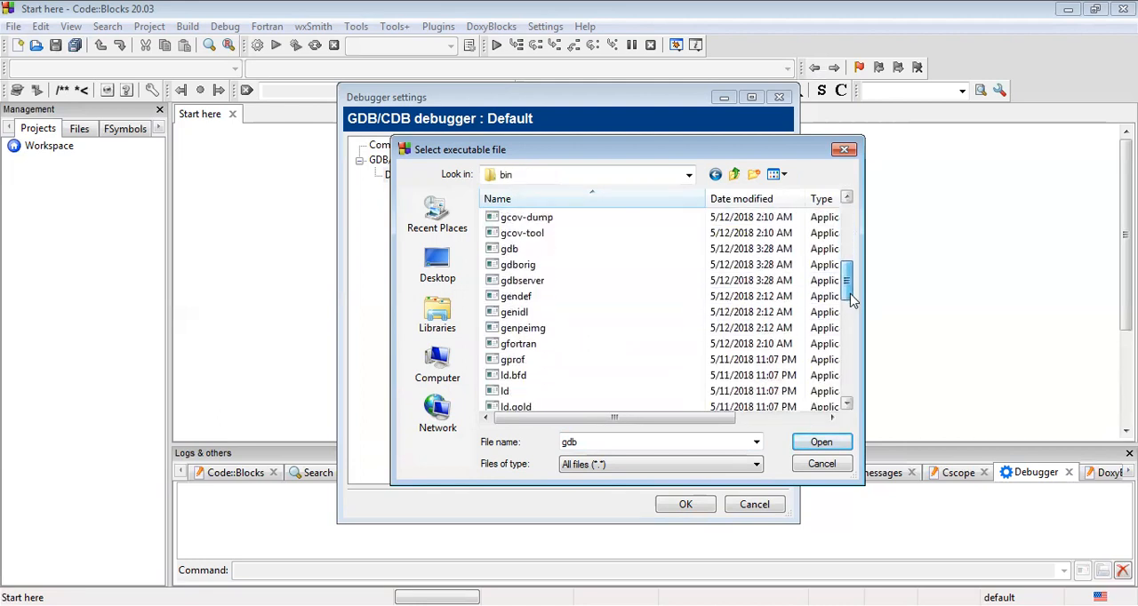
{"action": "scroll", "scroll_direction": "down", "scroll_amount": 3}
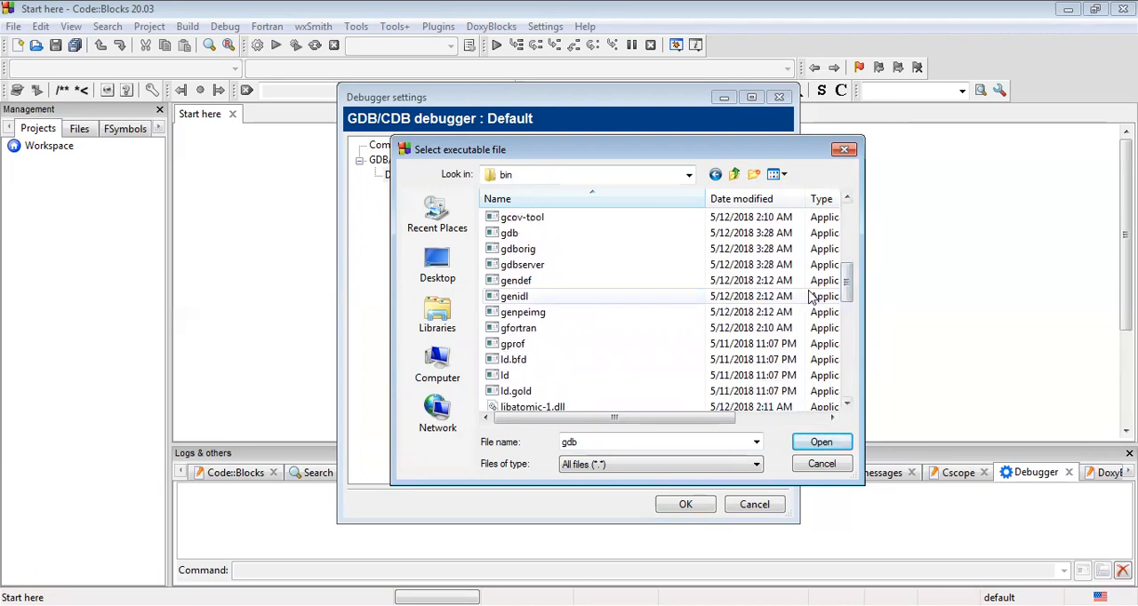
{"action": "left_click", "coordinate": [509, 231]}
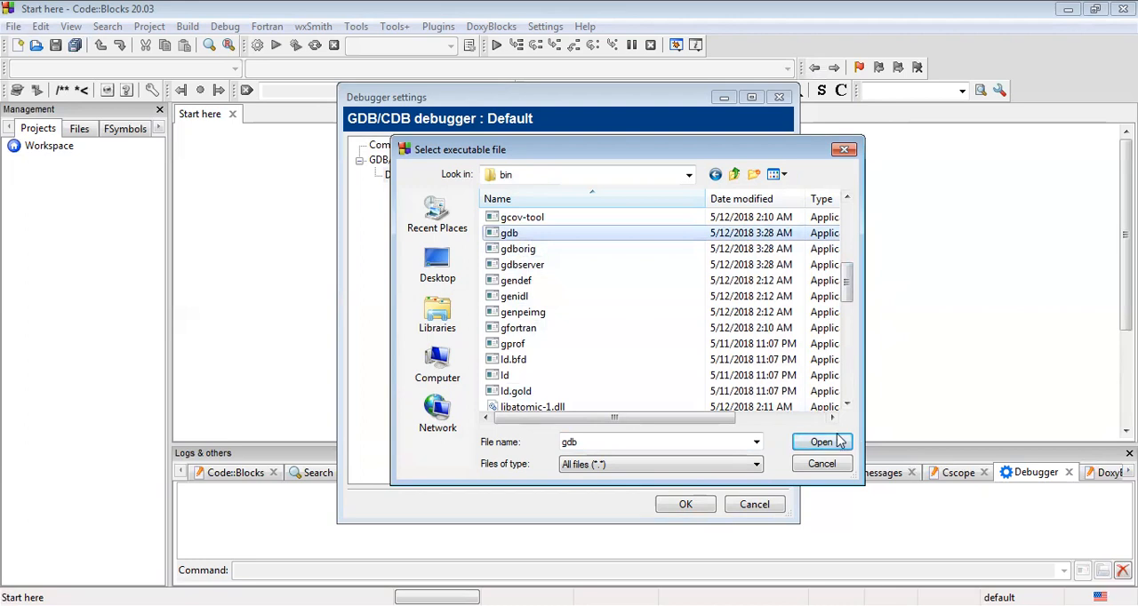
{"action": "left_click", "coordinate": [820, 441]}
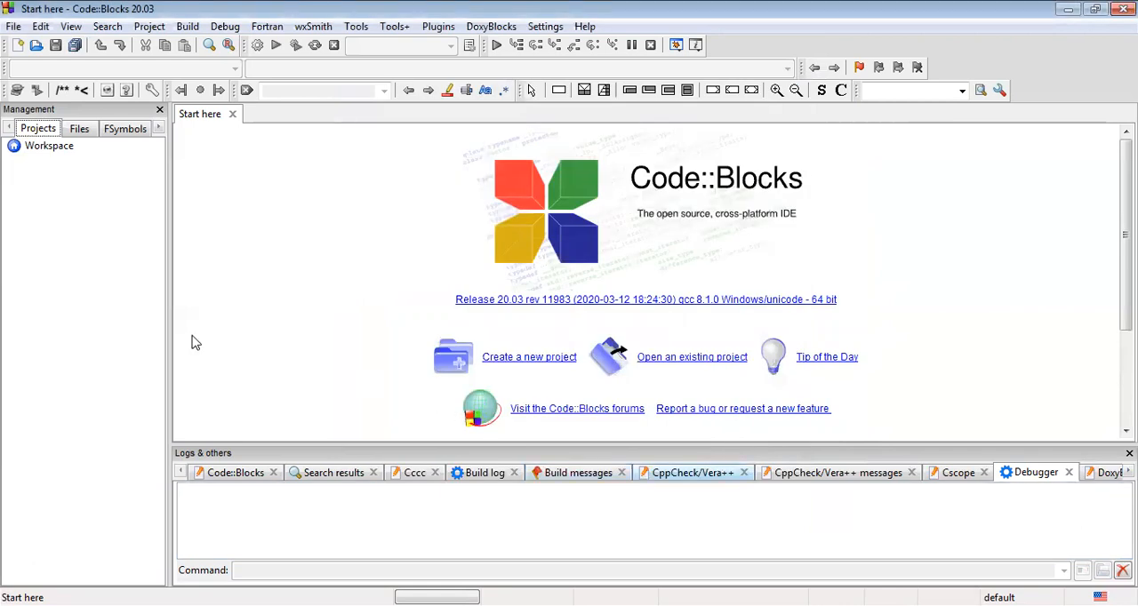
{"action": "mouse_move", "coordinate": [501, 384]}
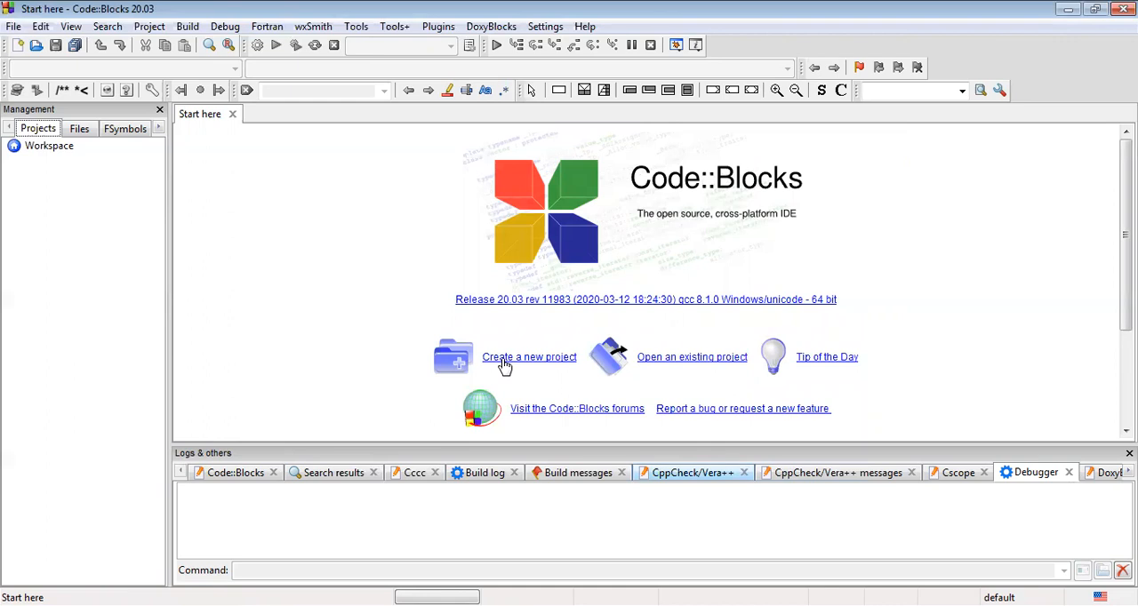
{"action": "mouse_move", "coordinate": [437, 331]}
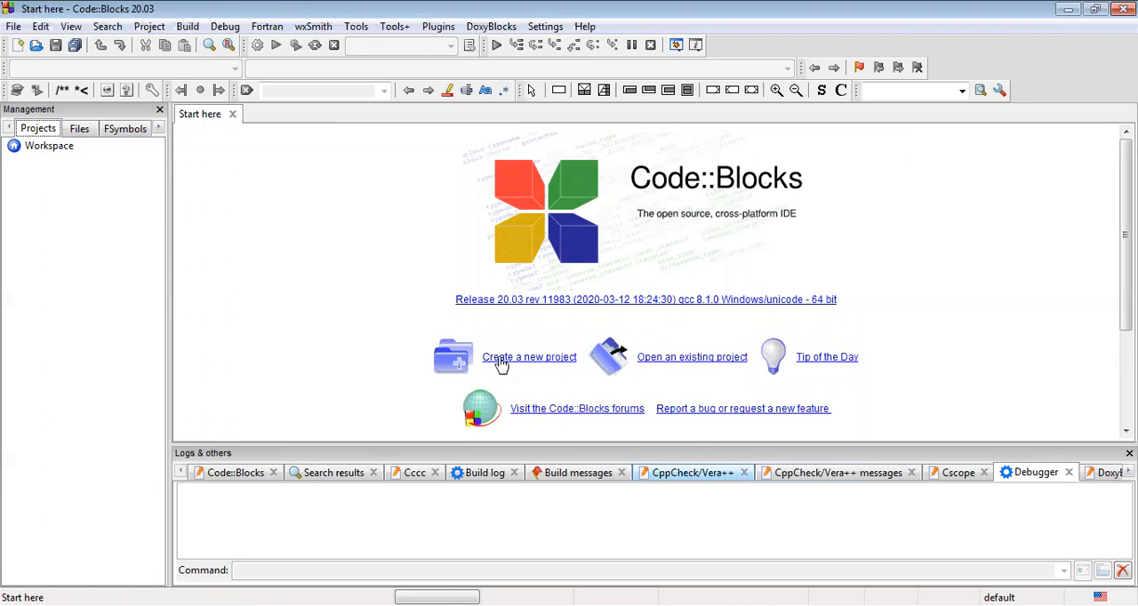
Step: Create a new Fortran application project titled 'test' with the GNU Fortran Compiler
{"action": "left_click", "coordinate": [530, 356]}
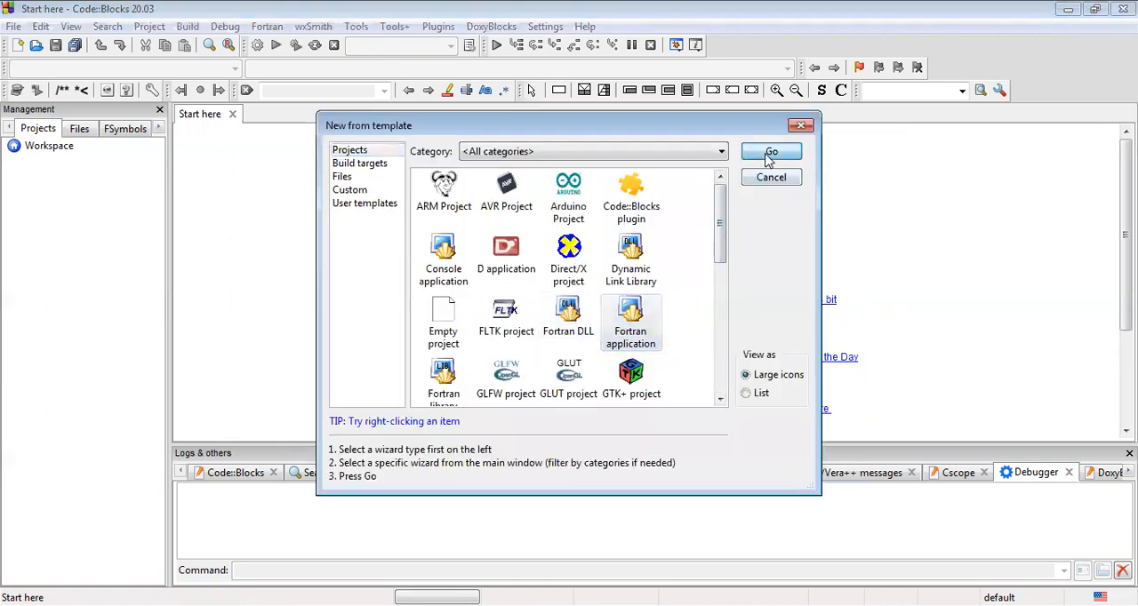
{"action": "left_click", "coordinate": [772, 151]}
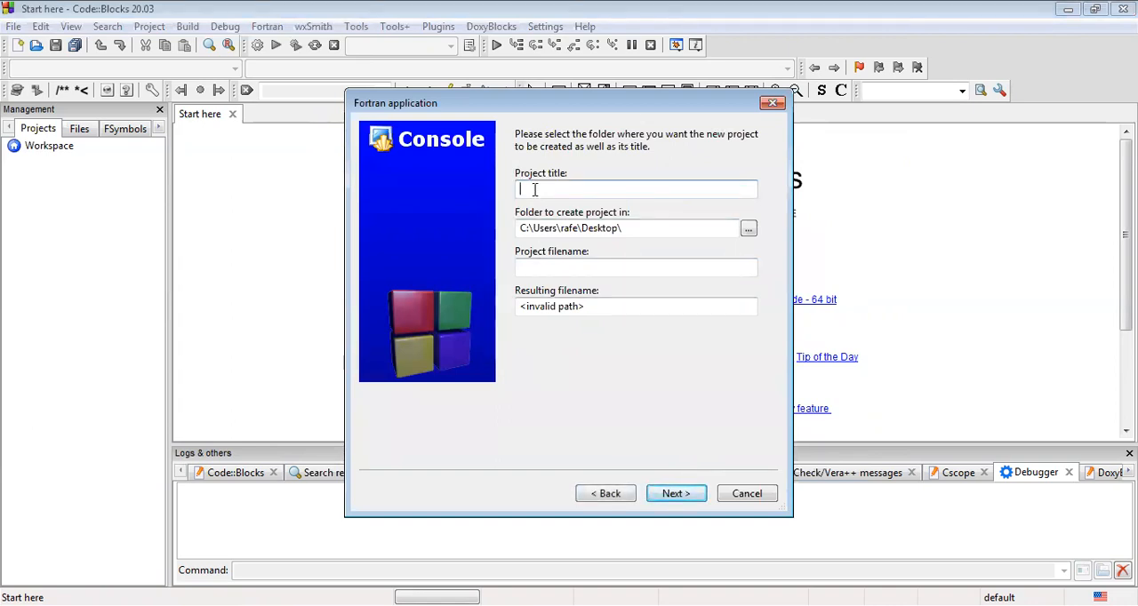
{"action": "type", "text": "test"}
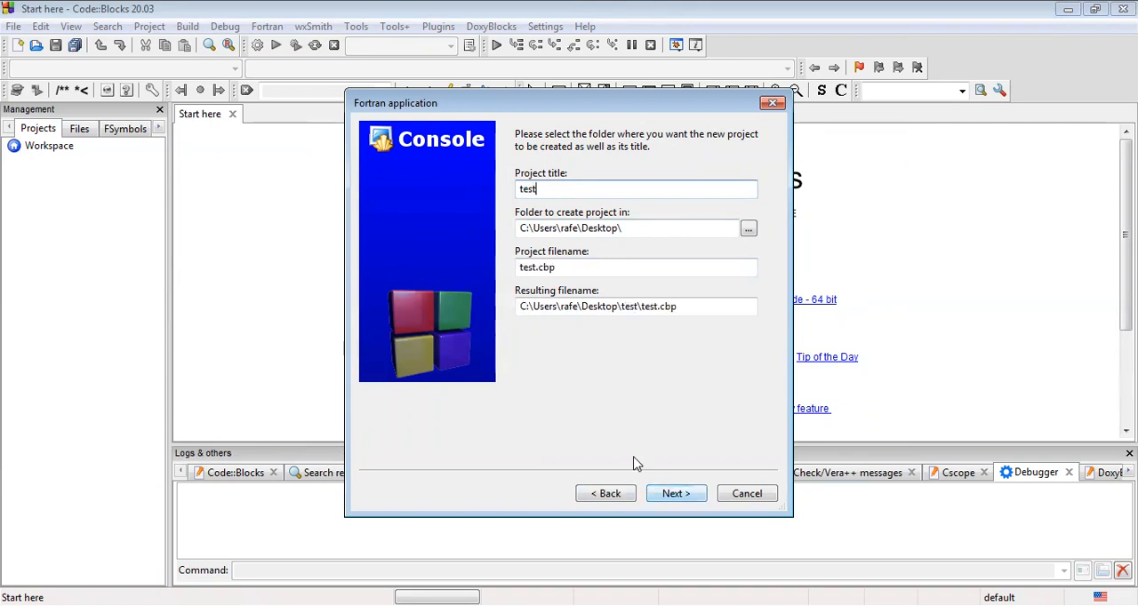
{"action": "left_click", "coordinate": [675, 494]}
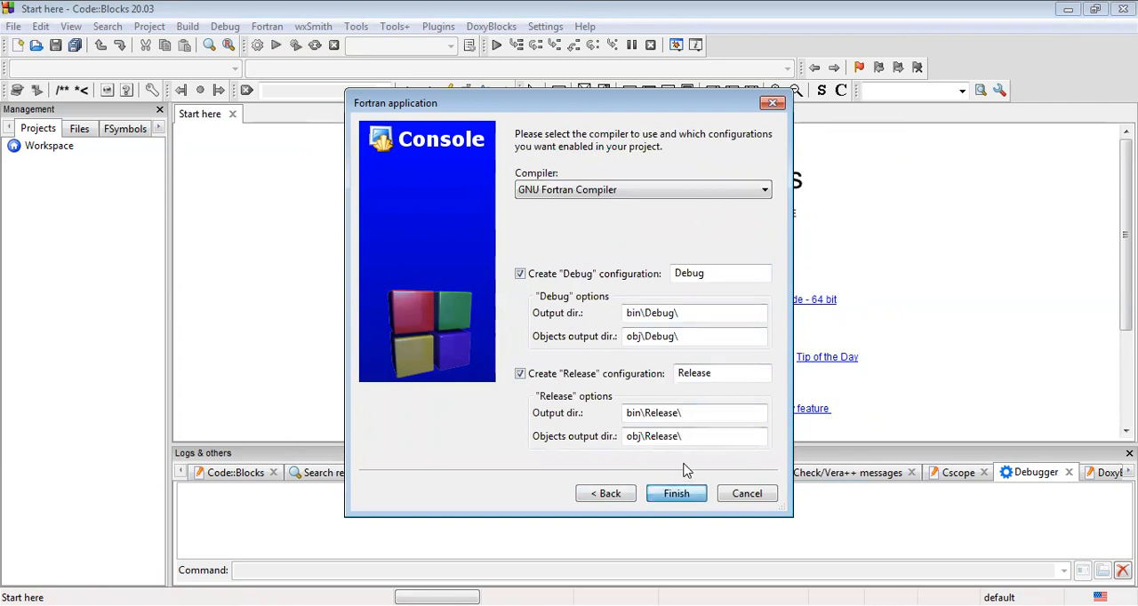
{"action": "left_click", "coordinate": [676, 494]}
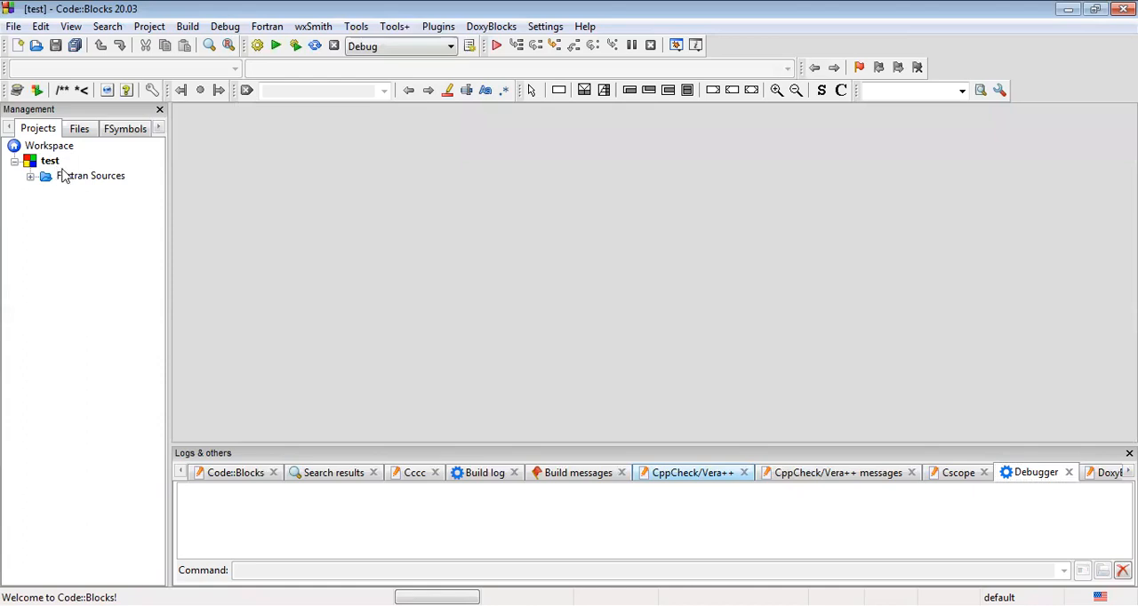
Step: Open main.f90 from Fortran Sources and place the cursor after end program
{"action": "left_click", "coordinate": [91, 176]}
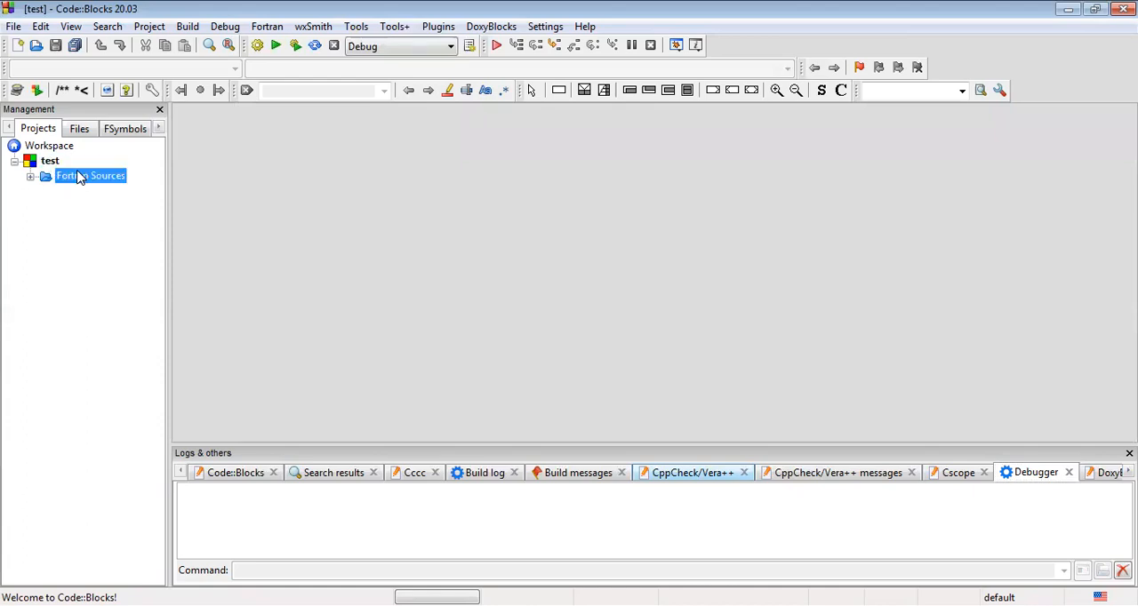
{"action": "double_click", "coordinate": [91, 190]}
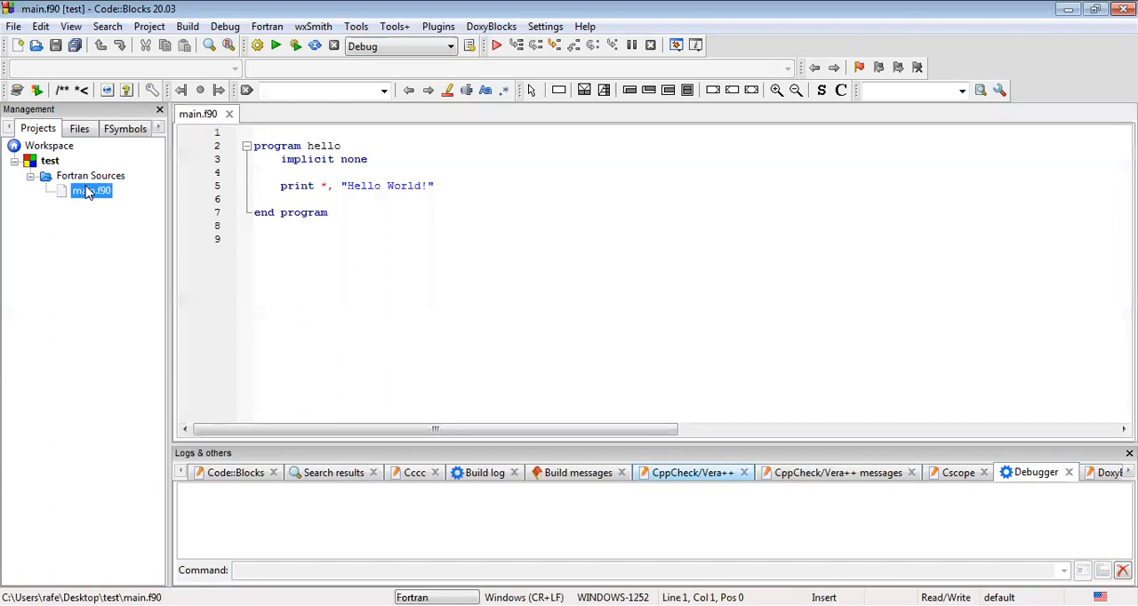
{"action": "mouse_move", "coordinate": [89, 192]}
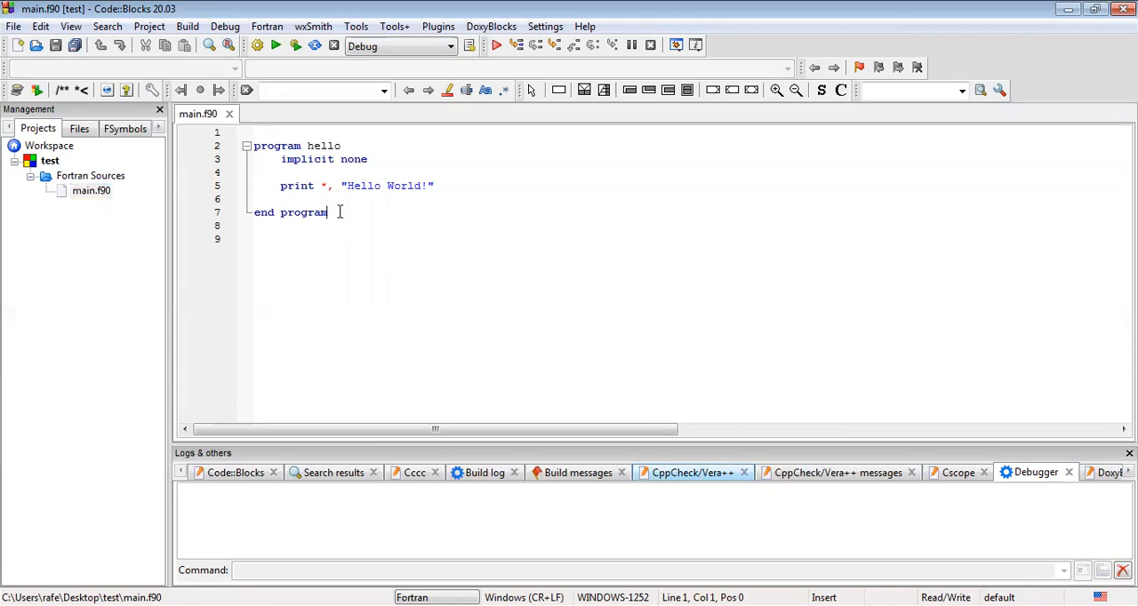
{"action": "left_click", "coordinate": [327, 212]}
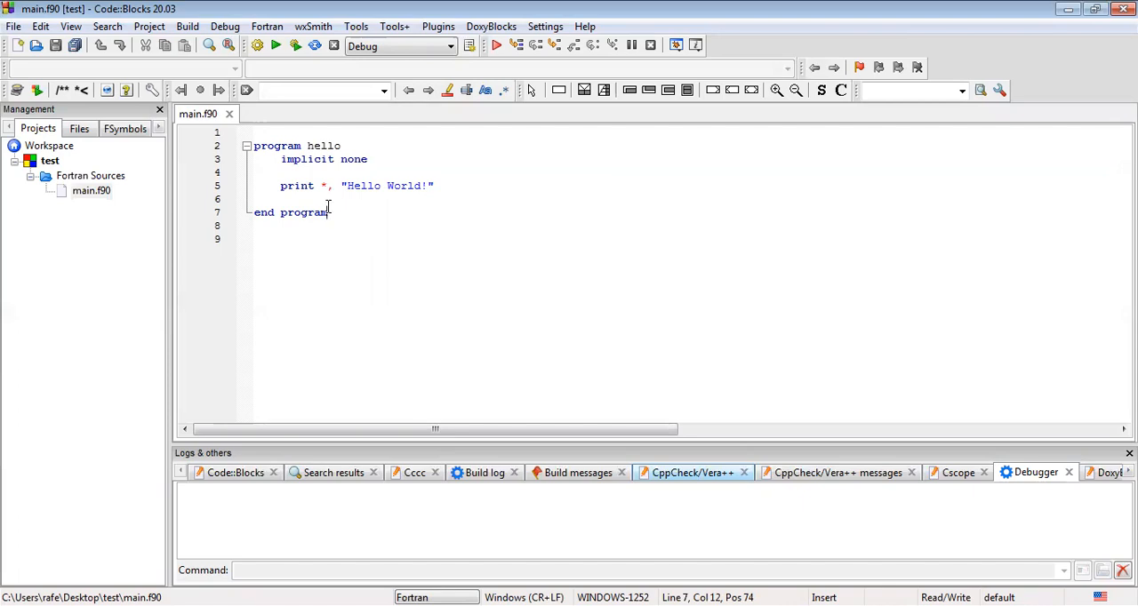
{"action": "mouse_move", "coordinate": [301, 206]}
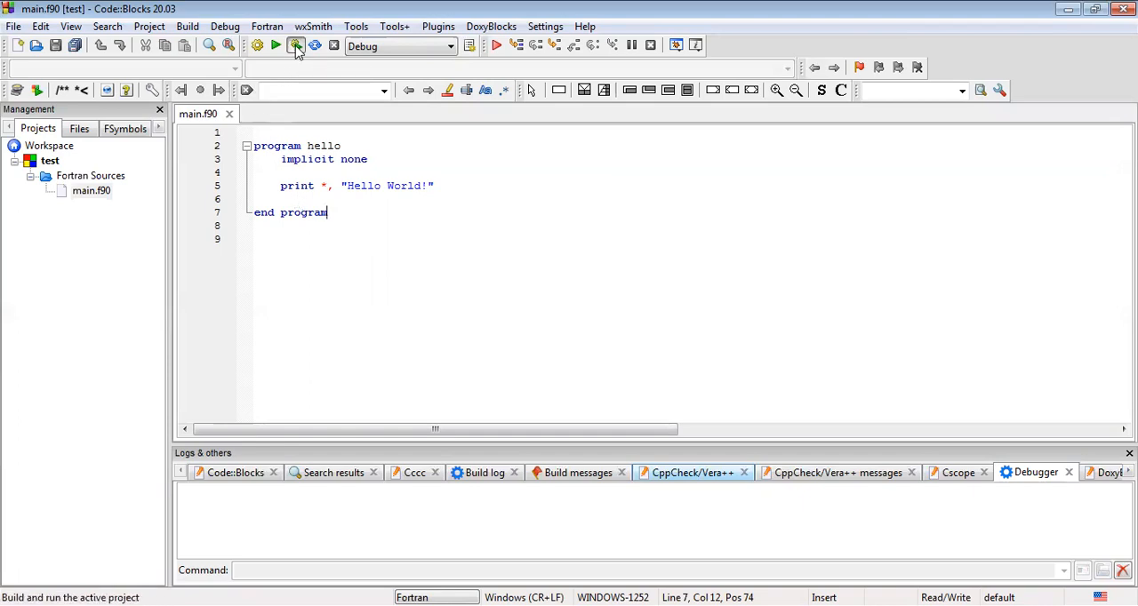
Step: Build and run the Hello World program
{"action": "left_click", "coordinate": [295, 46]}
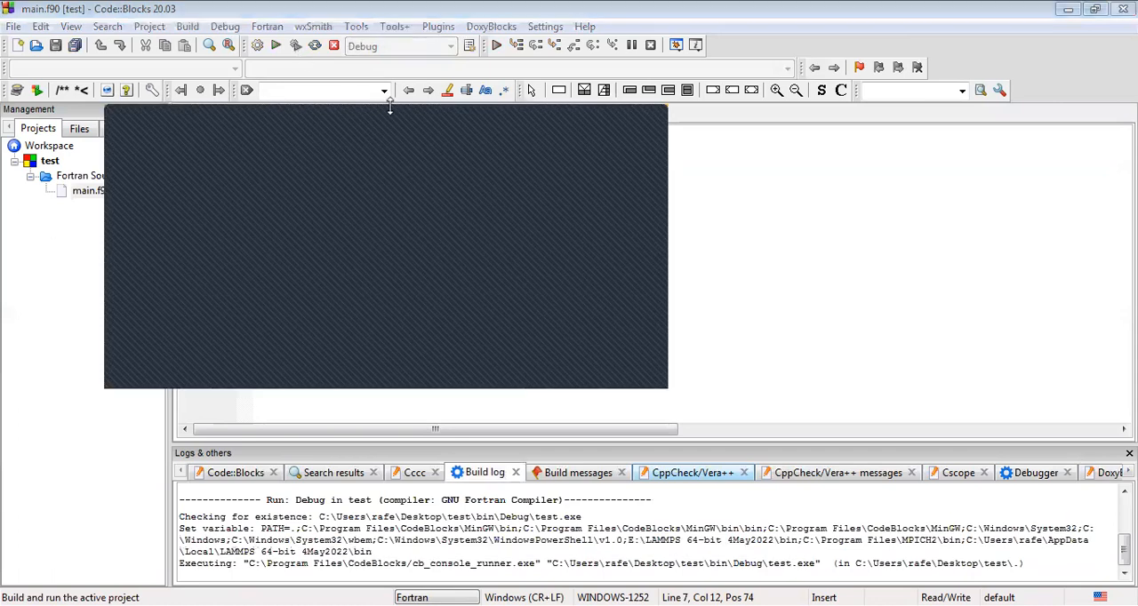
{"action": "mouse_move", "coordinate": [590, 131]}
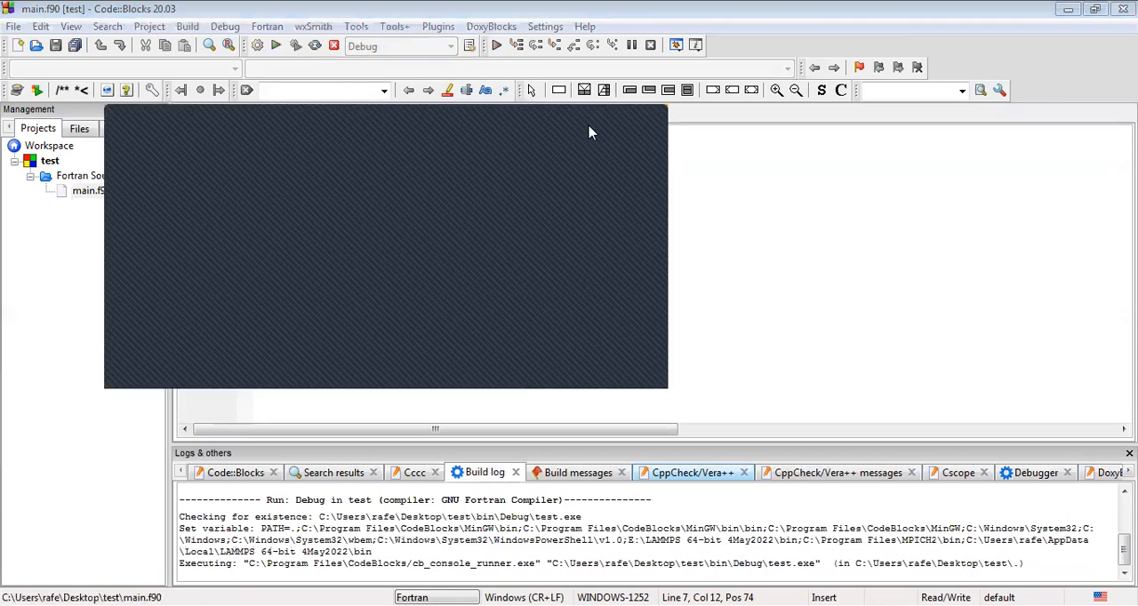
{"action": "mouse_move", "coordinate": [647, 132]}
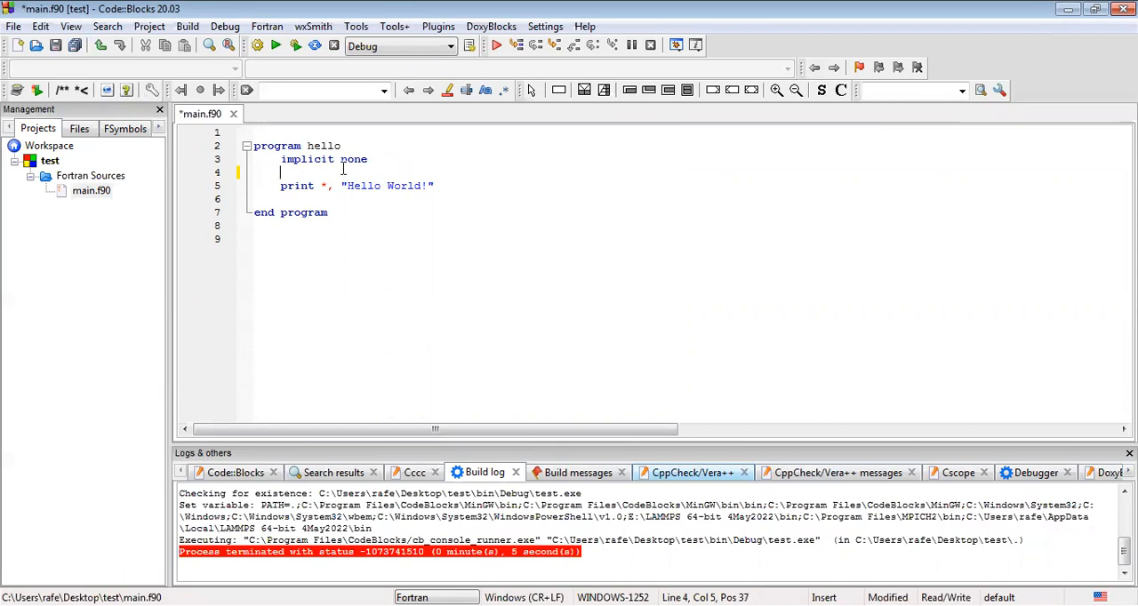
Step: Declare 'integer :: i' and begin the loop 'do i = 1,10'
{"action": "type", "text": "integer ::"}
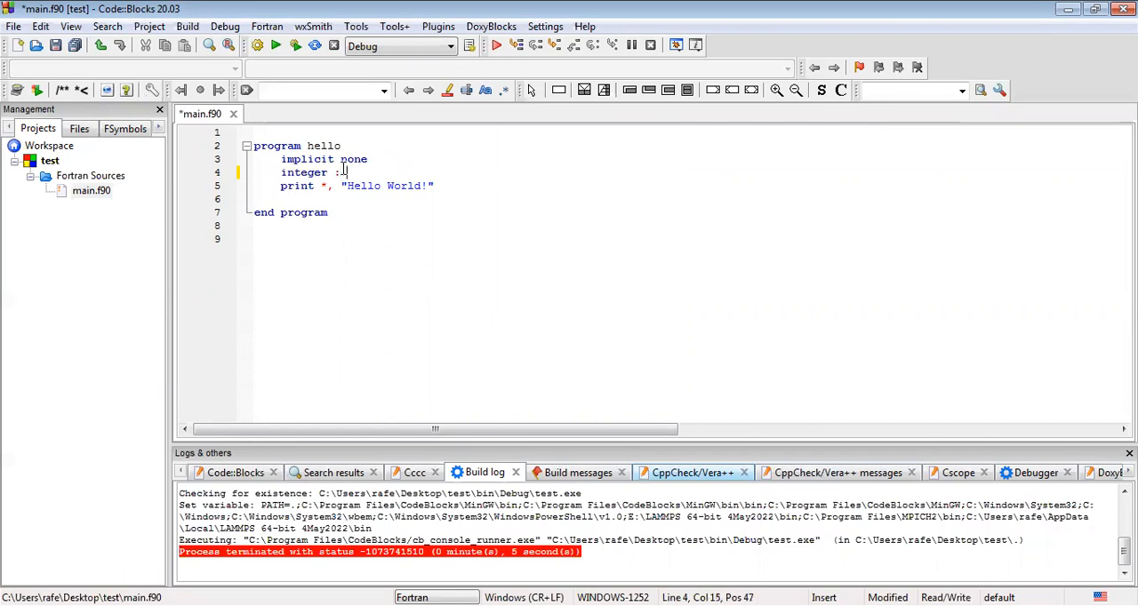
{"action": "type", "text": "i"}
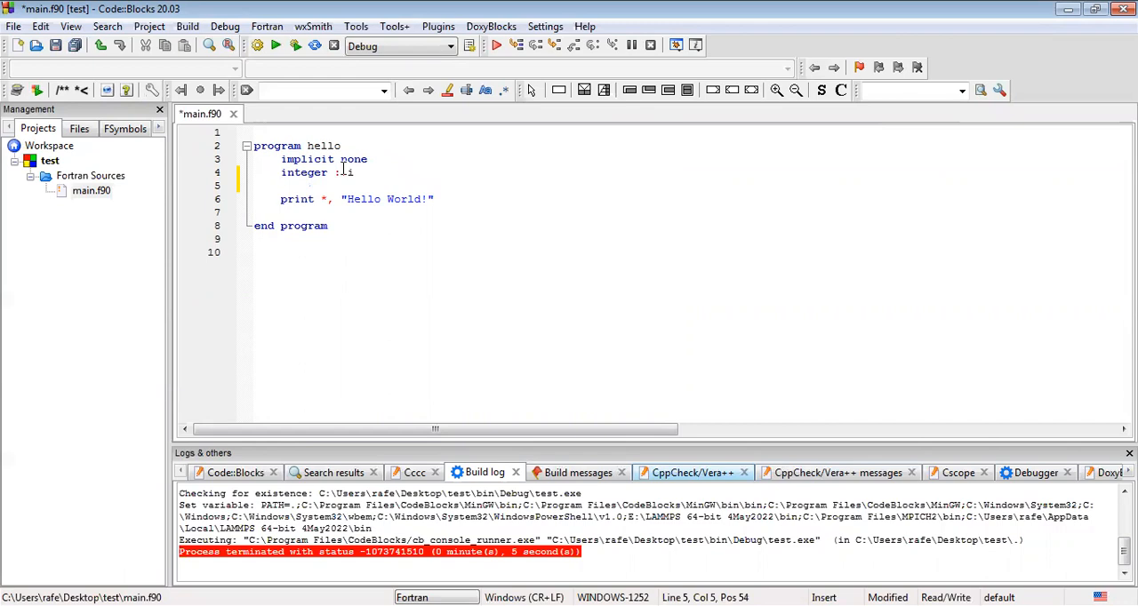
{"action": "type", "text": "do"}
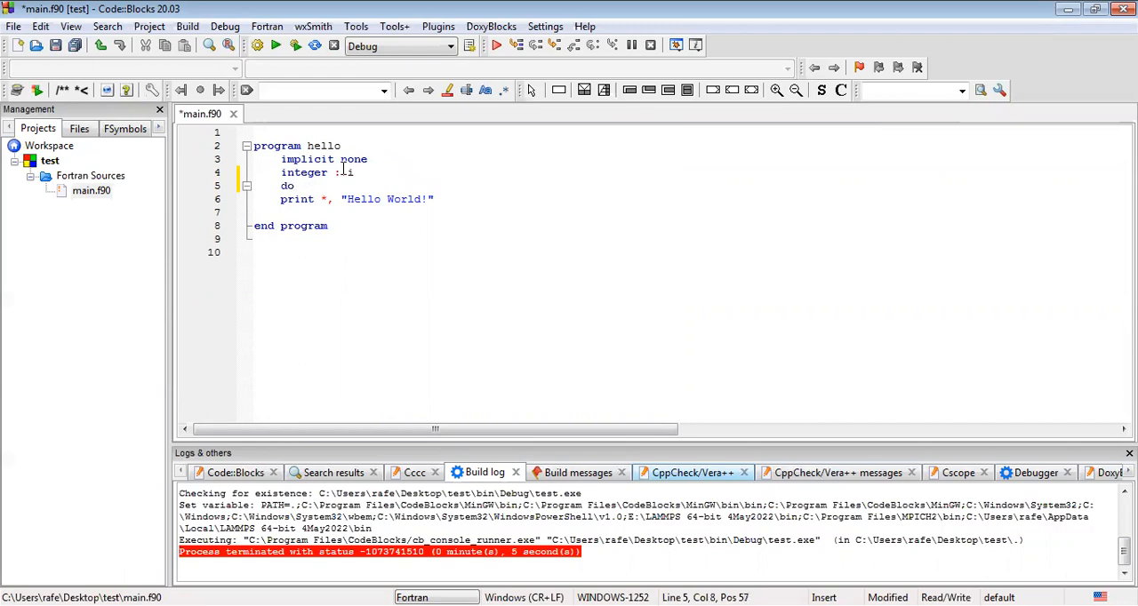
{"action": "type", "text": "i="}
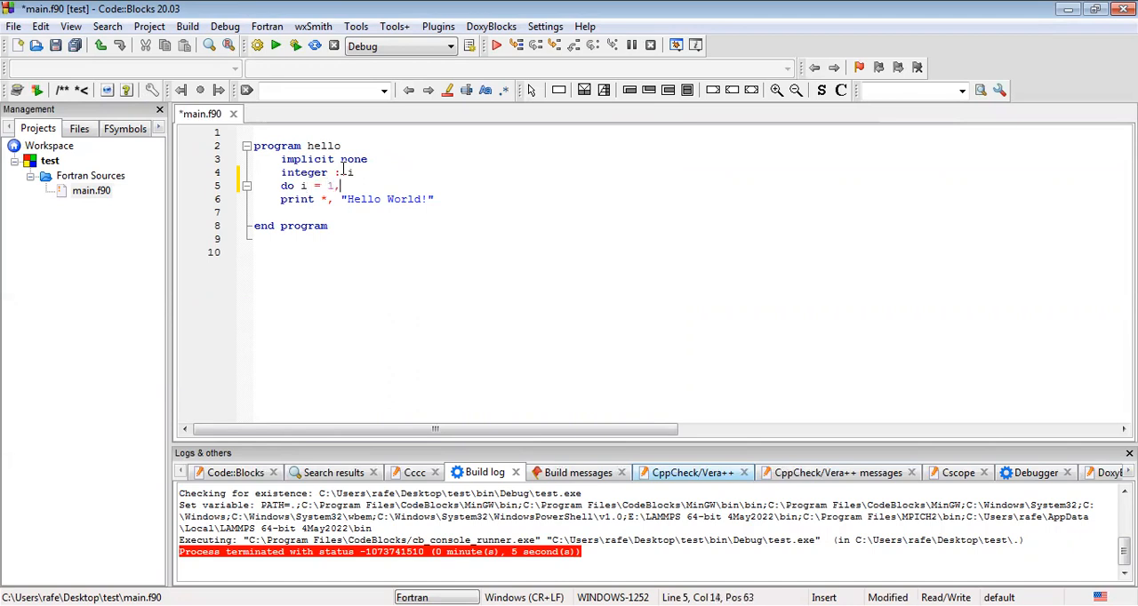
{"action": "type", "text": "10"}
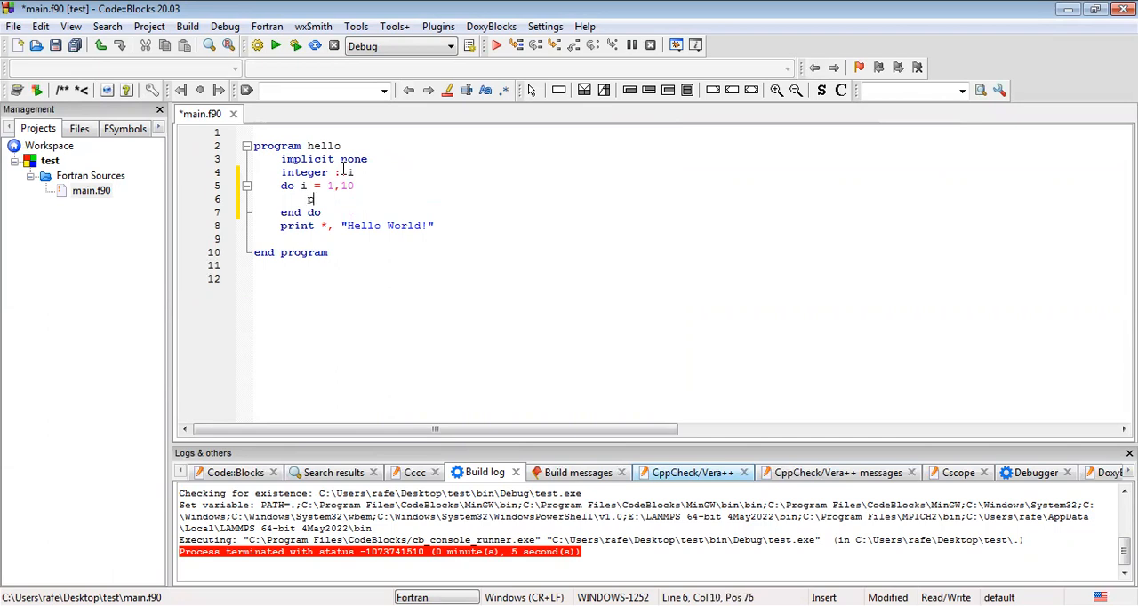
Step: Add 'print*,"hi"' with 'end do' and remove the old Hello World print line
{"action": "type", "text": "print*,"}
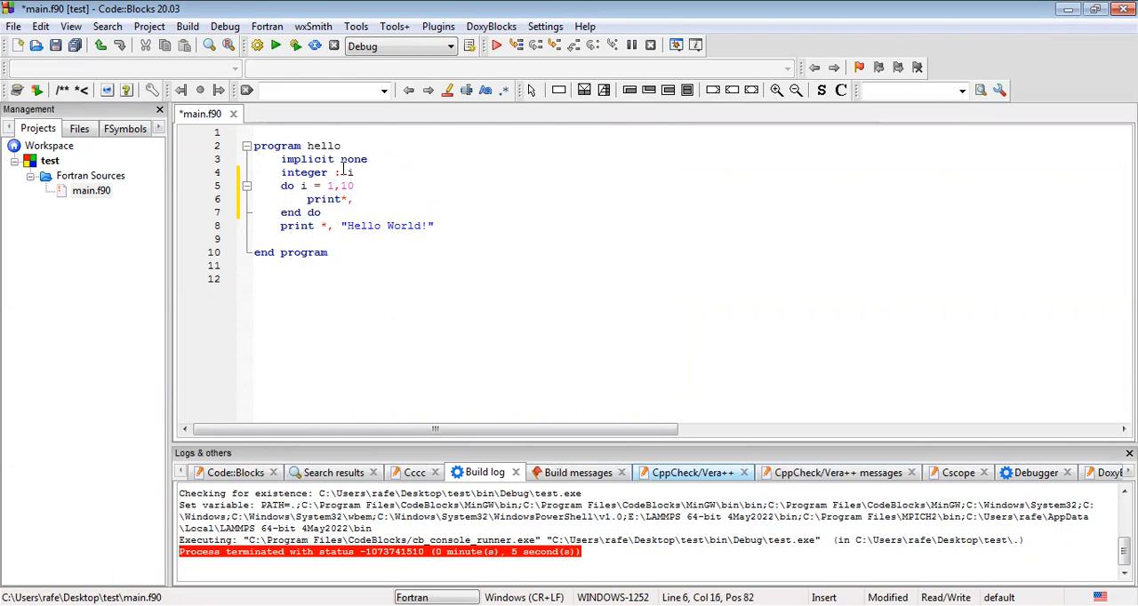
{"action": "type", "text": "\""}
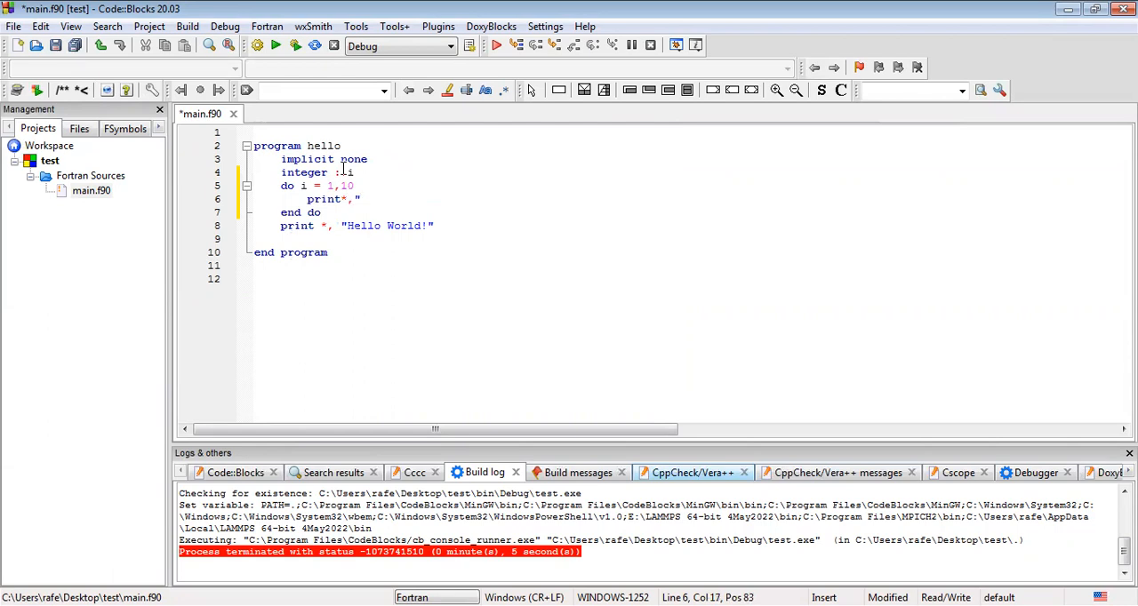
{"action": "type", "text": "hi"}
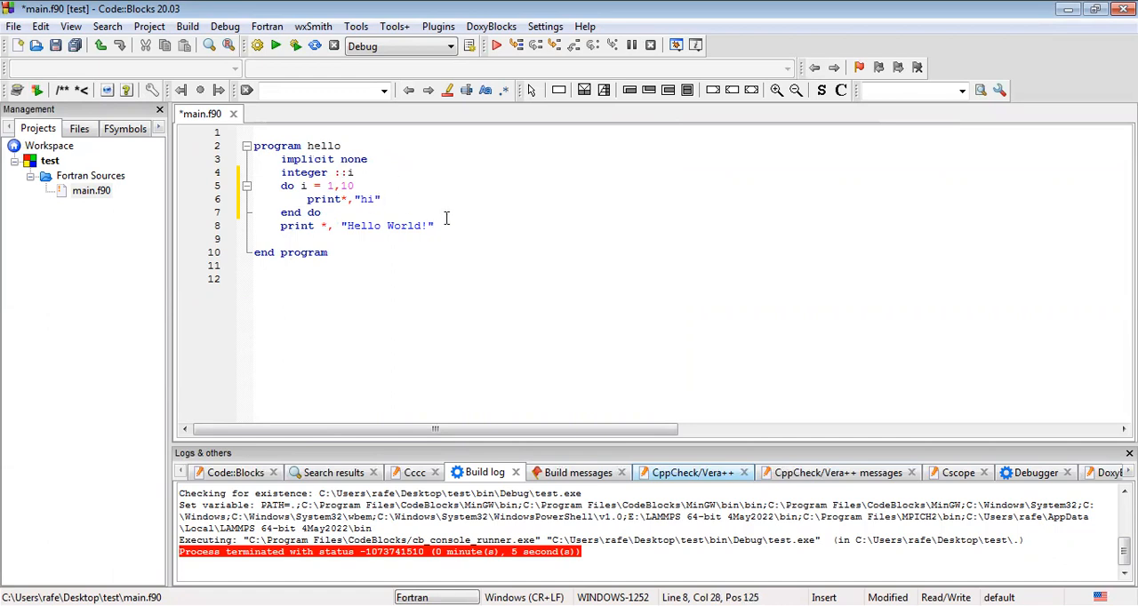
{"action": "key", "text": "BackSpace"}
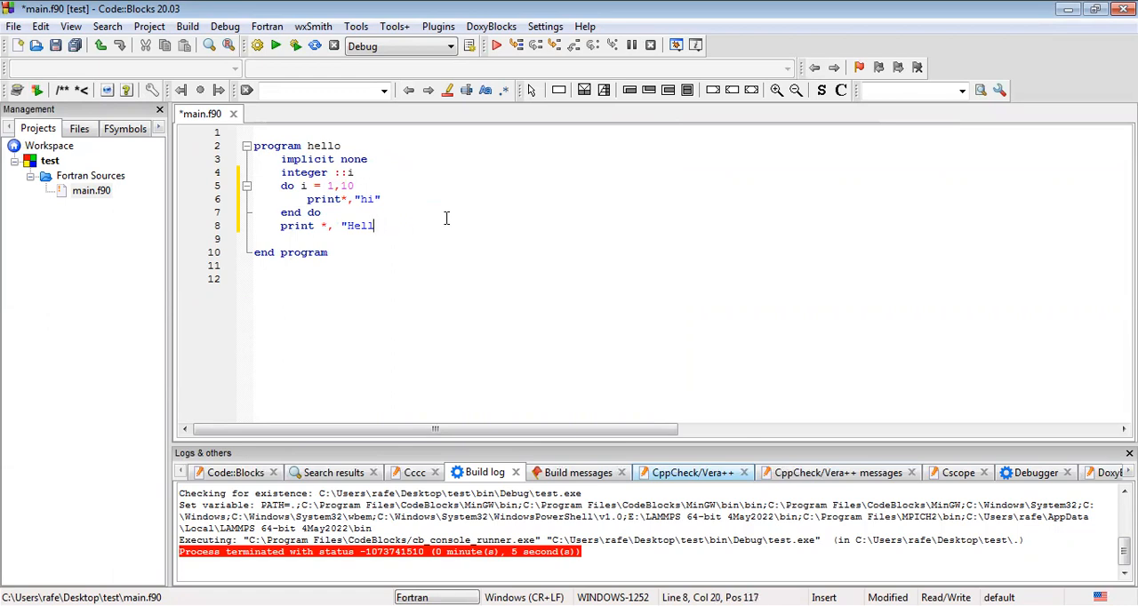
{"action": "key", "text": "BackSpace"}
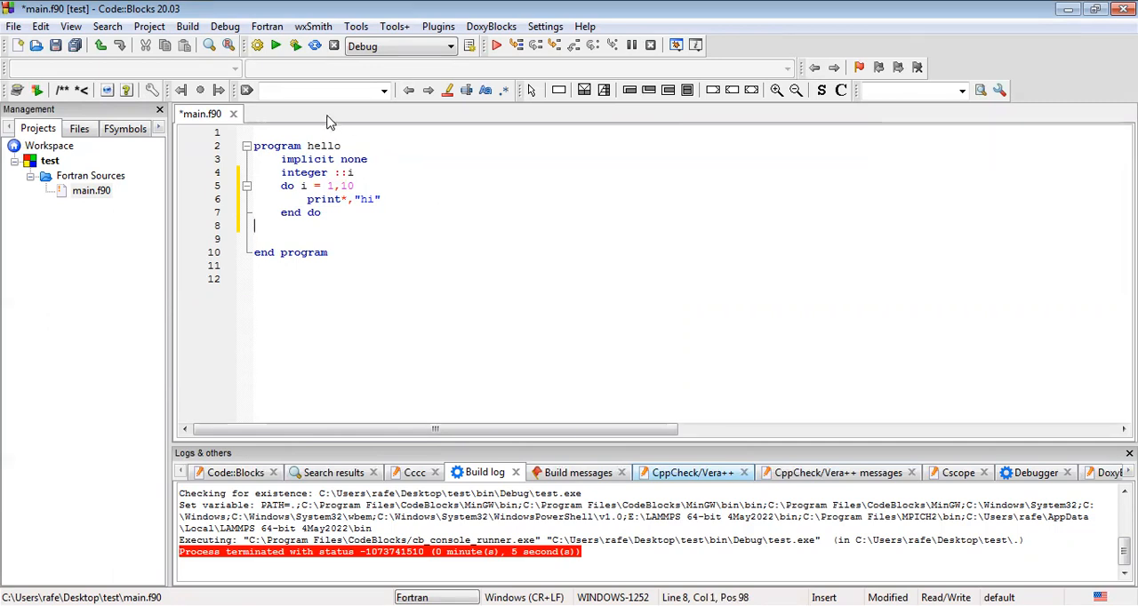
{"action": "mouse_move", "coordinate": [295, 46]}
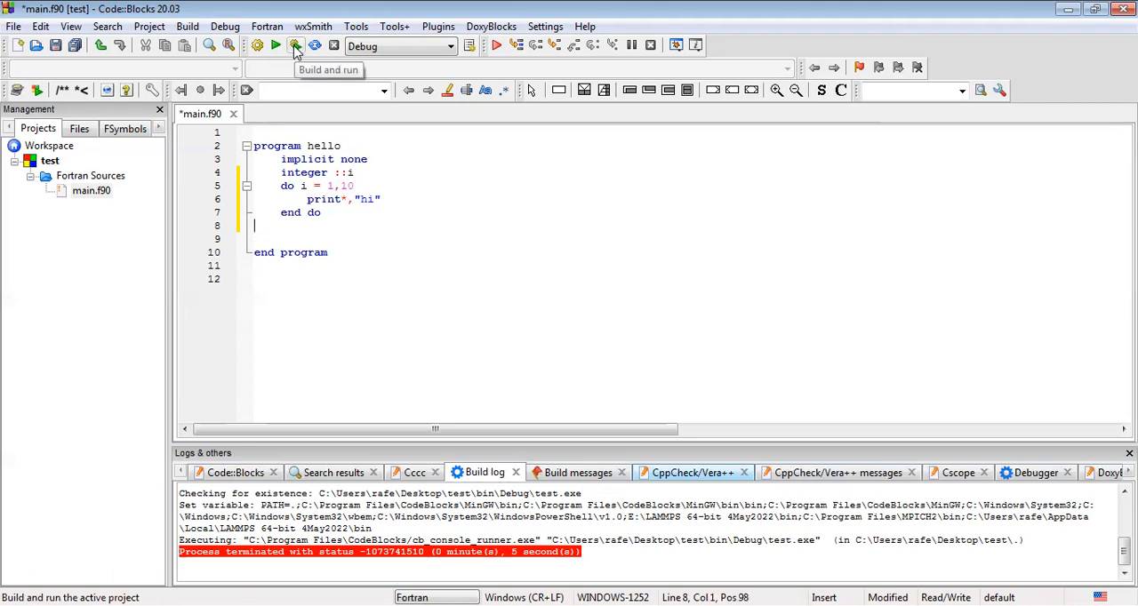
{"action": "left_click", "coordinate": [295, 47]}
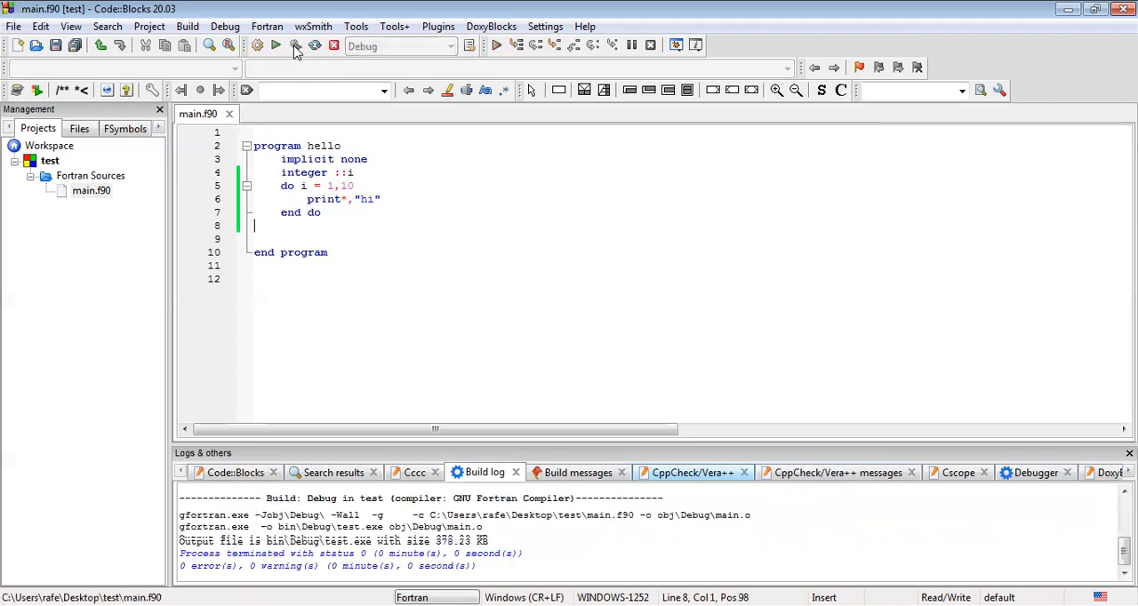
{"action": "left_click", "coordinate": [275, 46]}
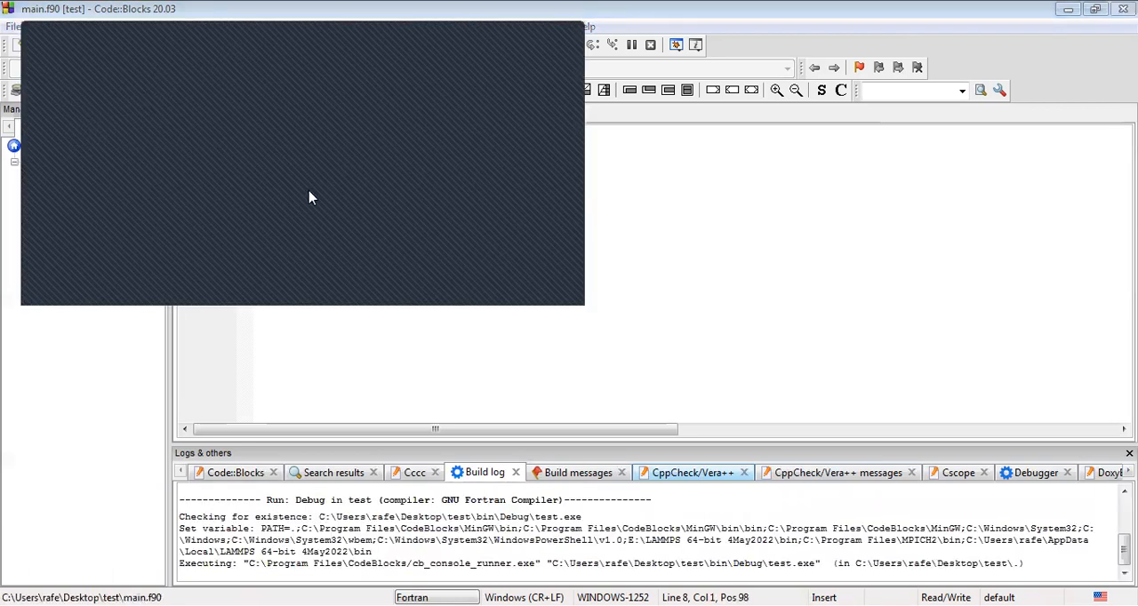
{"action": "mouse_move", "coordinate": [567, 47]}
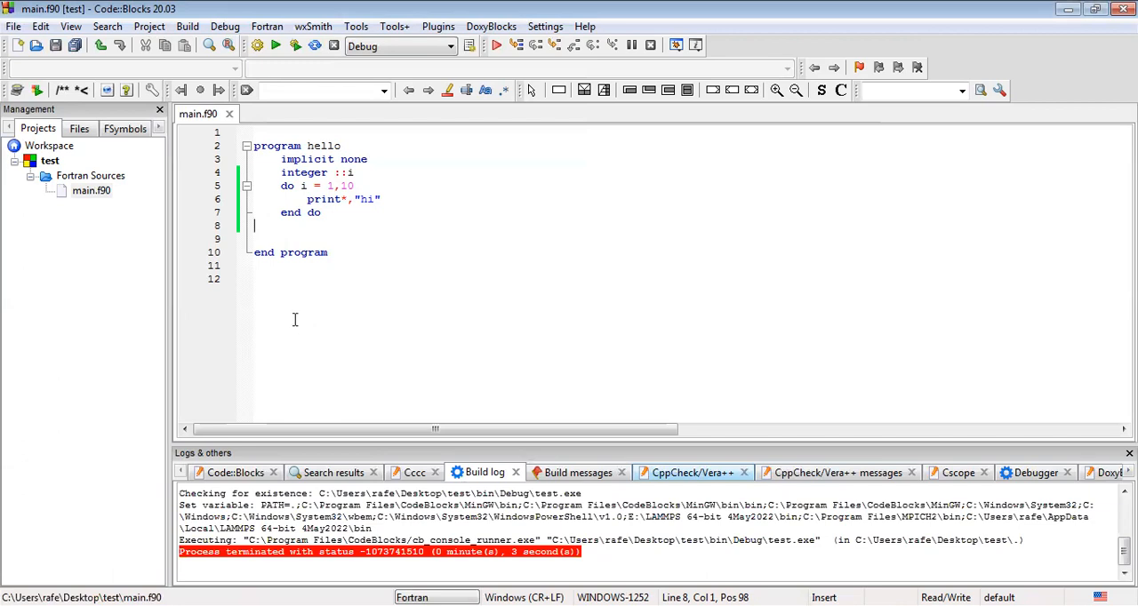
{"action": "mouse_move", "coordinate": [177, 258]}
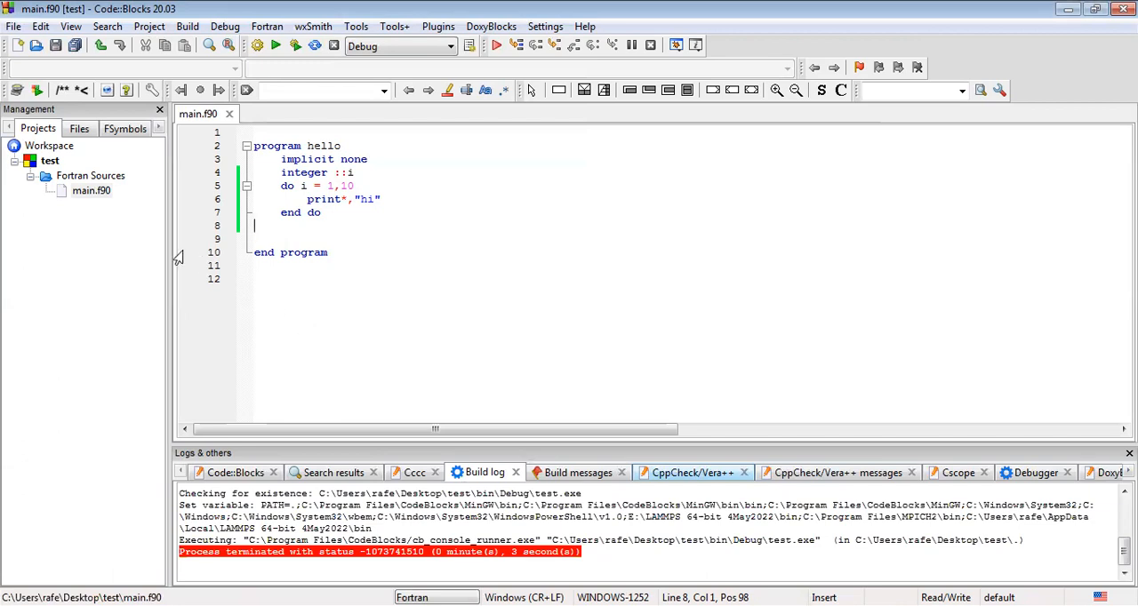
{"action": "mouse_move", "coordinate": [356, 199]}
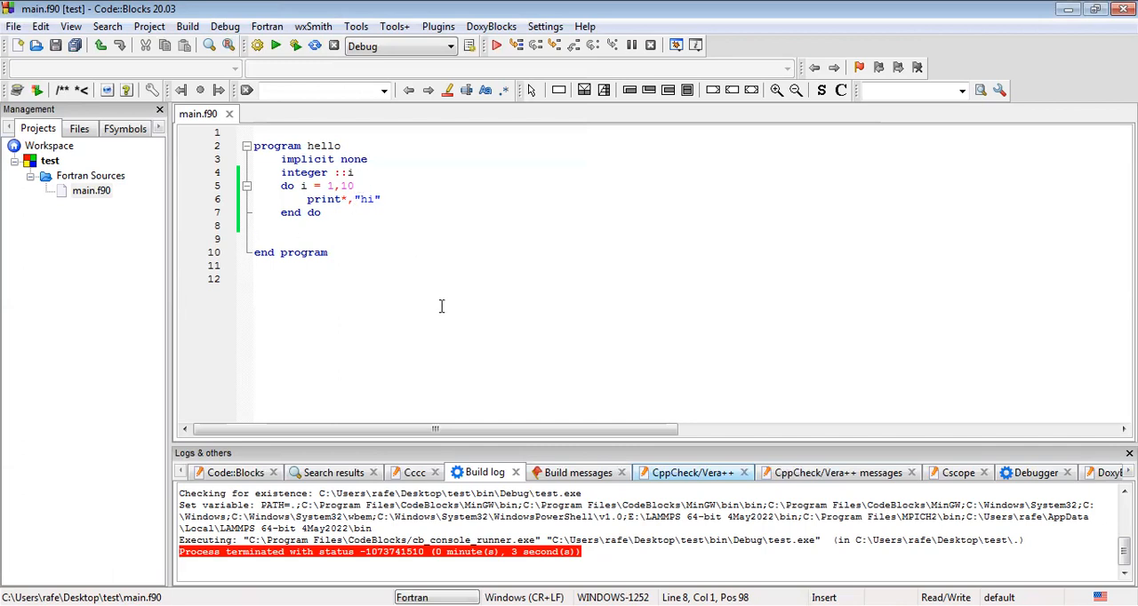
Step: Run the debugger to the cursor on line 5 (do i = 1,10), dismissing the Layout changed prompt
{"action": "left_click", "coordinate": [354, 185]}
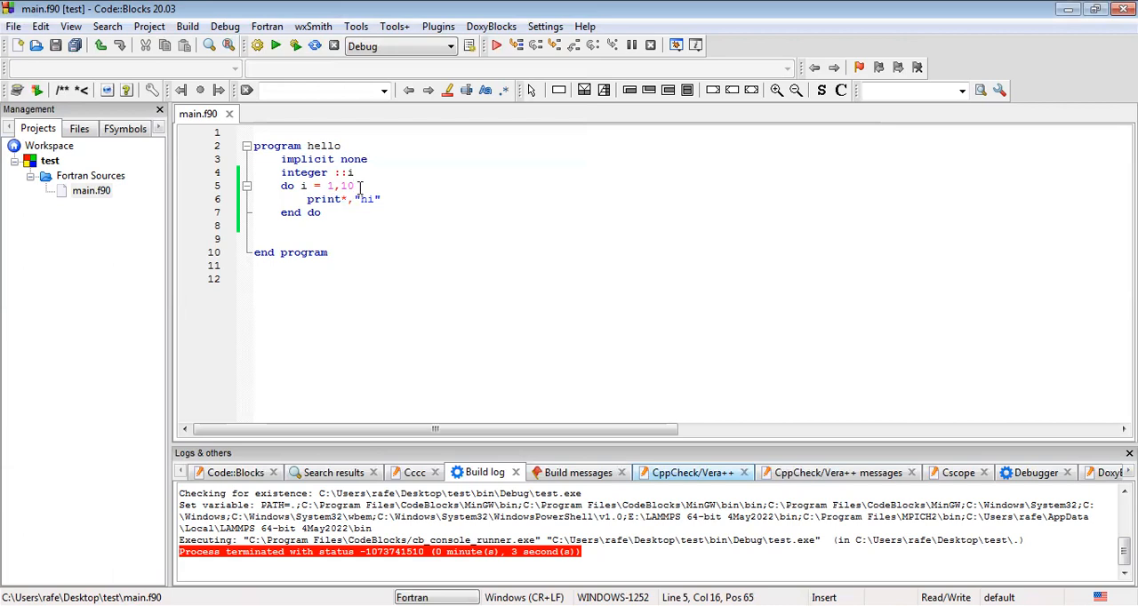
{"action": "right_click", "coordinate": [364, 199]}
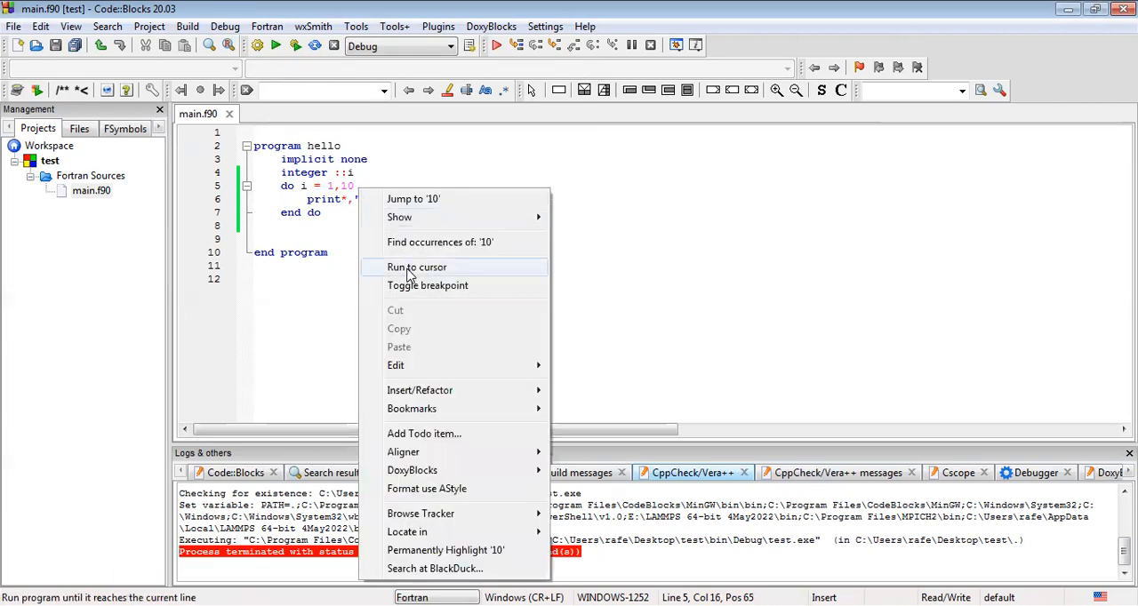
{"action": "mouse_move", "coordinate": [407, 267]}
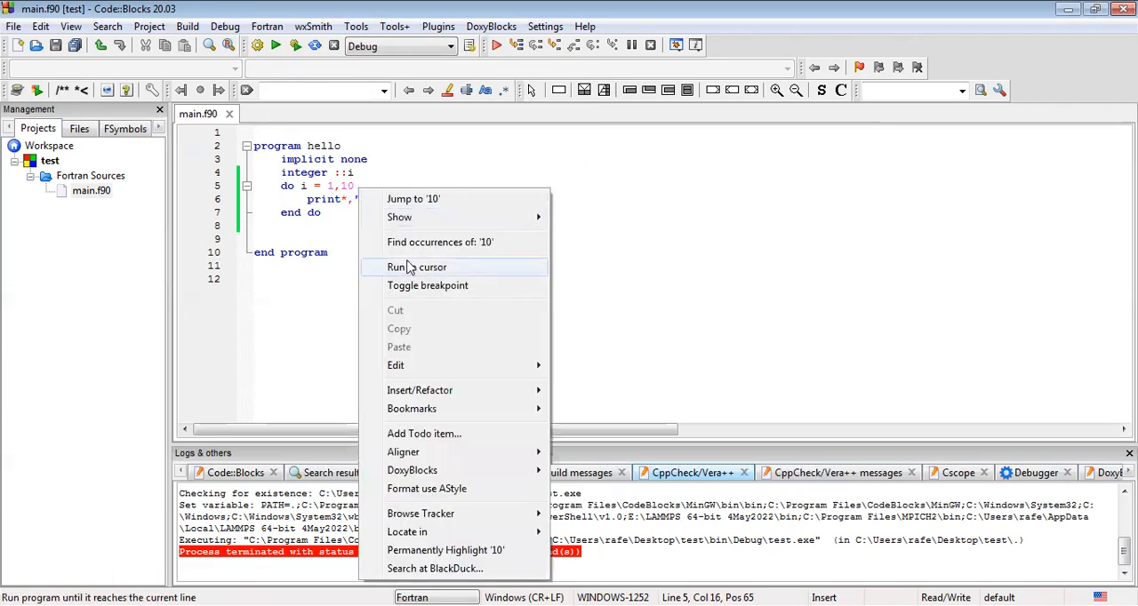
{"action": "left_click", "coordinate": [416, 267]}
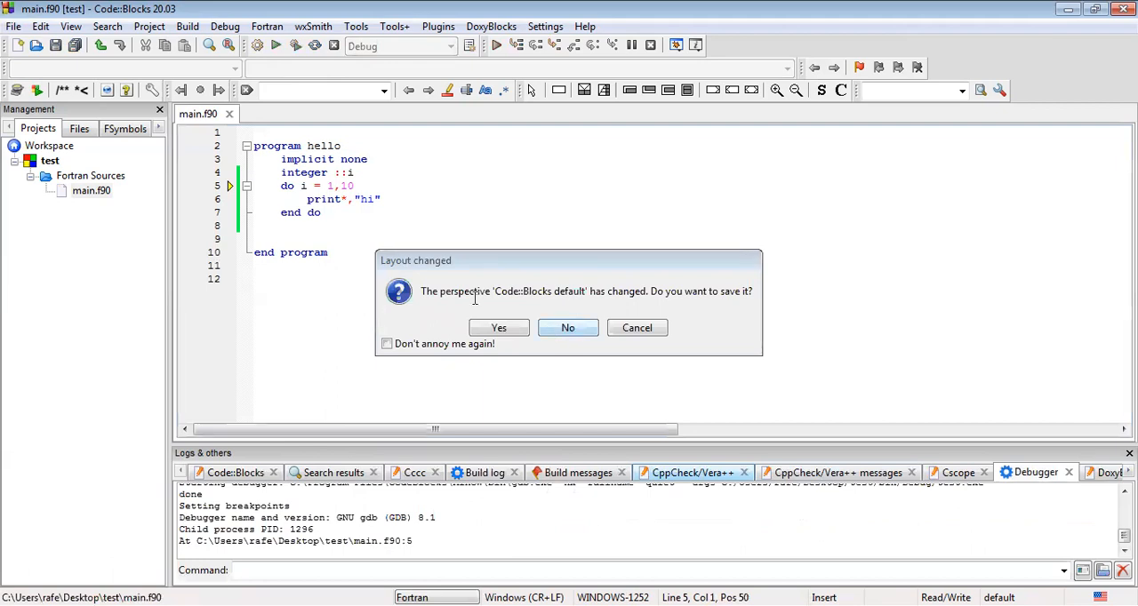
{"action": "left_click", "coordinate": [568, 327]}
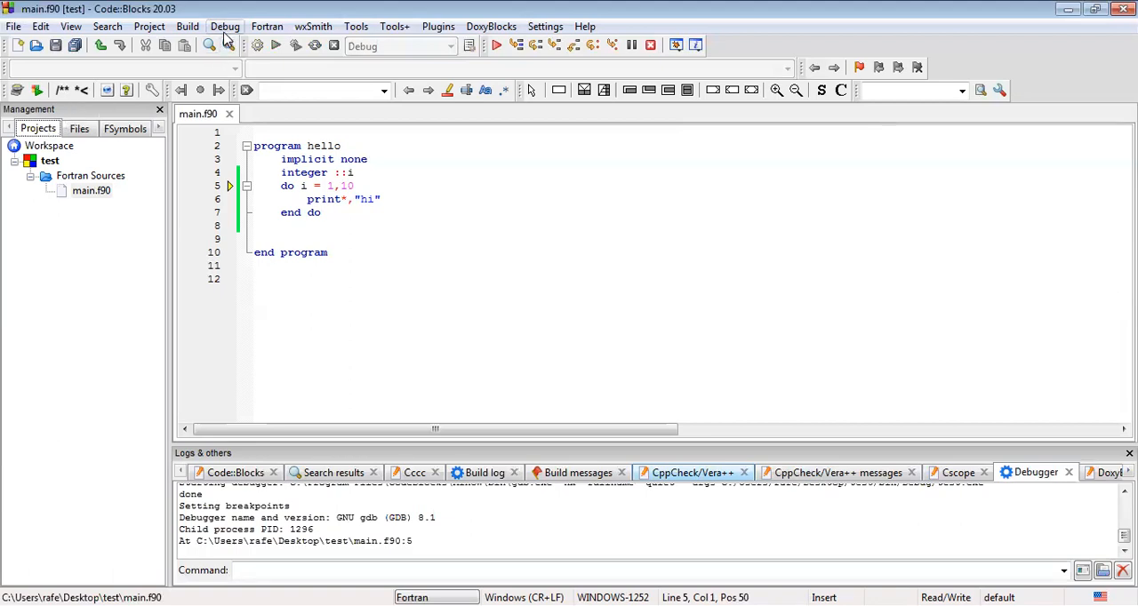
{"action": "mouse_move", "coordinate": [224, 25]}
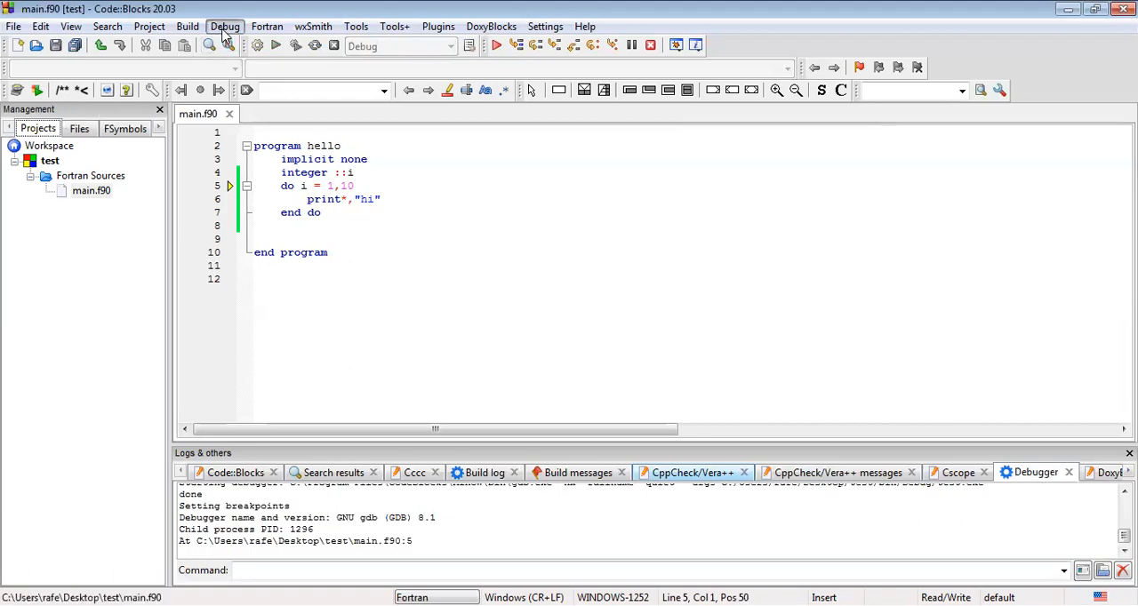
Step: Show the Watches window via Debug > Debugging windows, listing local variable i = 0
{"action": "left_click", "coordinate": [224, 25]}
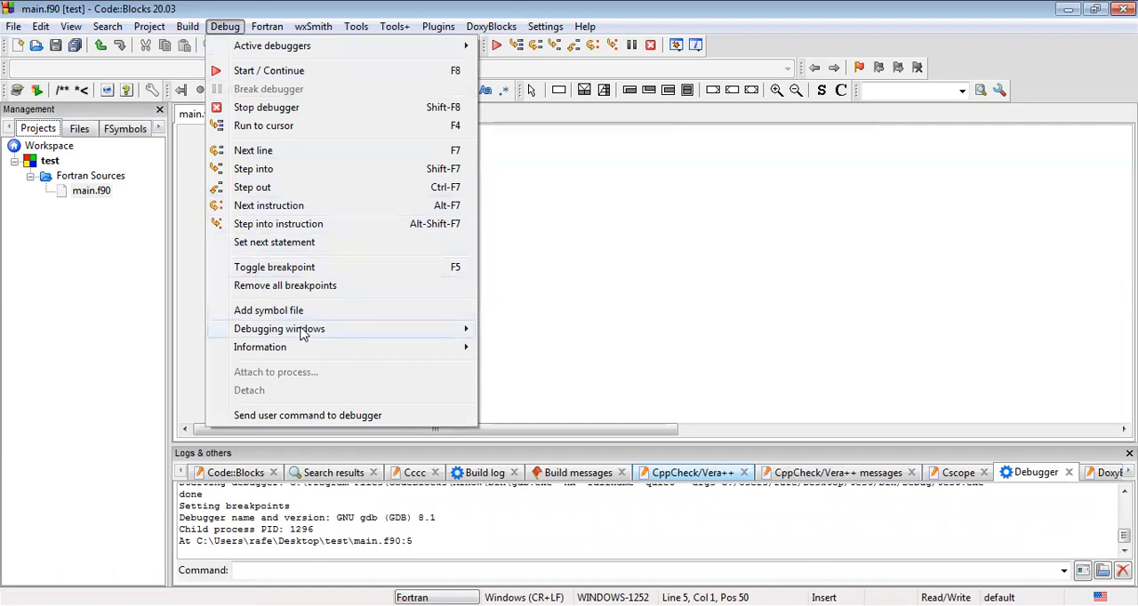
{"action": "mouse_move", "coordinate": [279, 327]}
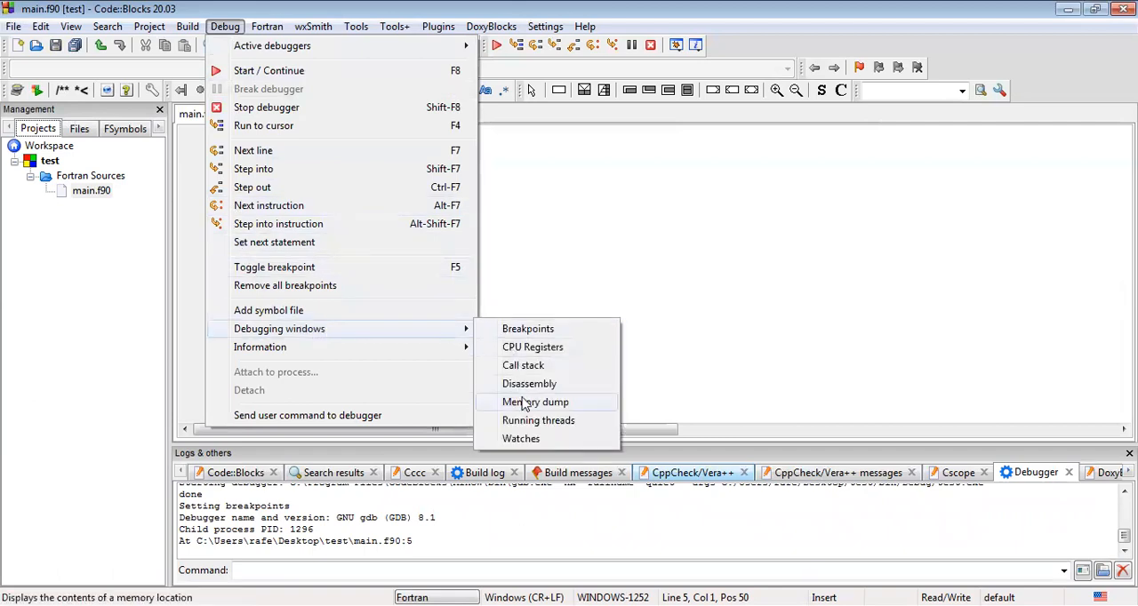
{"action": "left_click", "coordinate": [521, 438]}
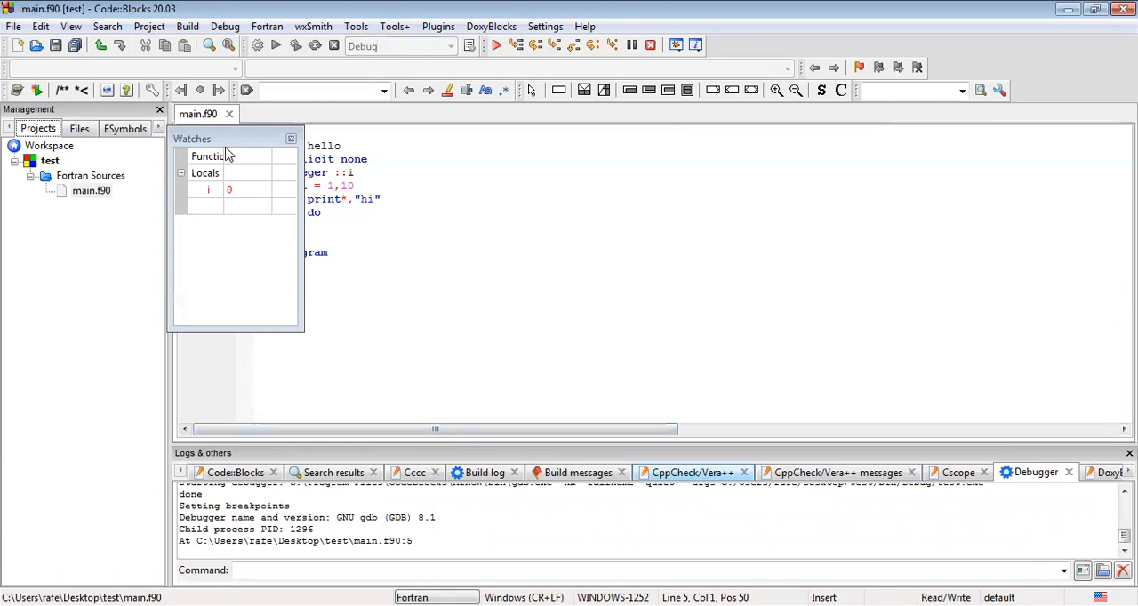
{"action": "mouse_move", "coordinate": [800, 193]}
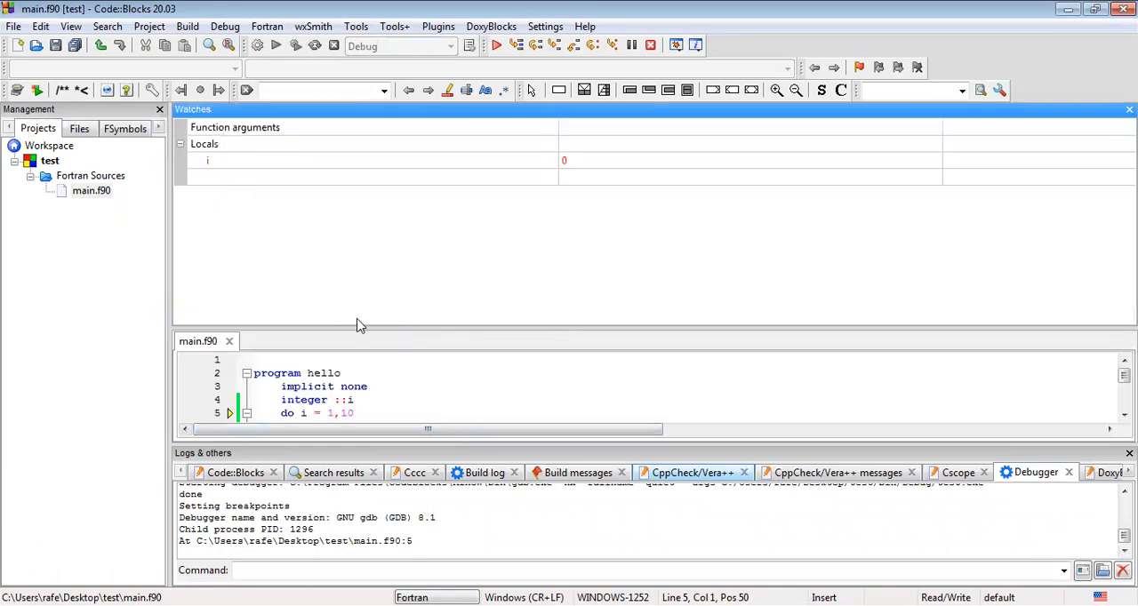
{"action": "mouse_move", "coordinate": [342, 354]}
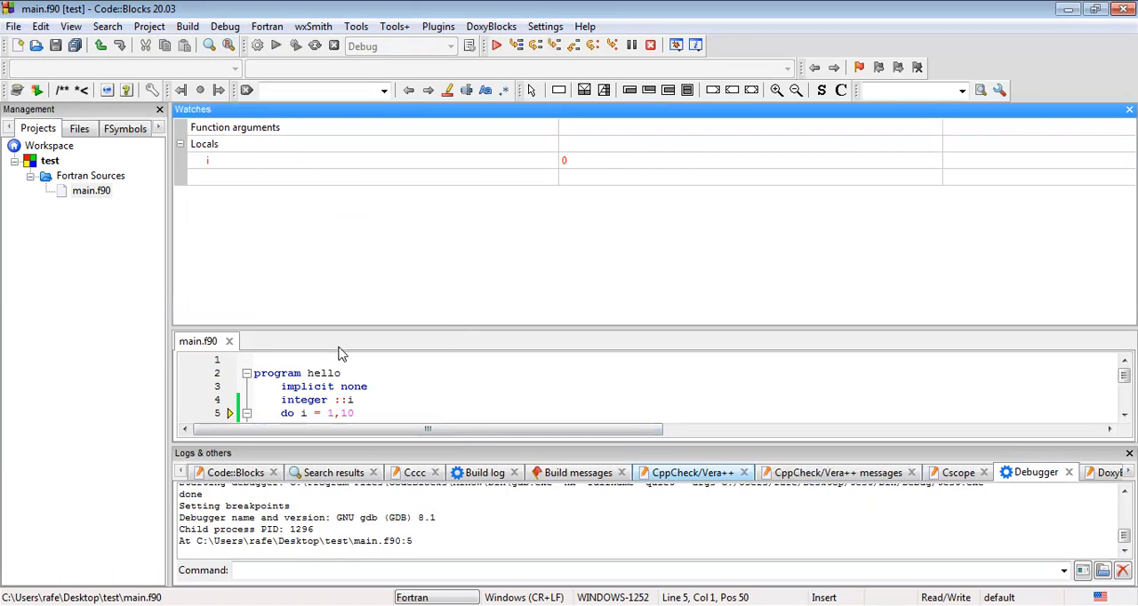
{"action": "mouse_move", "coordinate": [224, 174]}
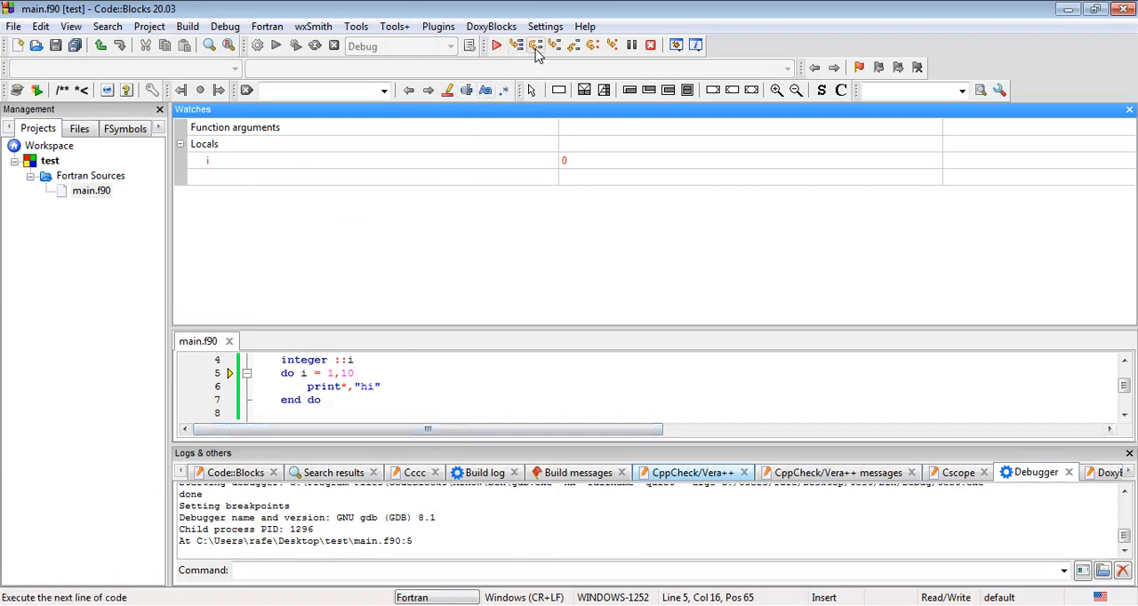
{"action": "mouse_move", "coordinate": [533, 54]}
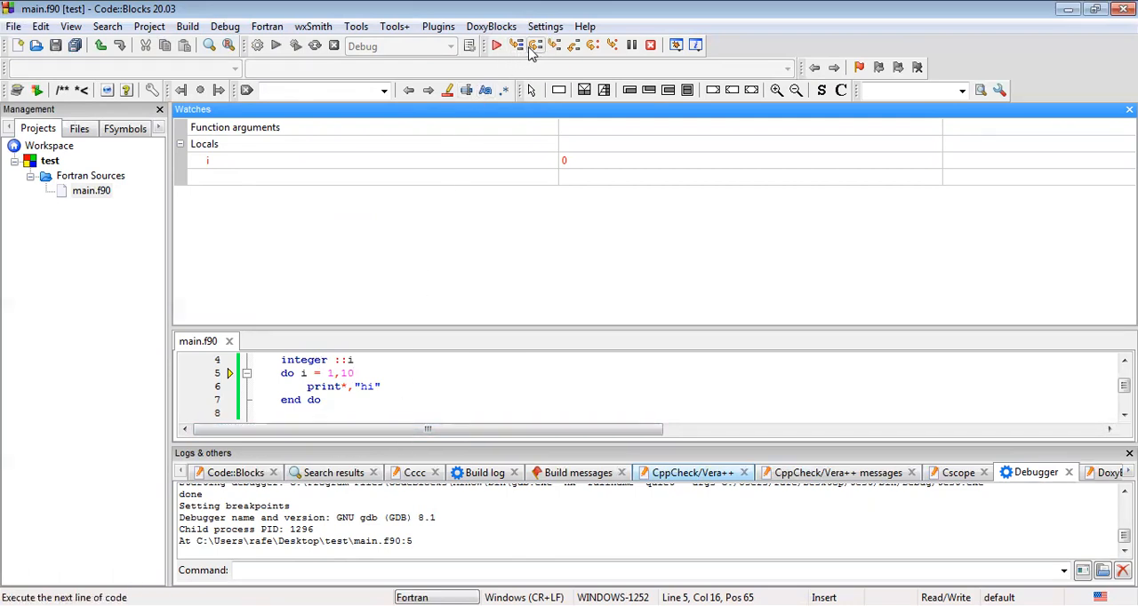
Step: Step with Next line through the loop until the watched i reaches 4
{"action": "left_click", "coordinate": [533, 47]}
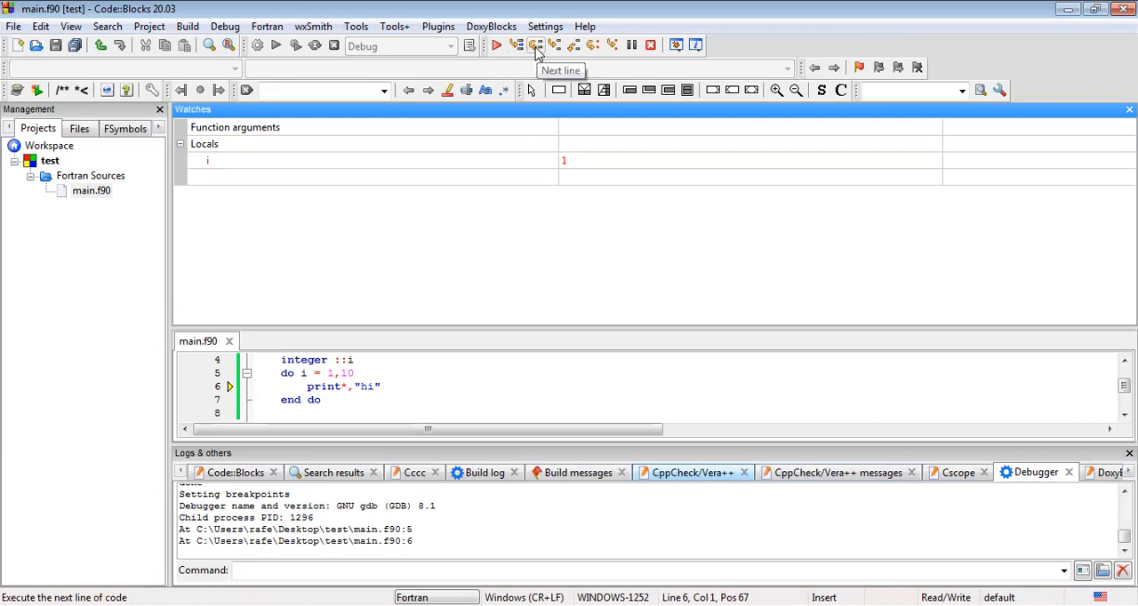
{"action": "left_click", "coordinate": [533, 47]}
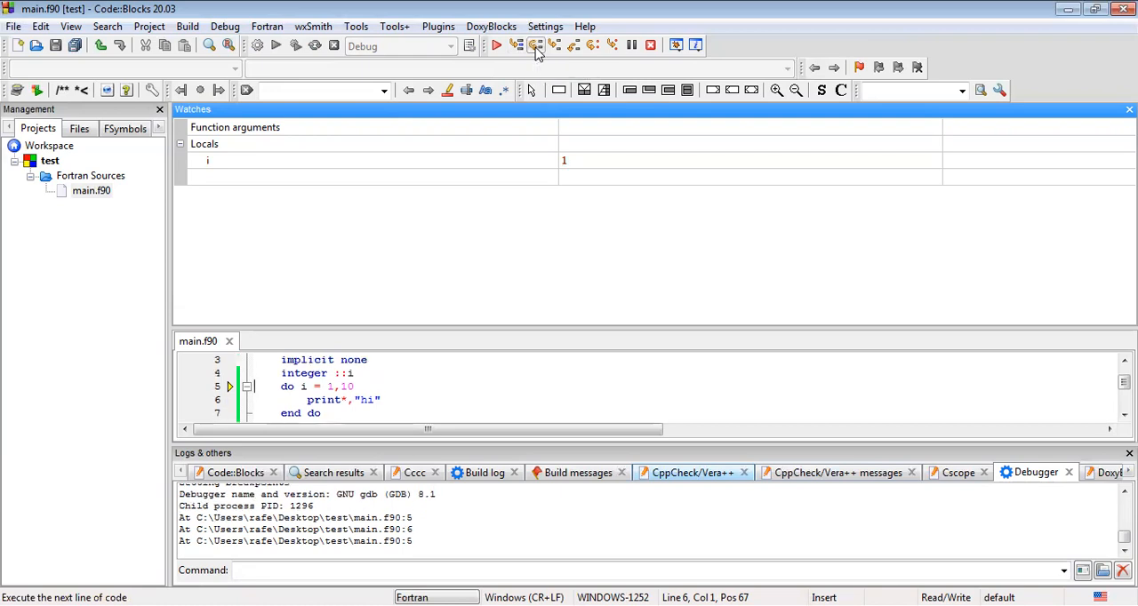
{"action": "left_click", "coordinate": [536, 46]}
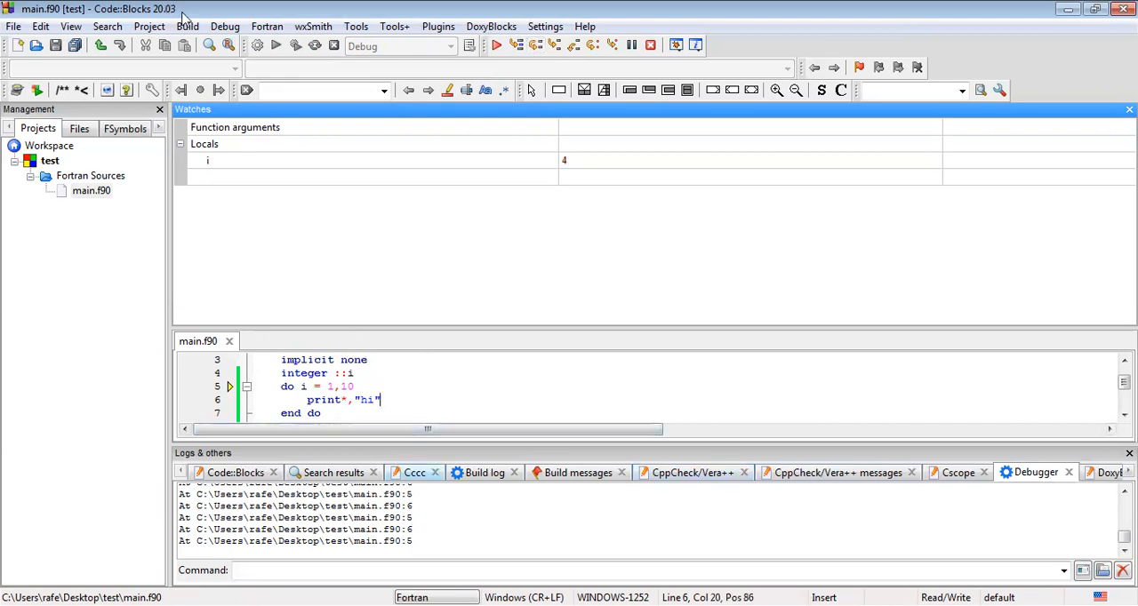
Step: Stop the debugger from the Debug menu, returning to the full main.f90 source
{"action": "left_click", "coordinate": [224, 25]}
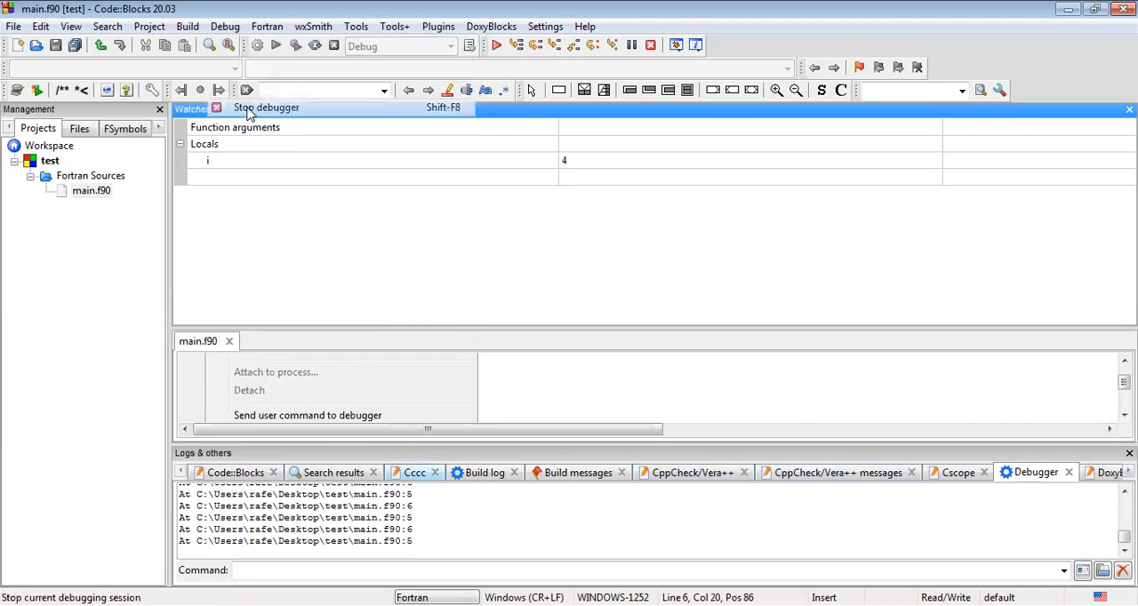
{"action": "left_click", "coordinate": [266, 107]}
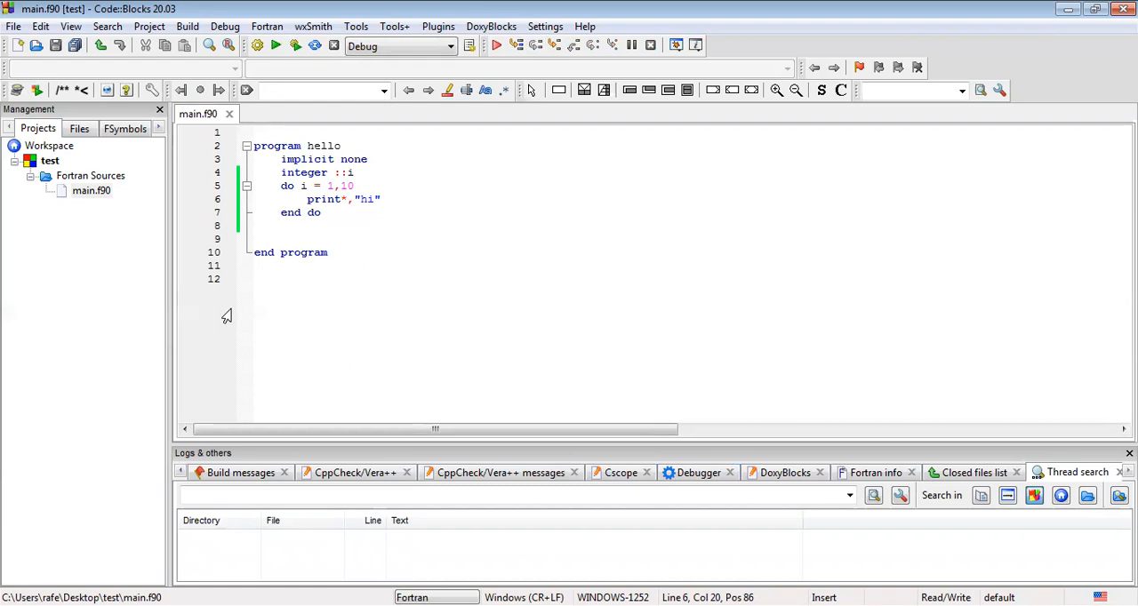
{"action": "mouse_move", "coordinate": [238, 301]}
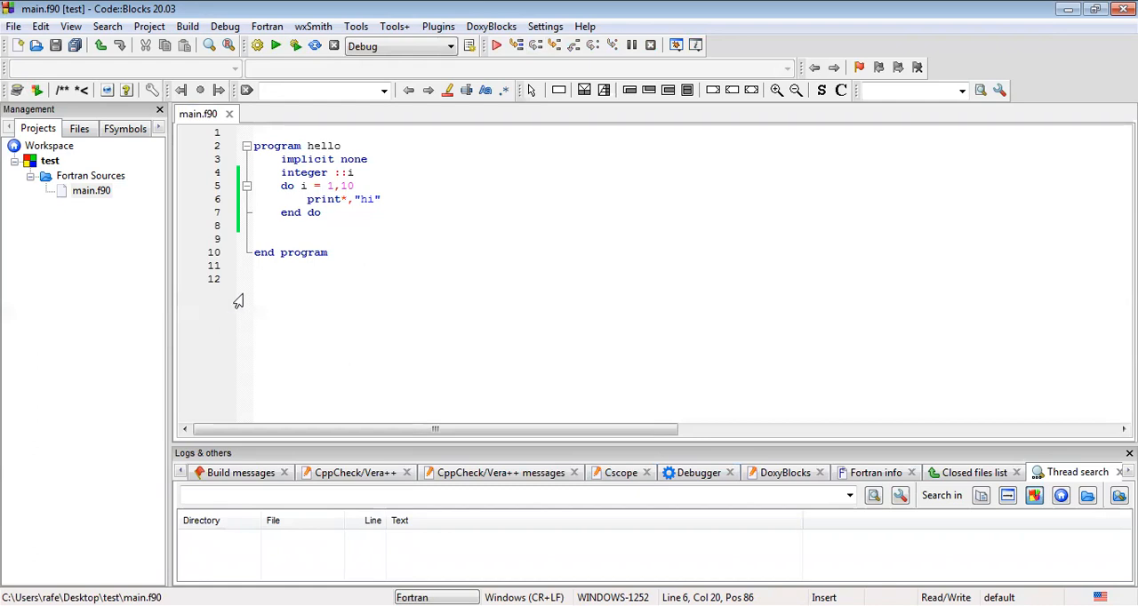
{"action": "mouse_move", "coordinate": [320, 243]}
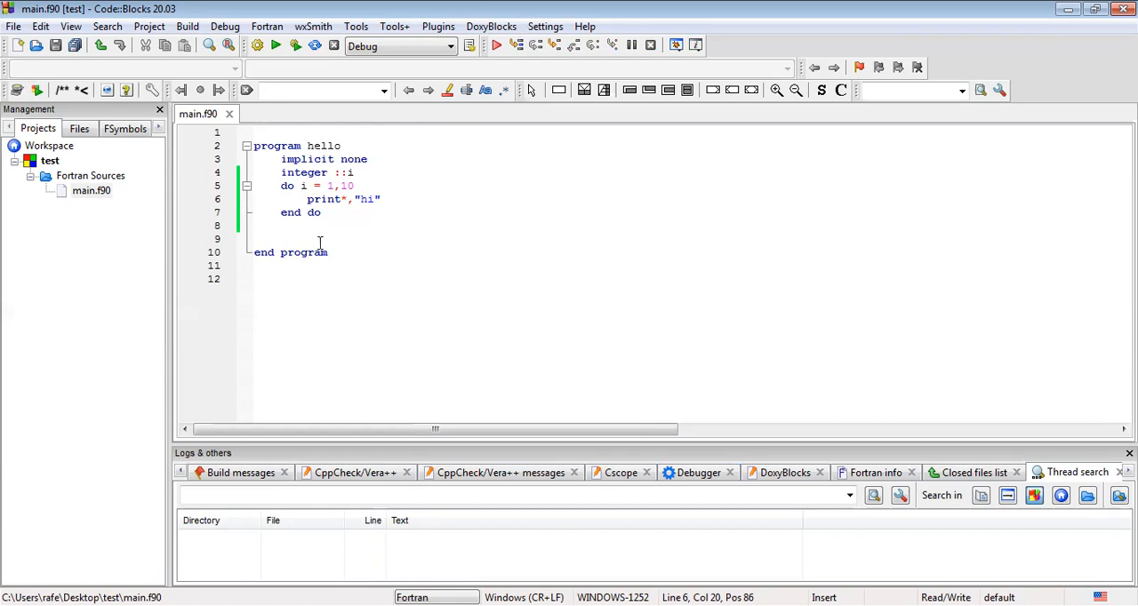